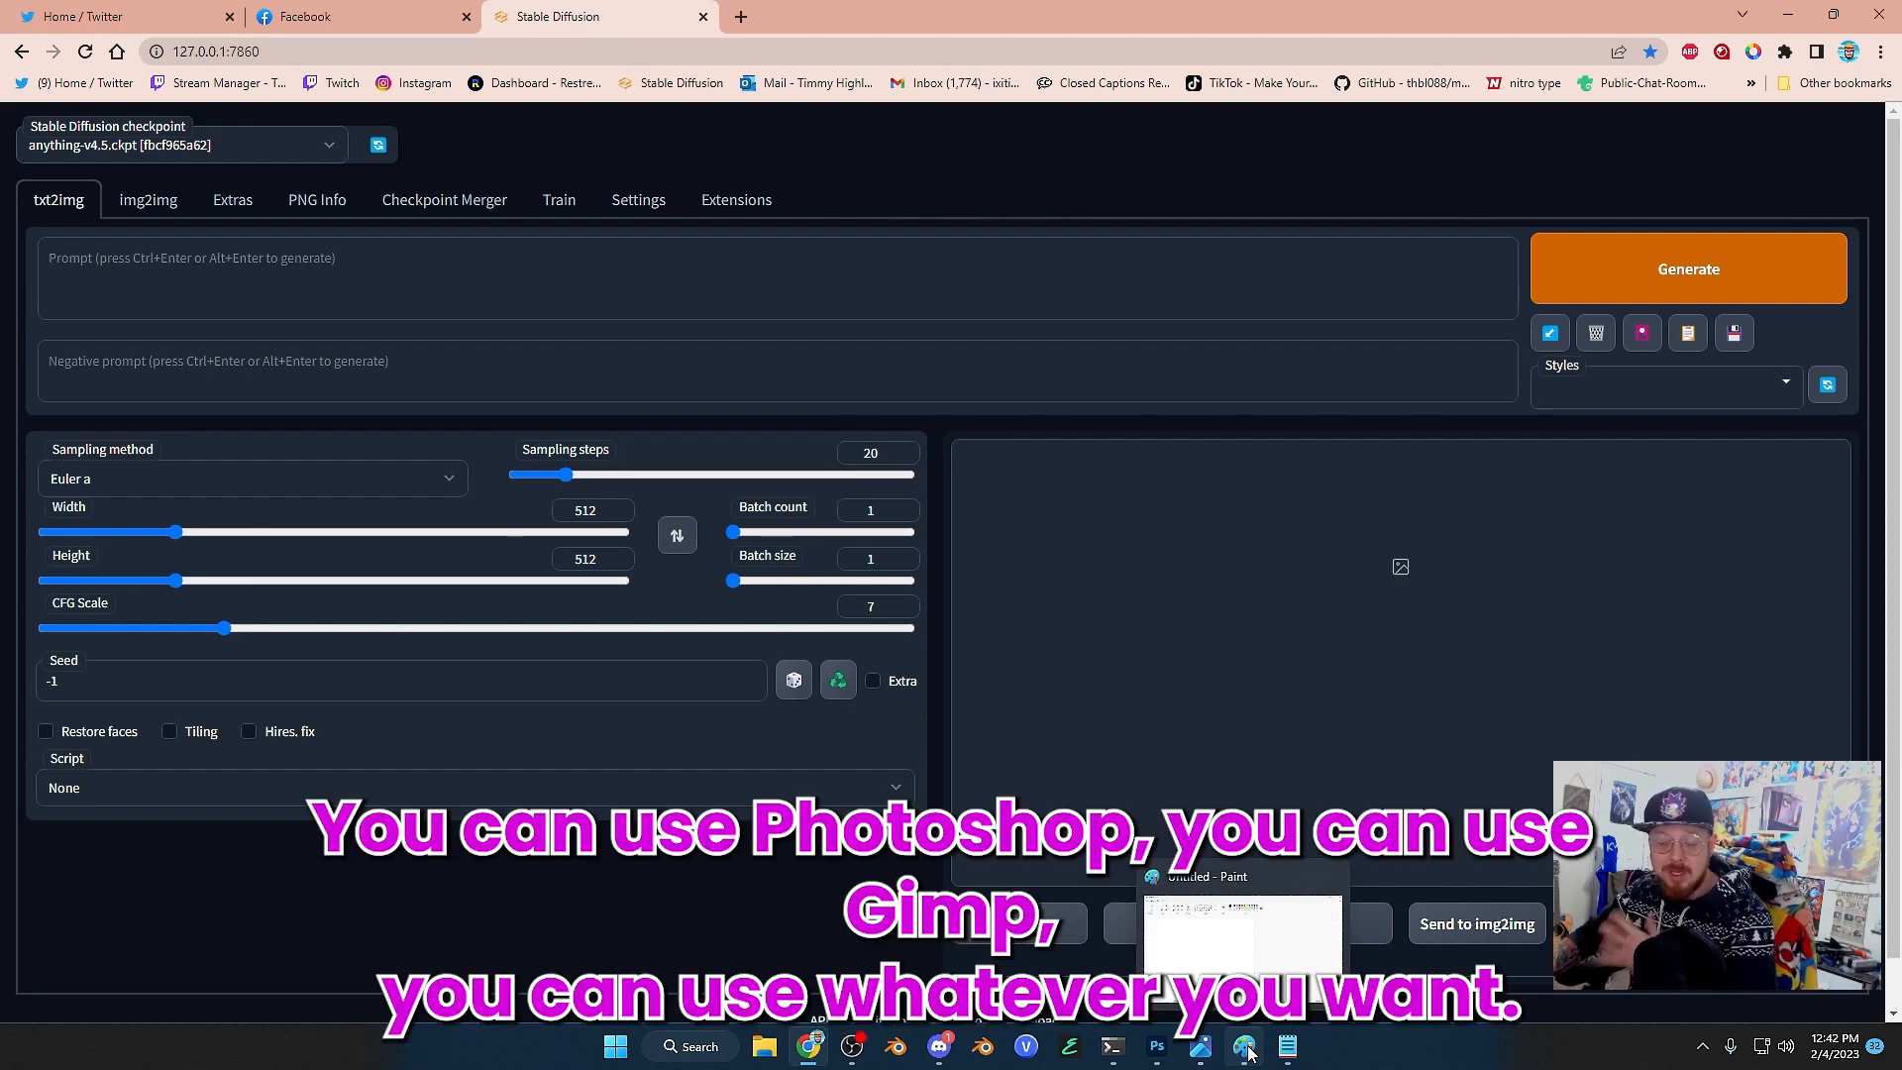
Step: Switch from the web UI to the blank 512 × 512 Paint canvas
left_click(1244, 1046)
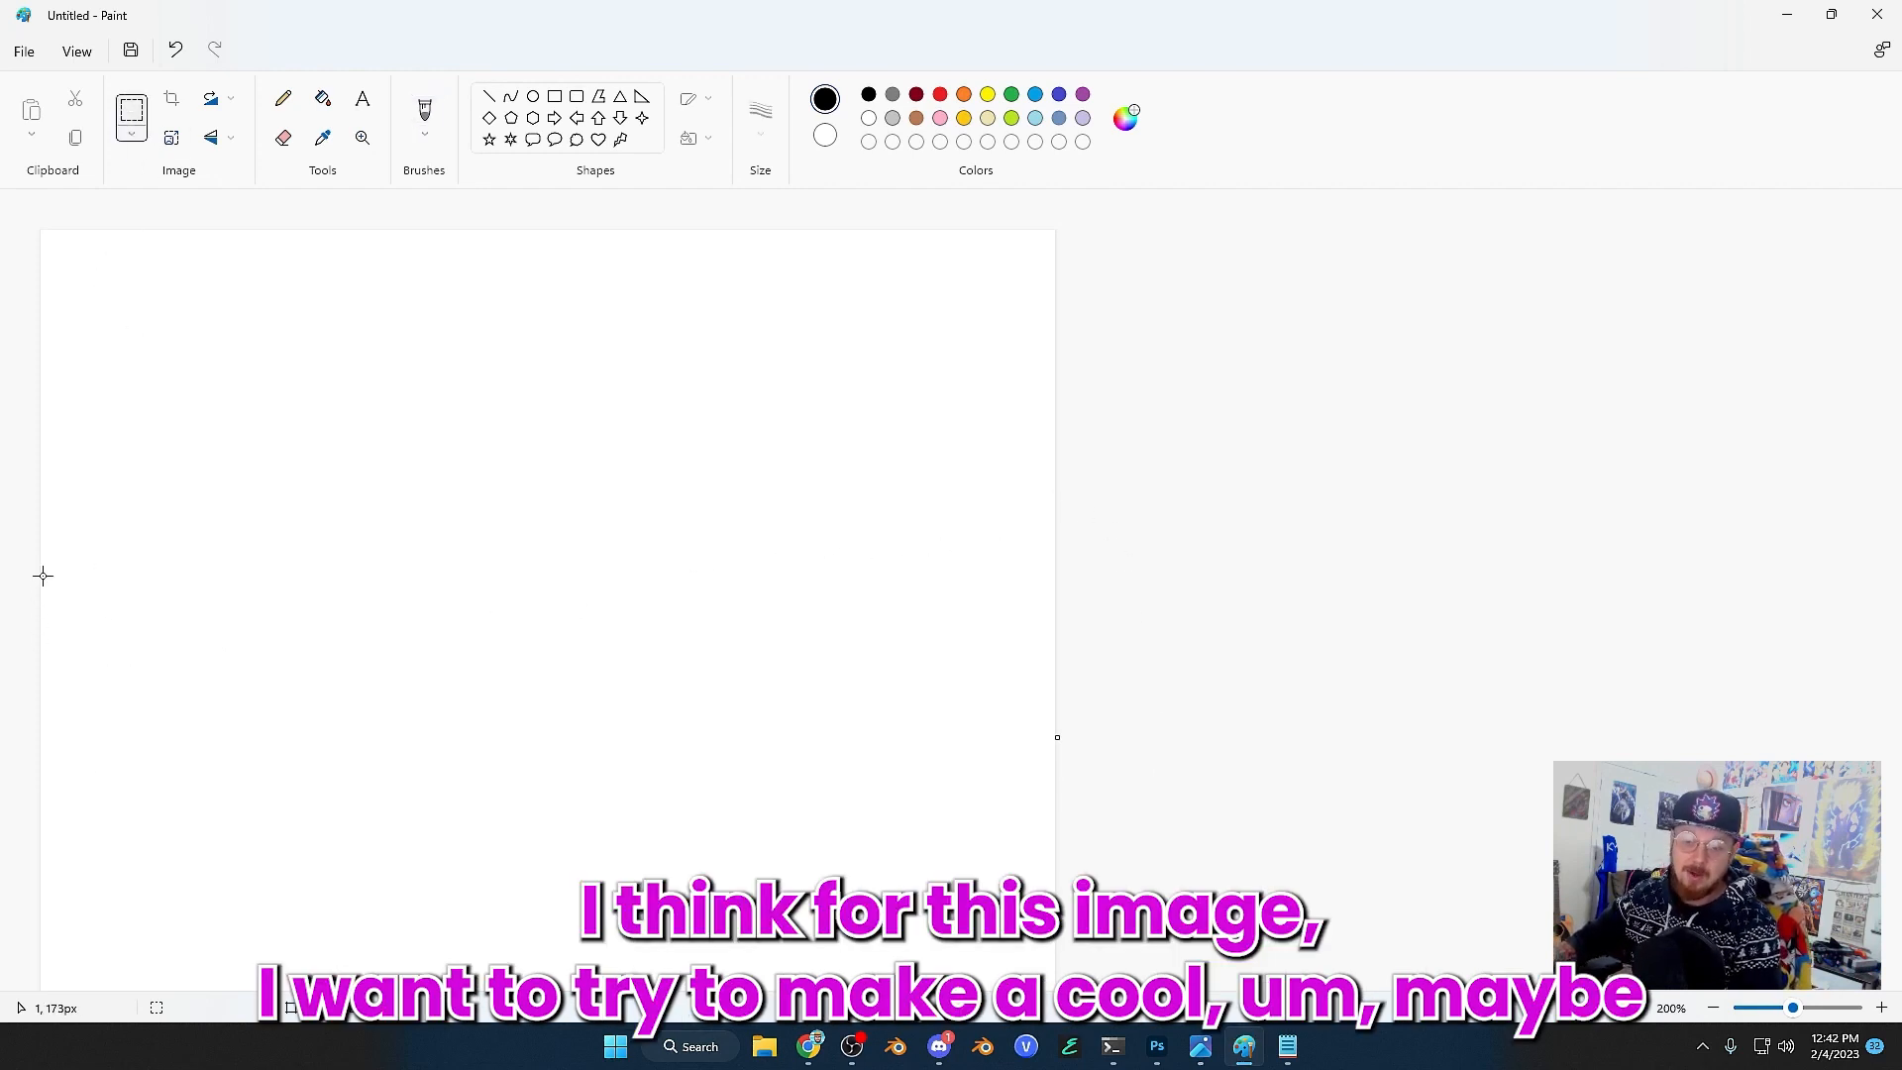
mouse_move(59, 580)
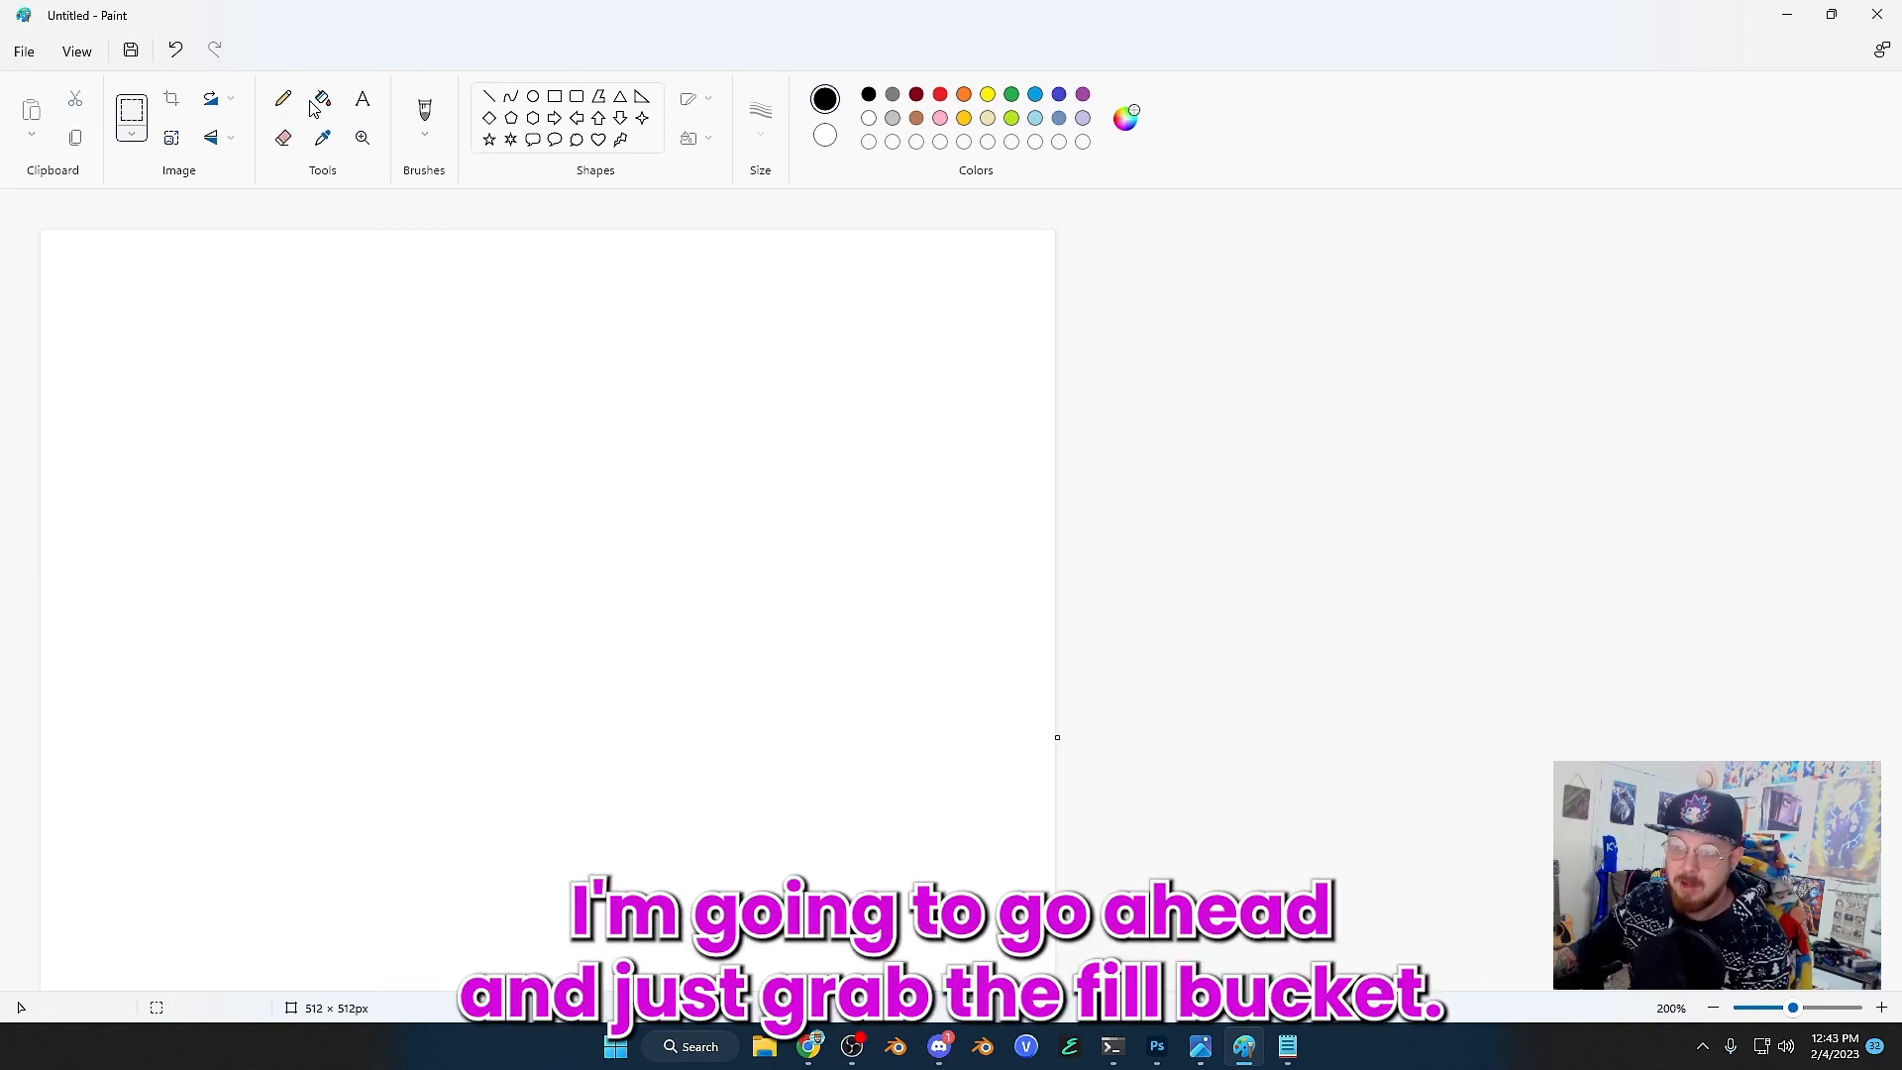
Step: Flood-fill a light blue sky and start brushing in the yellow field
left_click(321, 99)
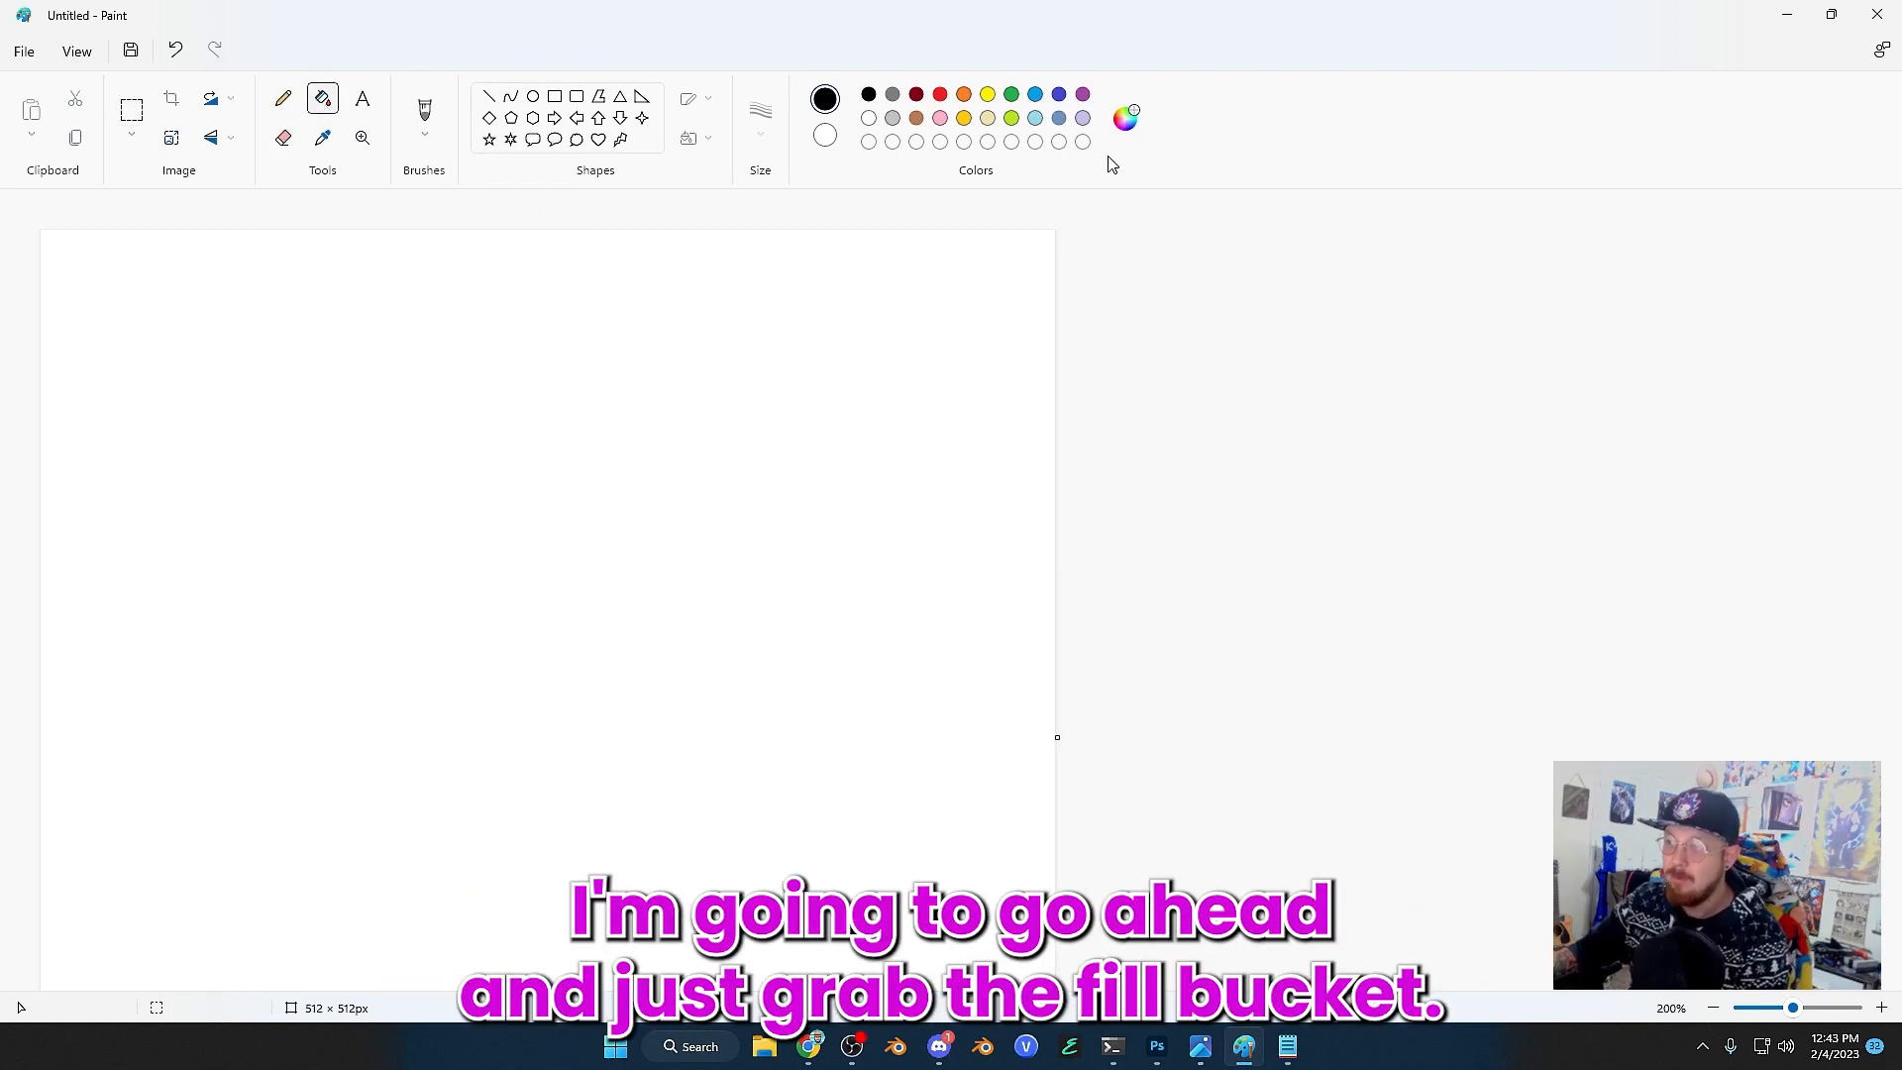
left_click(1035, 95)
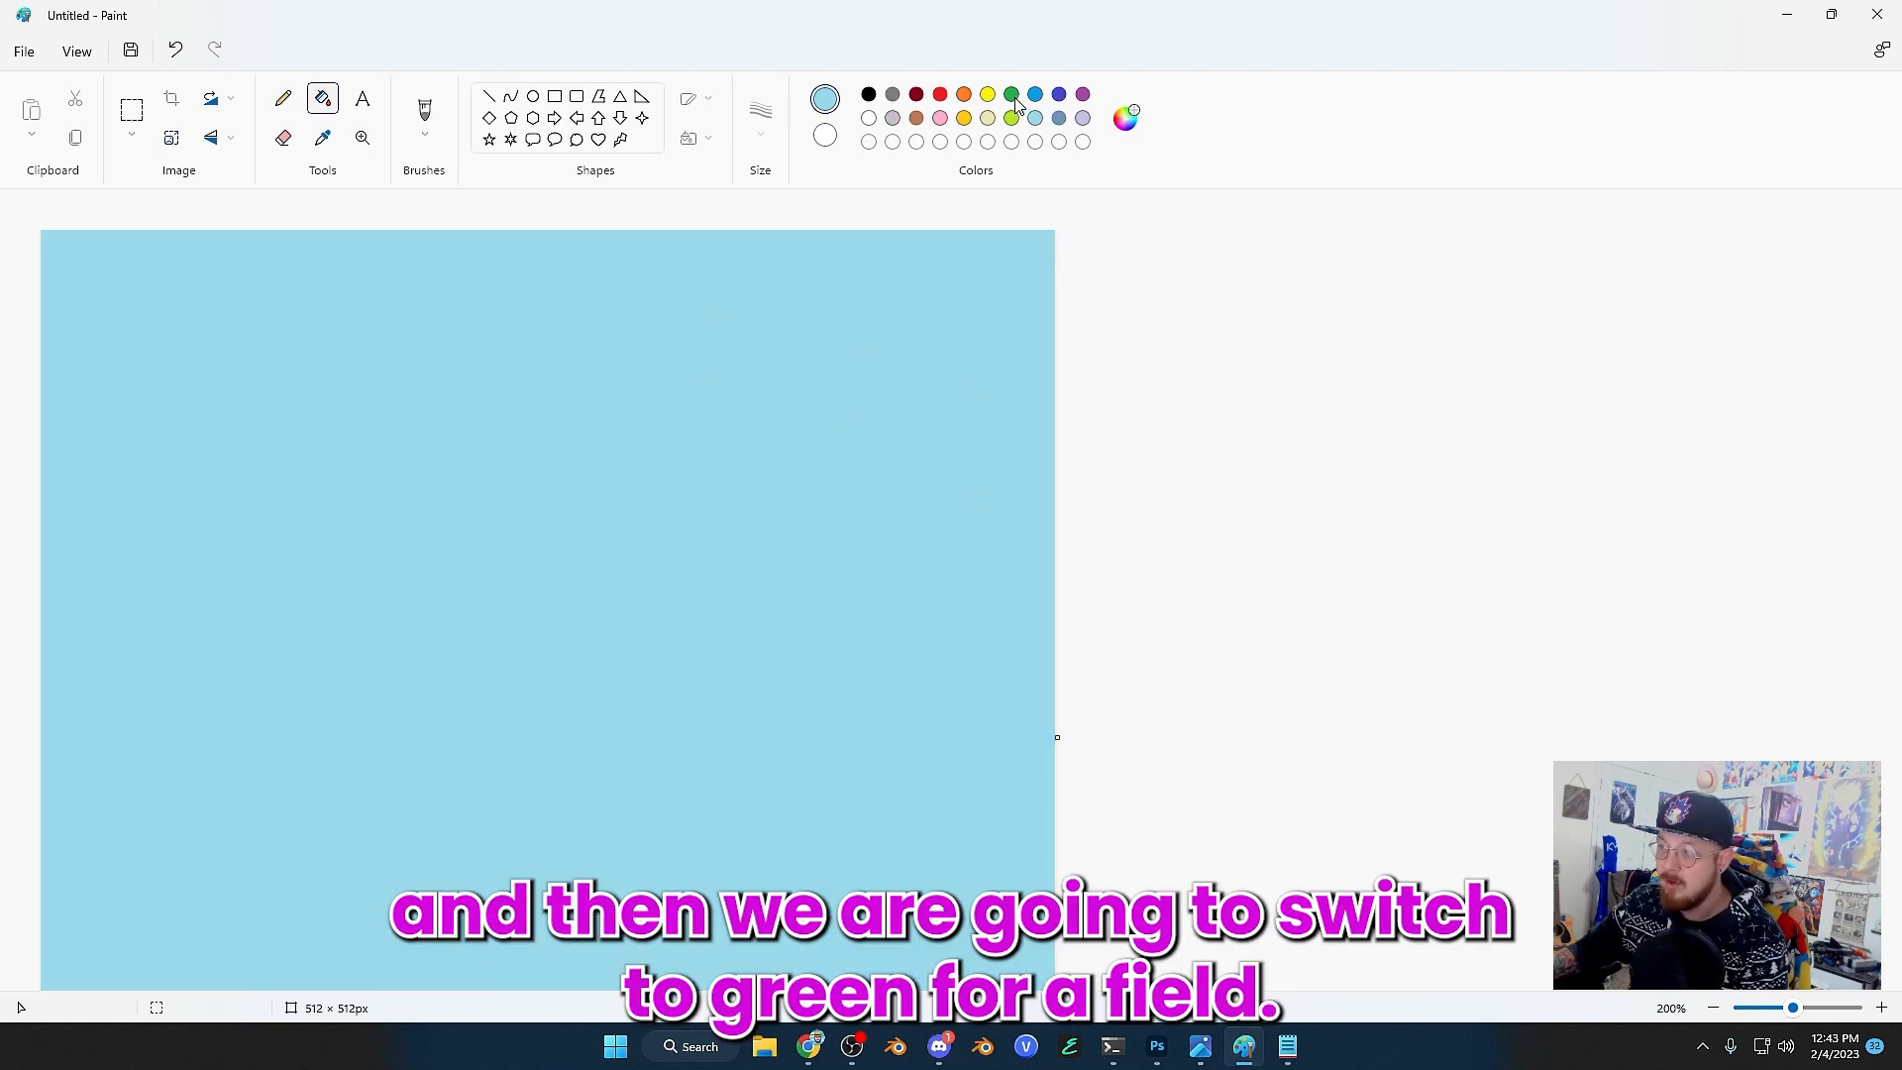
left_click(1011, 95)
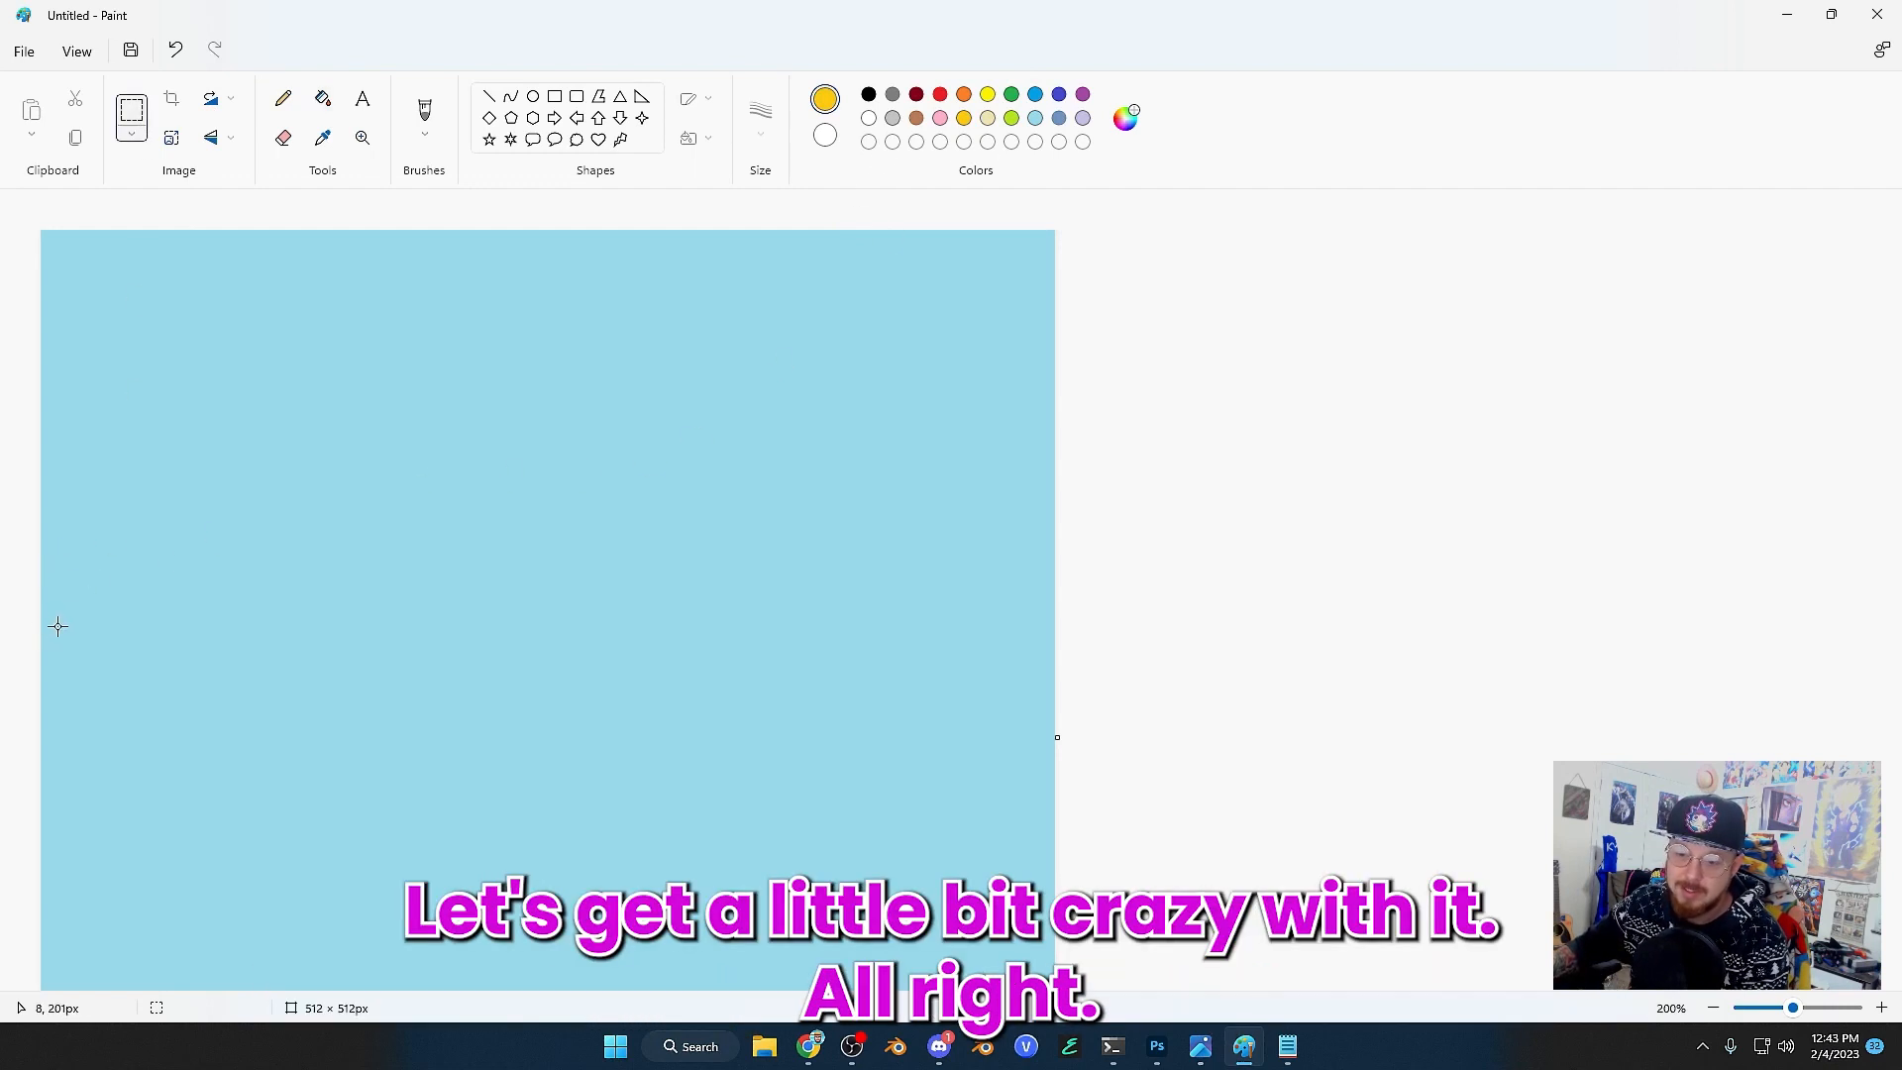
left_click(361, 99)
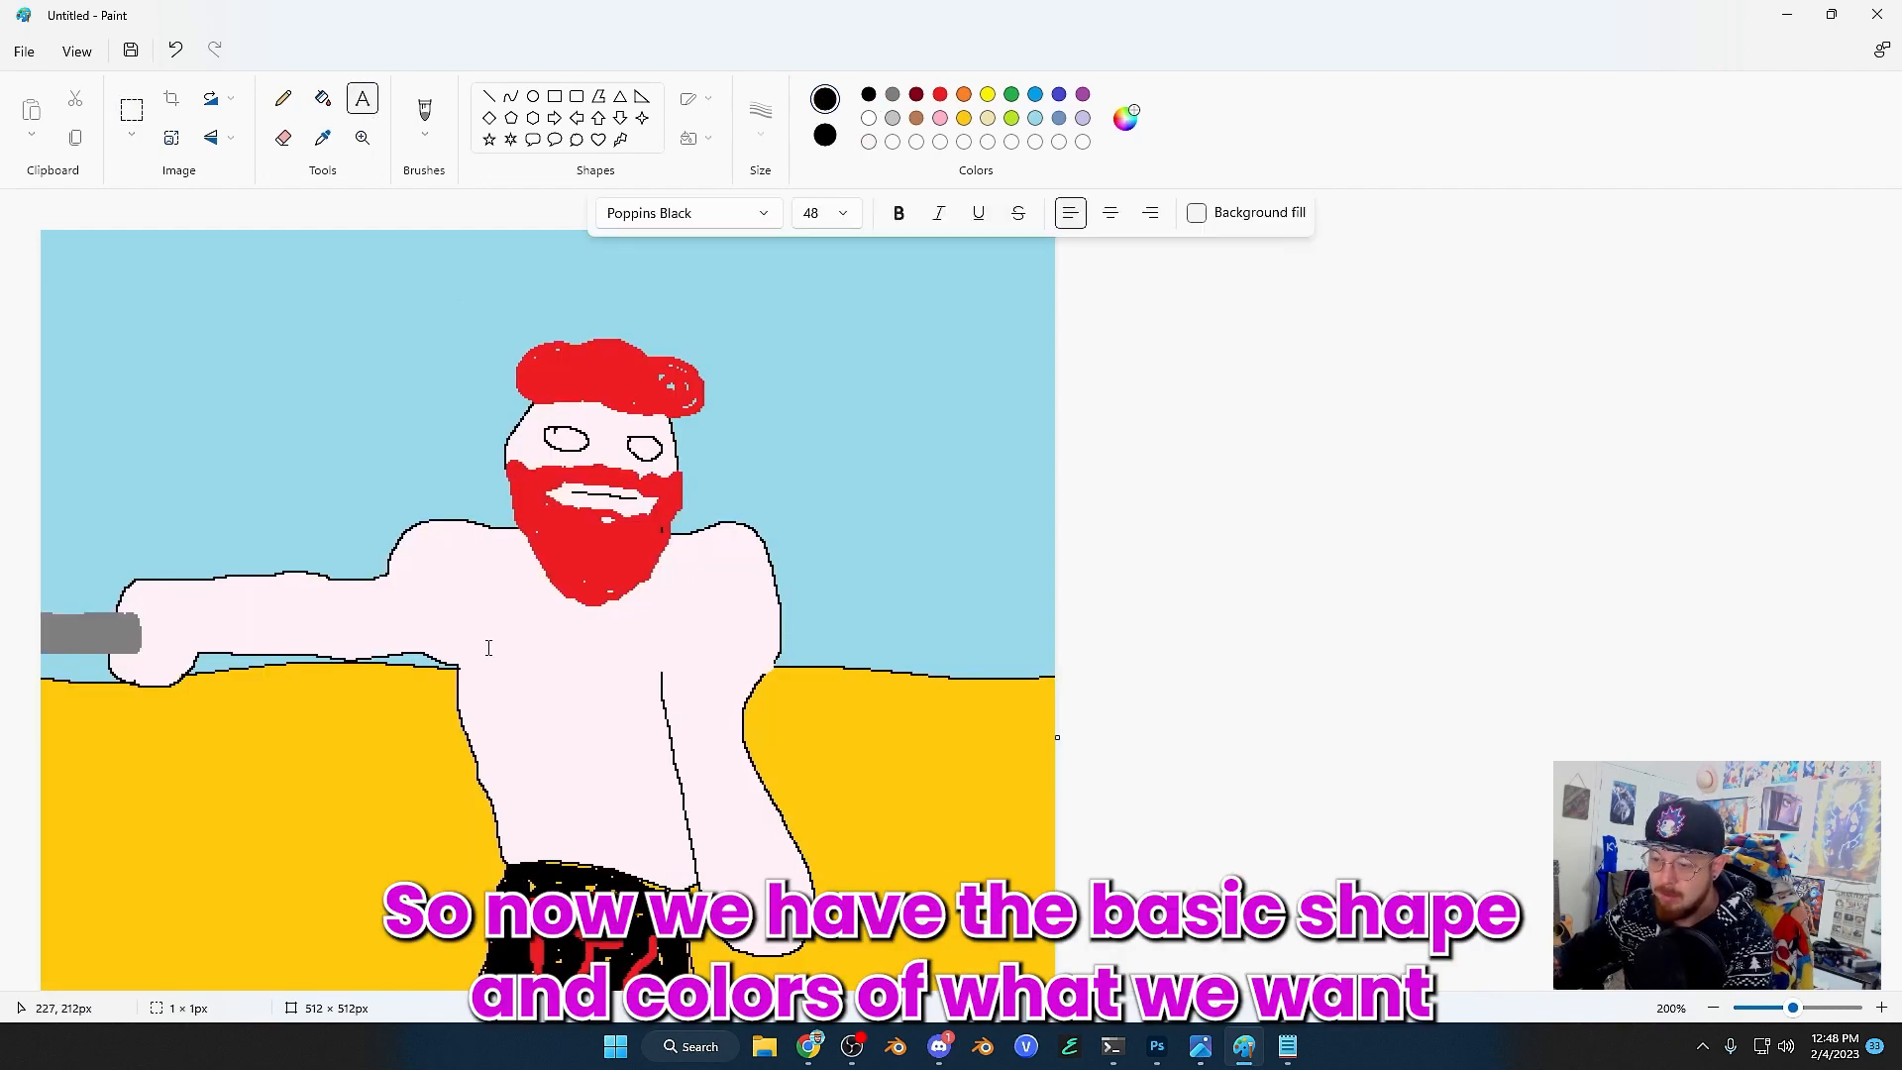
Step: Label the figure 'Swordsmen' with a text box and finish placing the Sun label
left_click_drag(488, 636, 1056, 755)
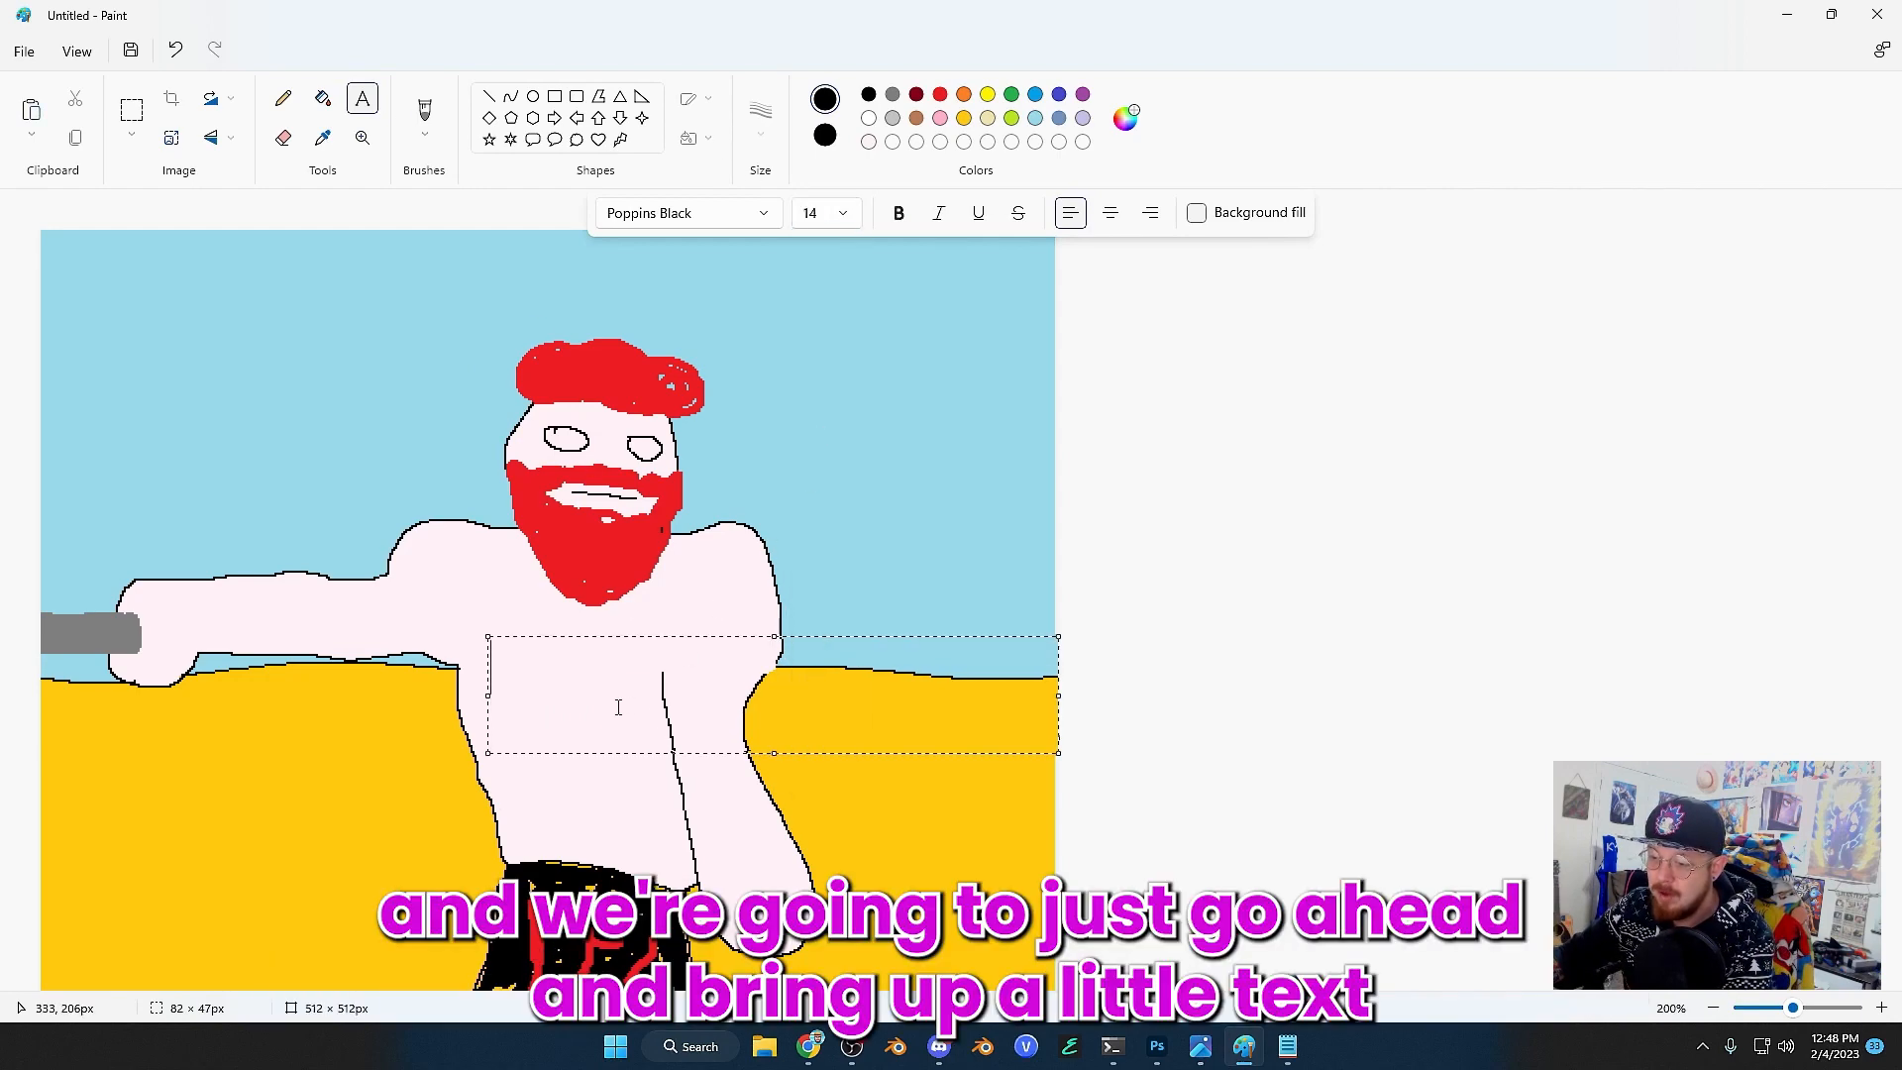
type("s")
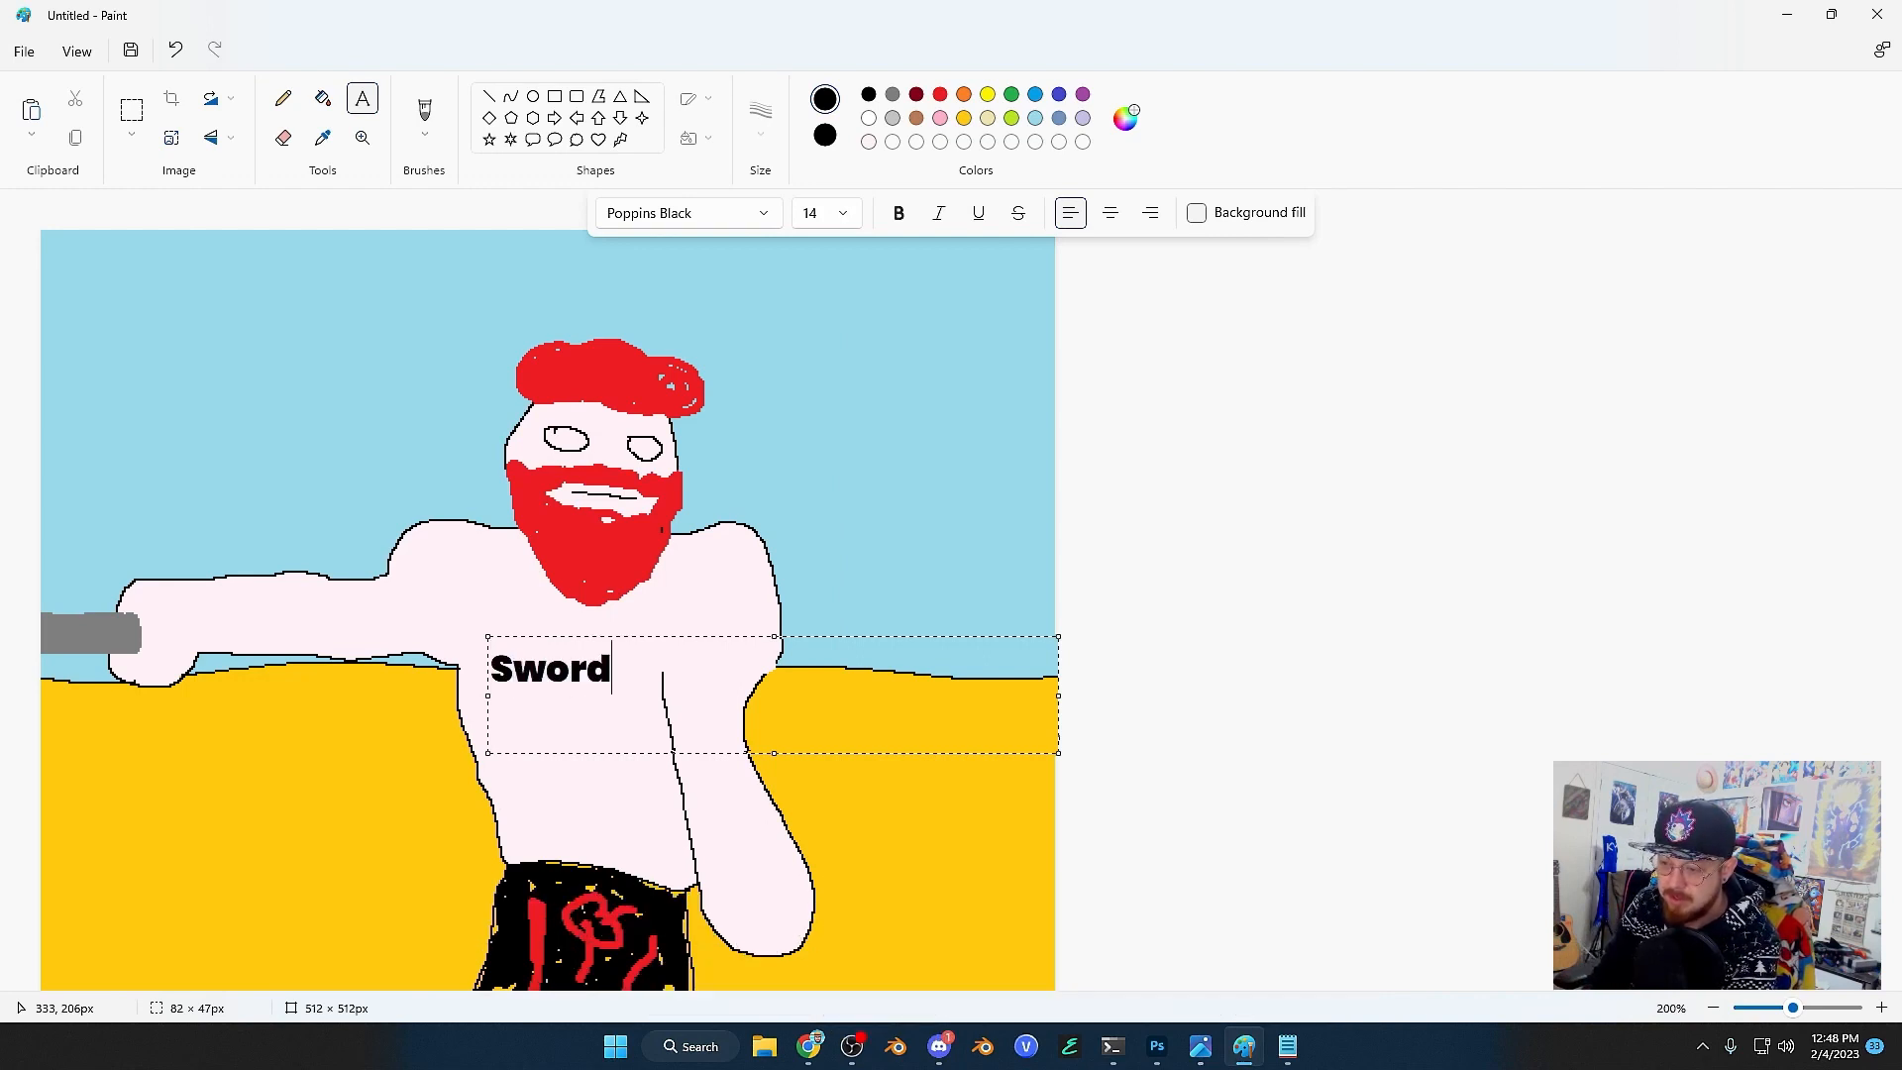
type("smen")
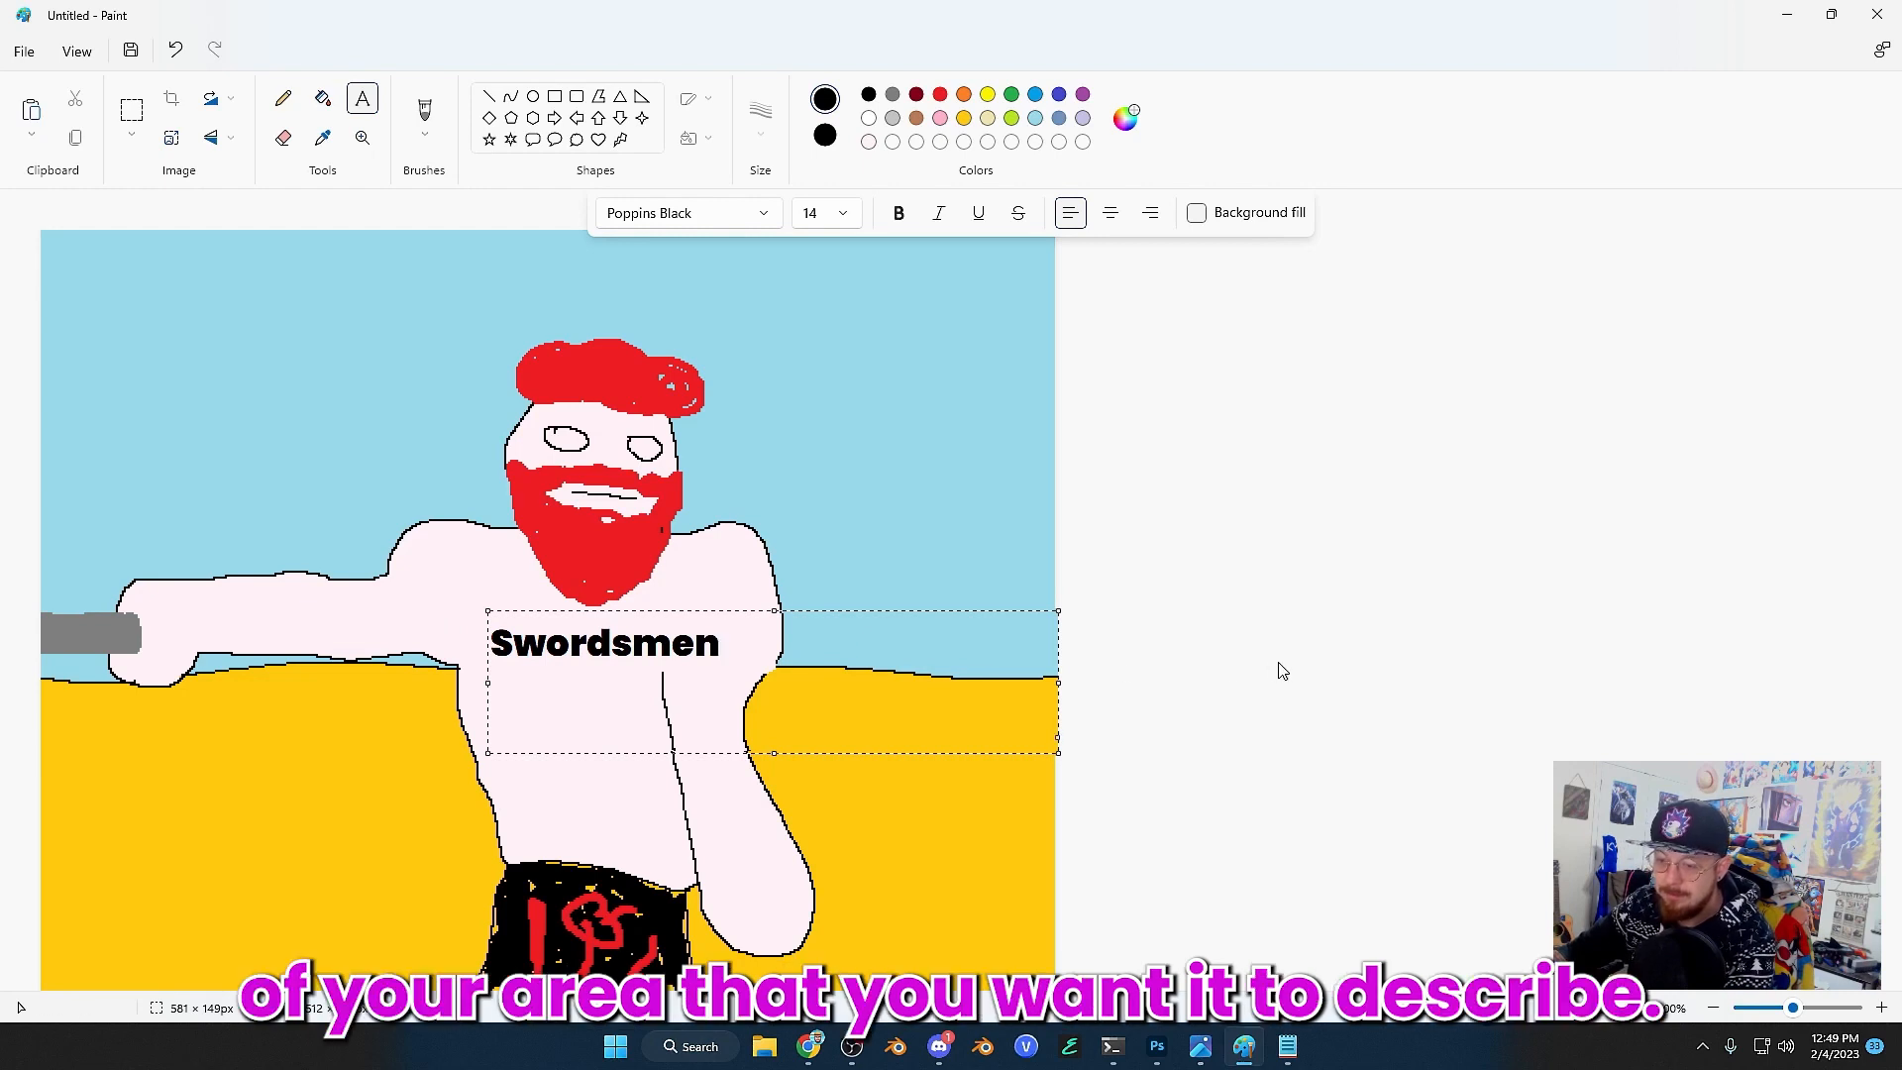
mouse_move(1153, 622)
type("Sun")
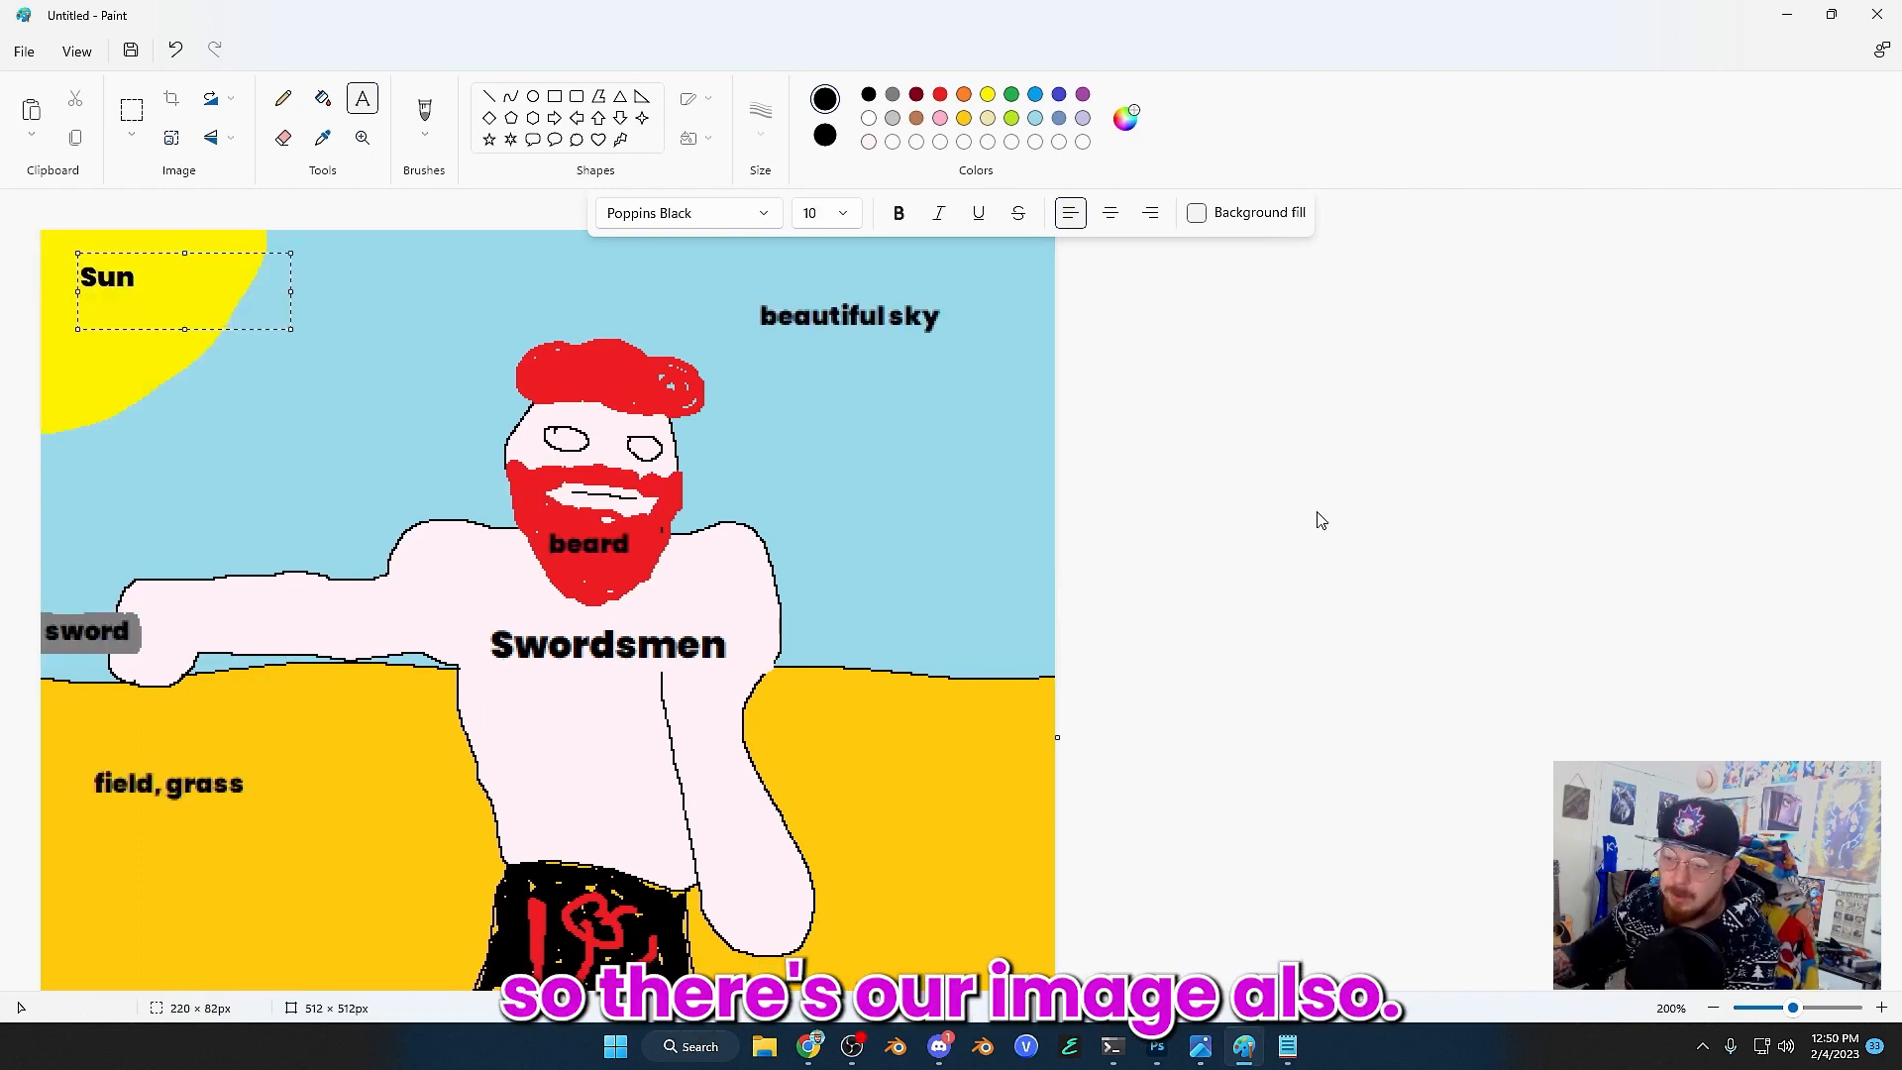
left_click(22, 51)
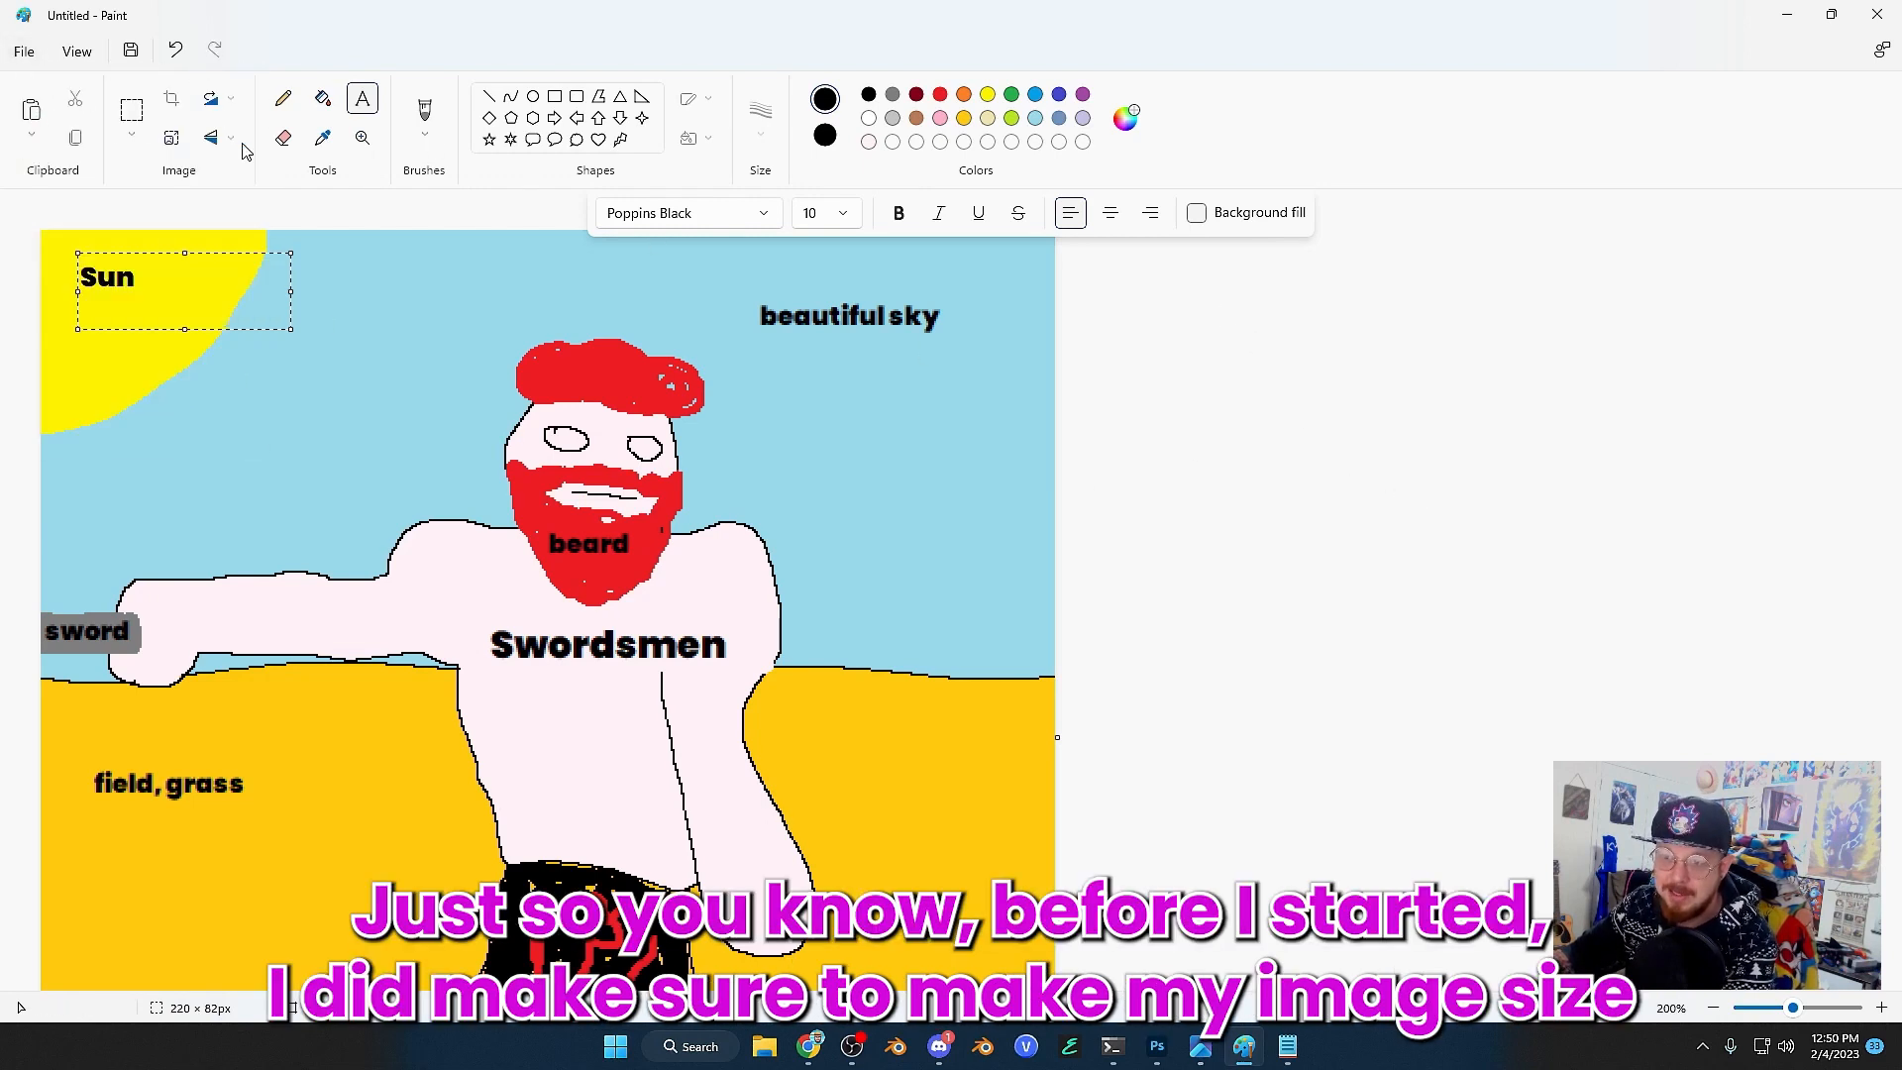
left_click(283, 136)
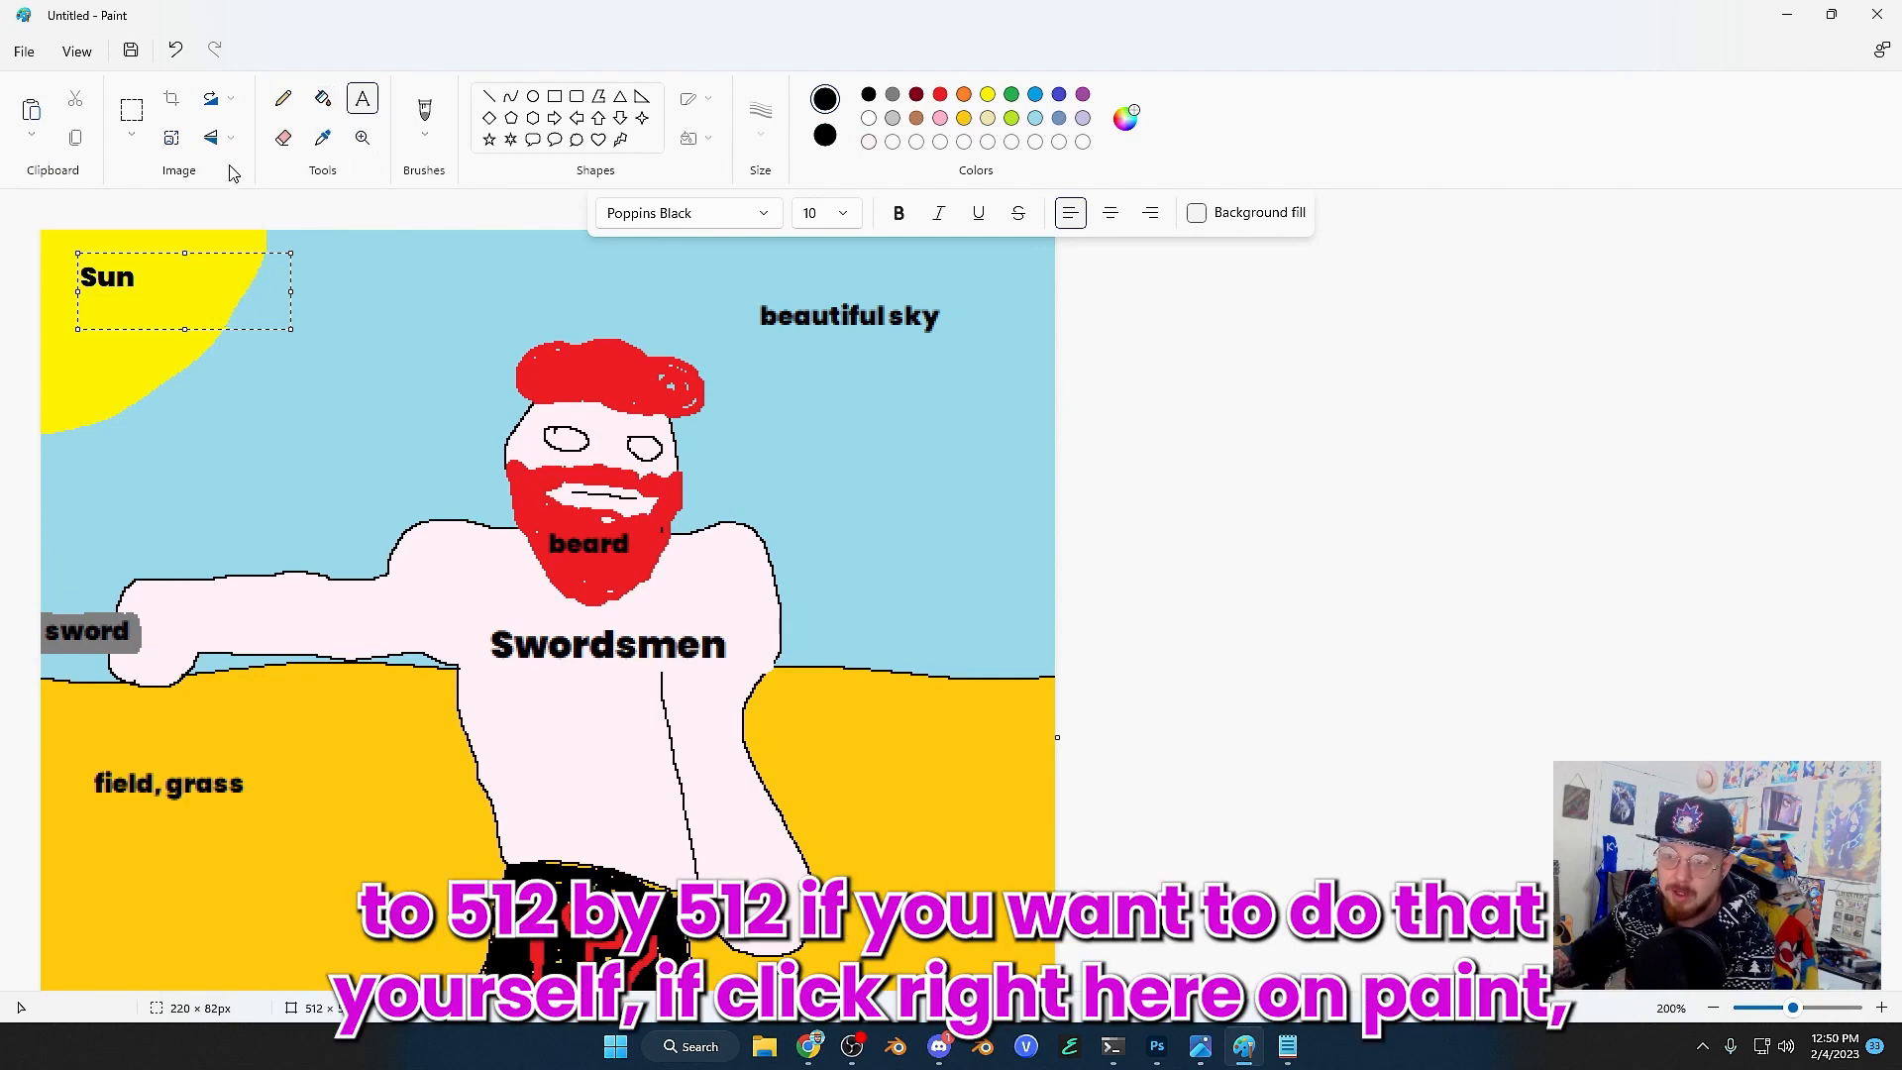
Step: Confirm the image size as 512 × 512 pixels in Resize and Skew
left_click(170, 137)
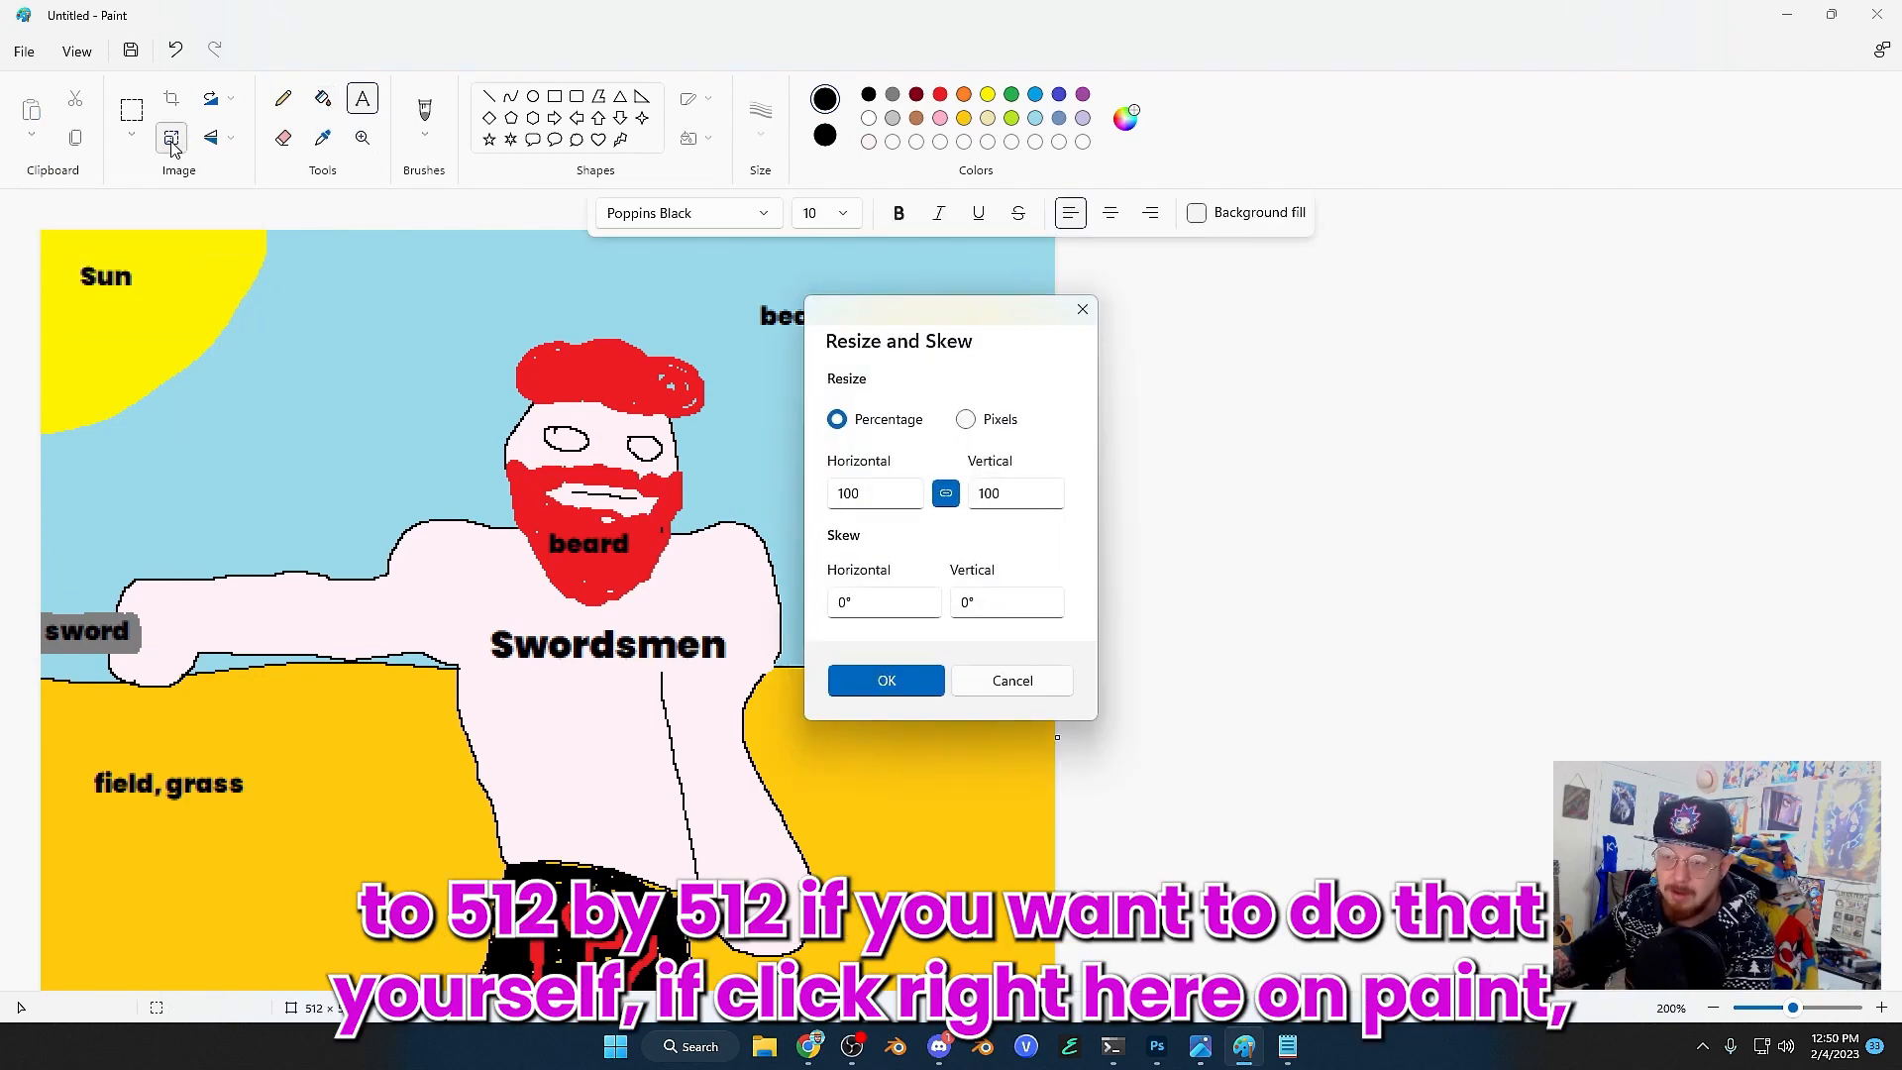
left_click(965, 418)
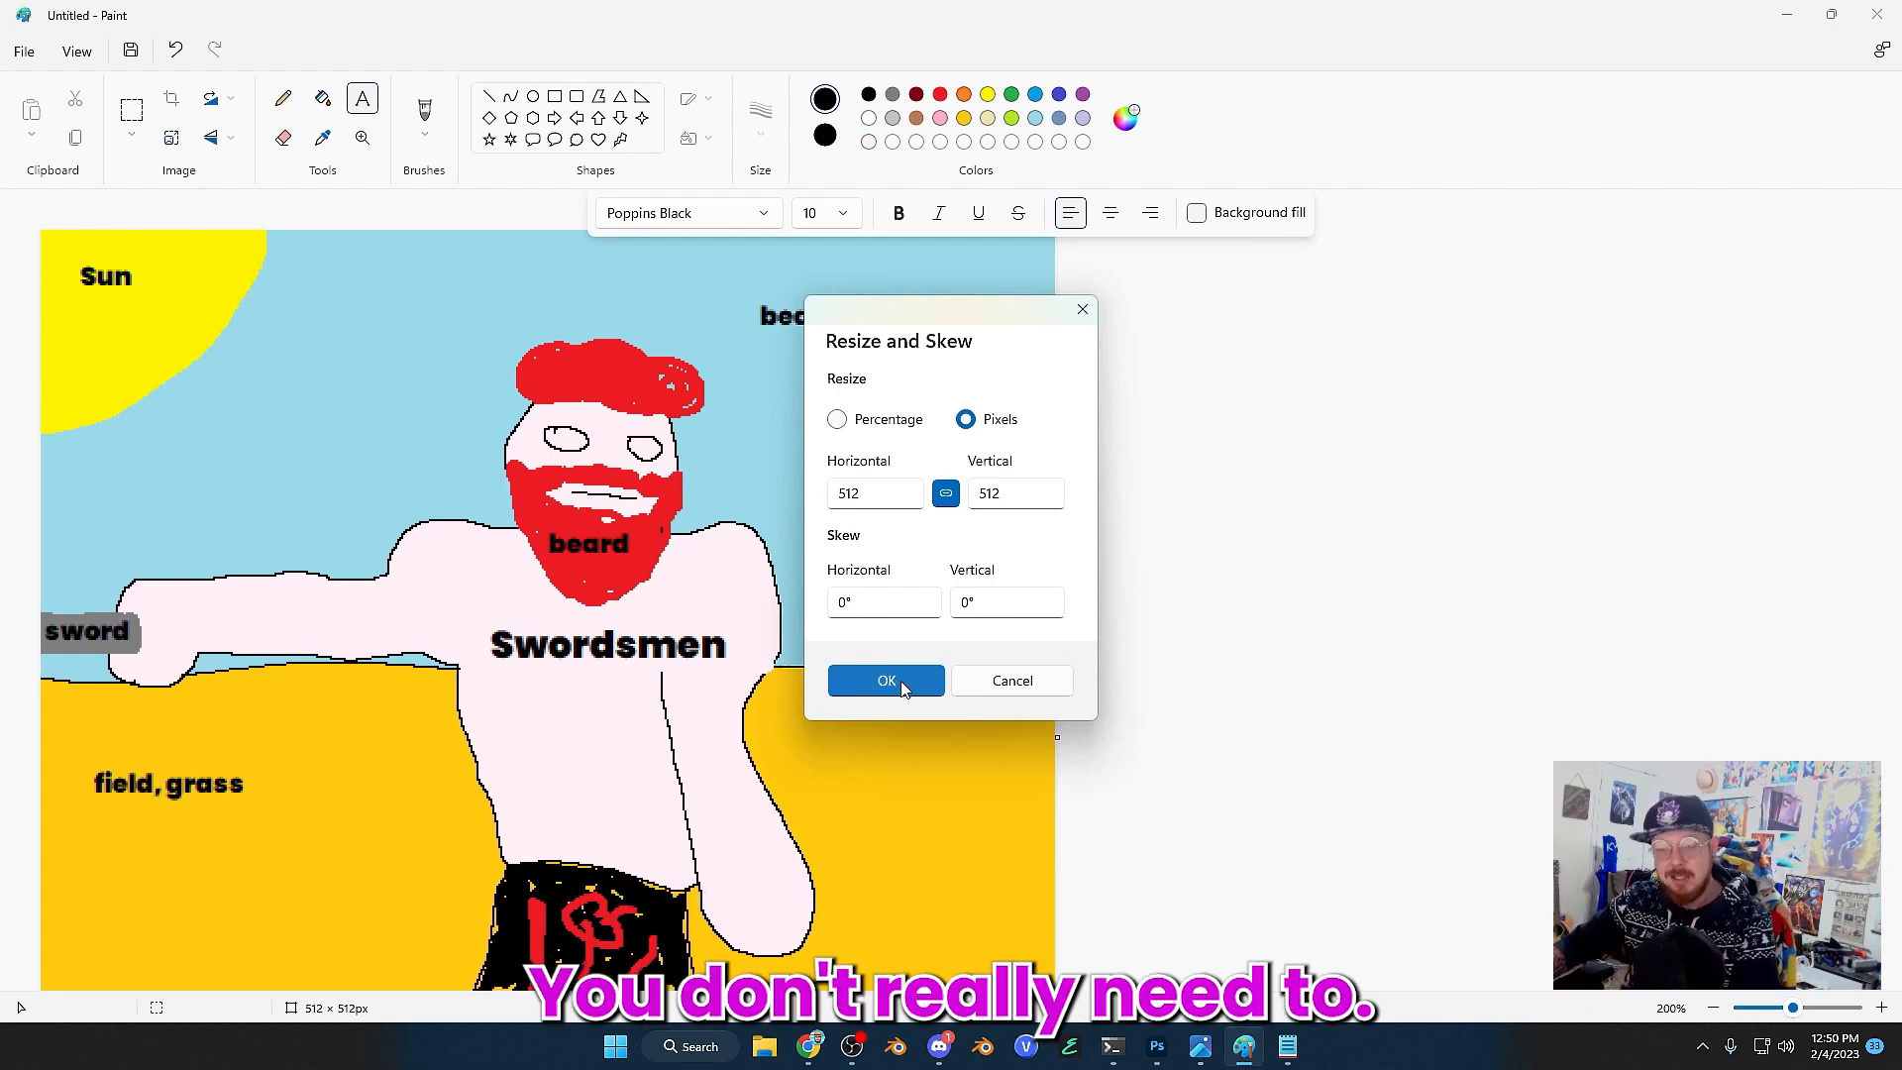
left_click(22, 52)
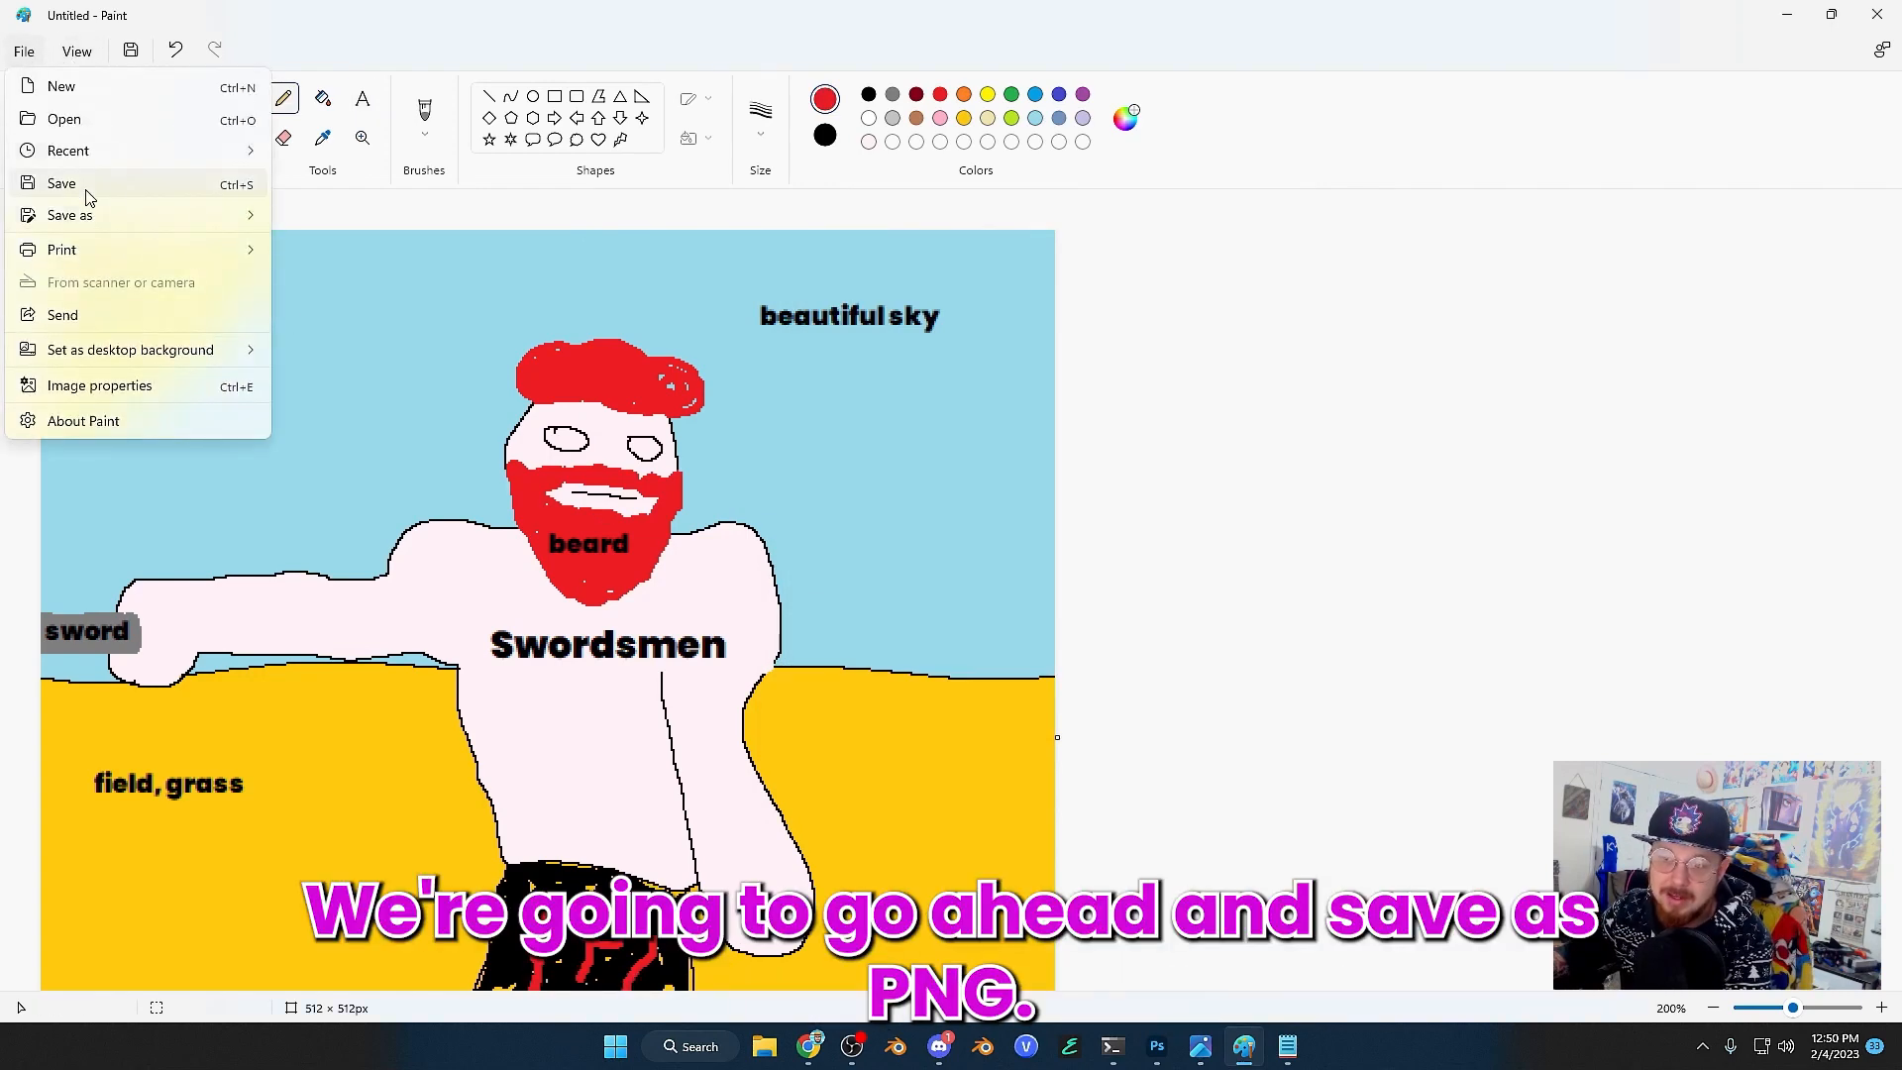
Step: Save the sketch as a PNG named test in the Pictures folder
left_click(69, 214)
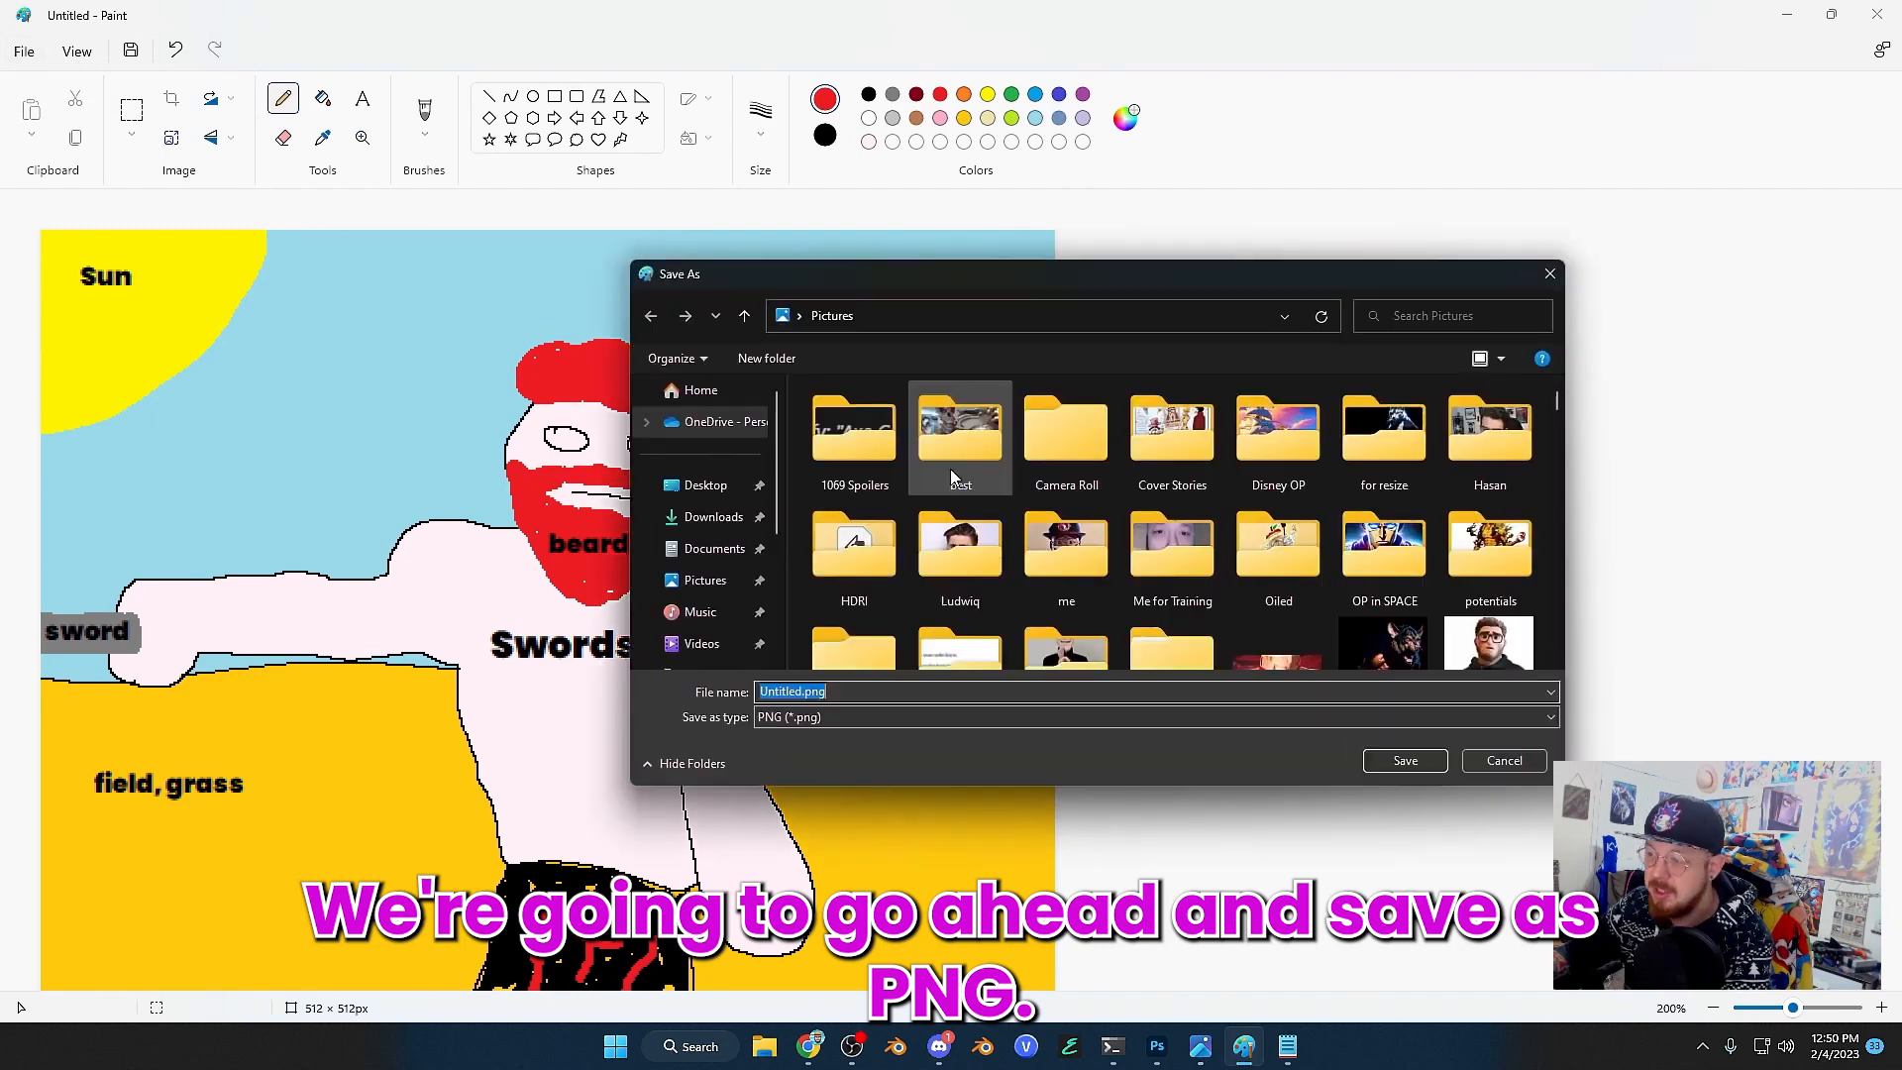
type("test4")
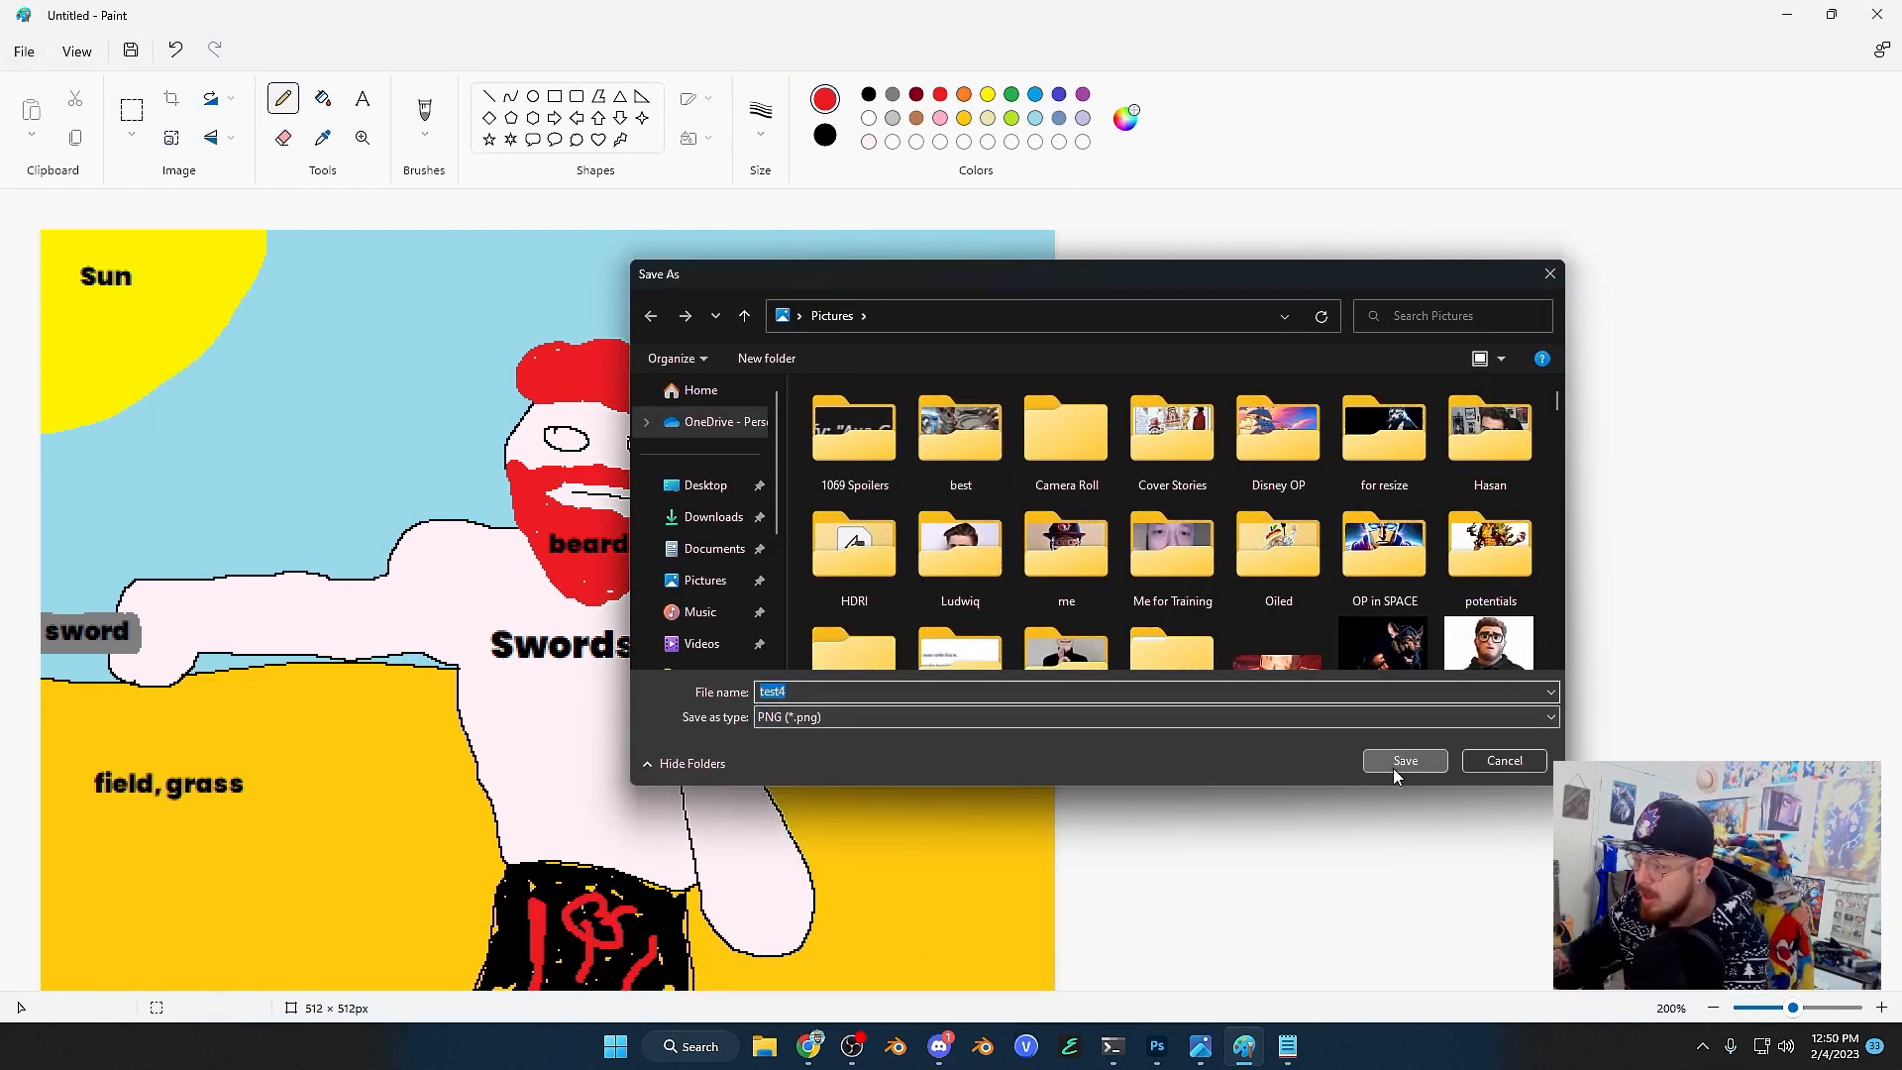
left_click(1403, 761)
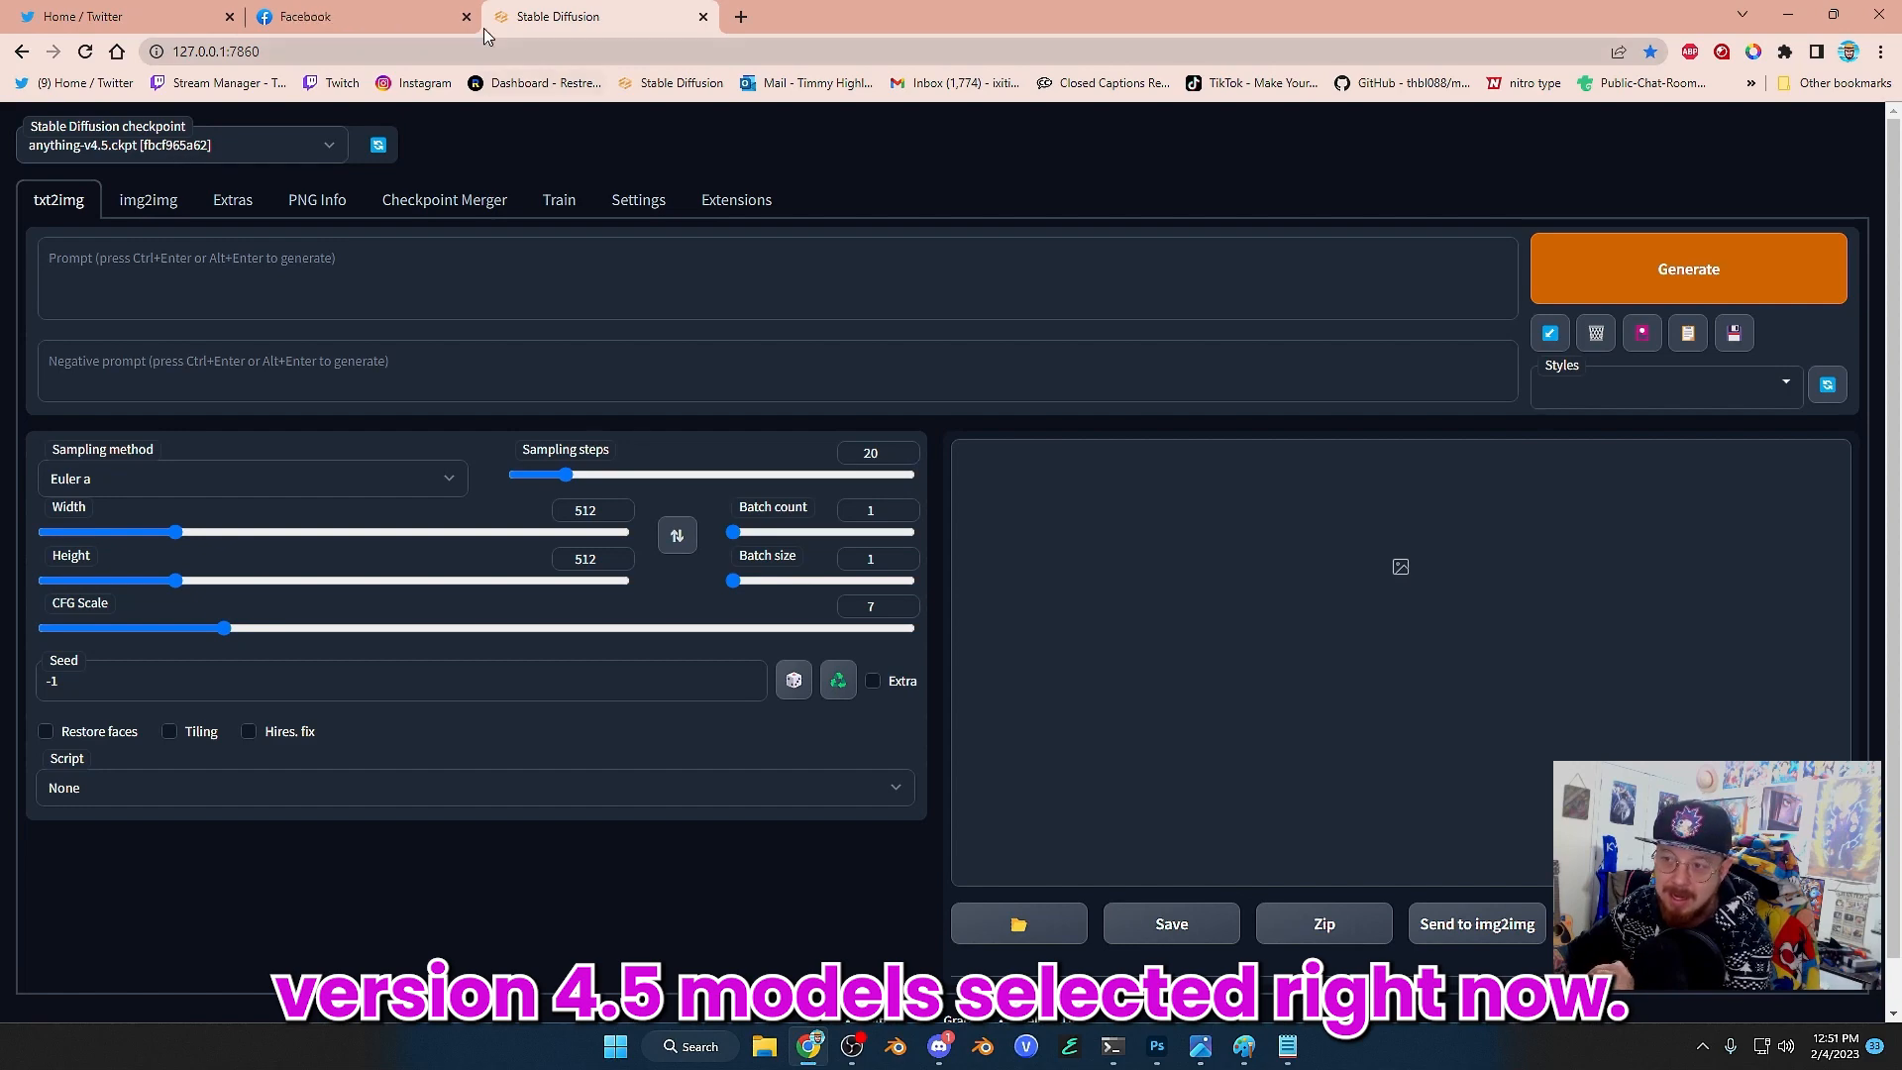
Step: Close the Facebook and Twitter tabs and keep the anything-v4.5 checkpoint selected
left_click(466, 16)
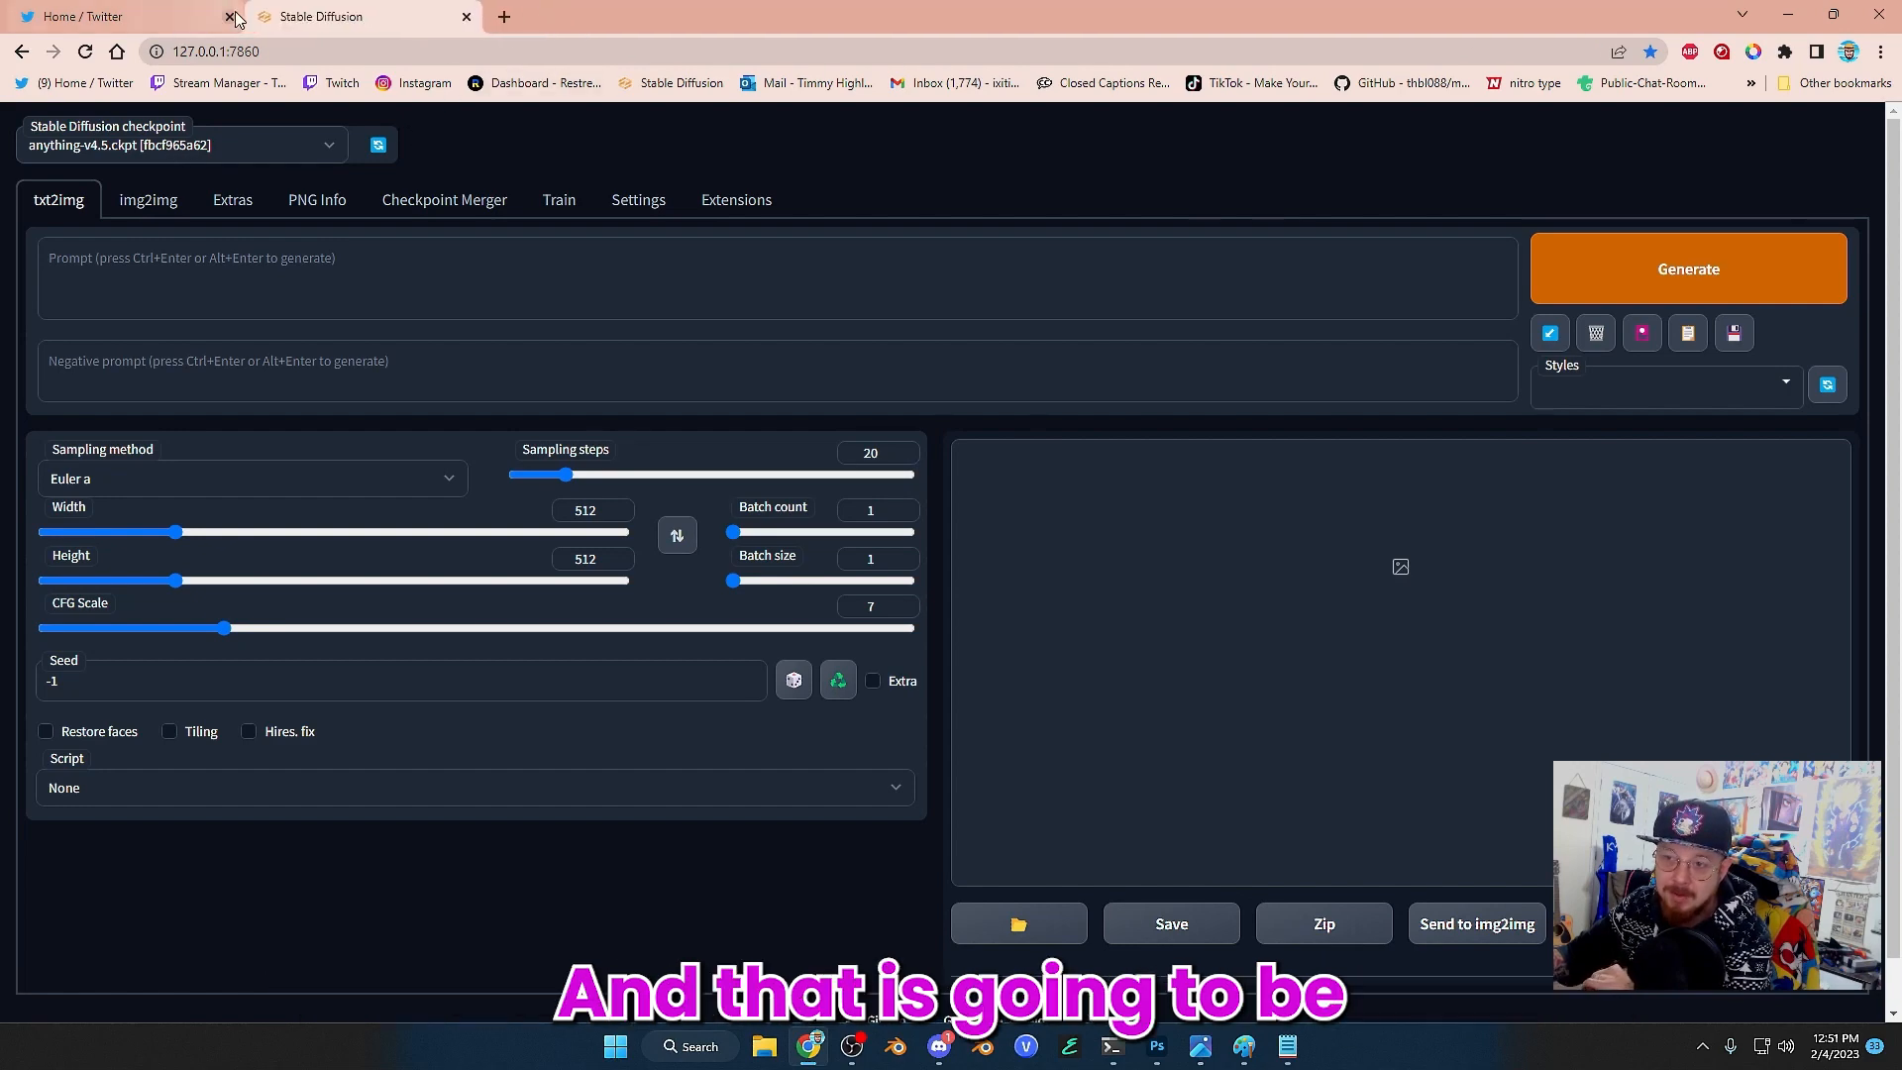
left_click(230, 16)
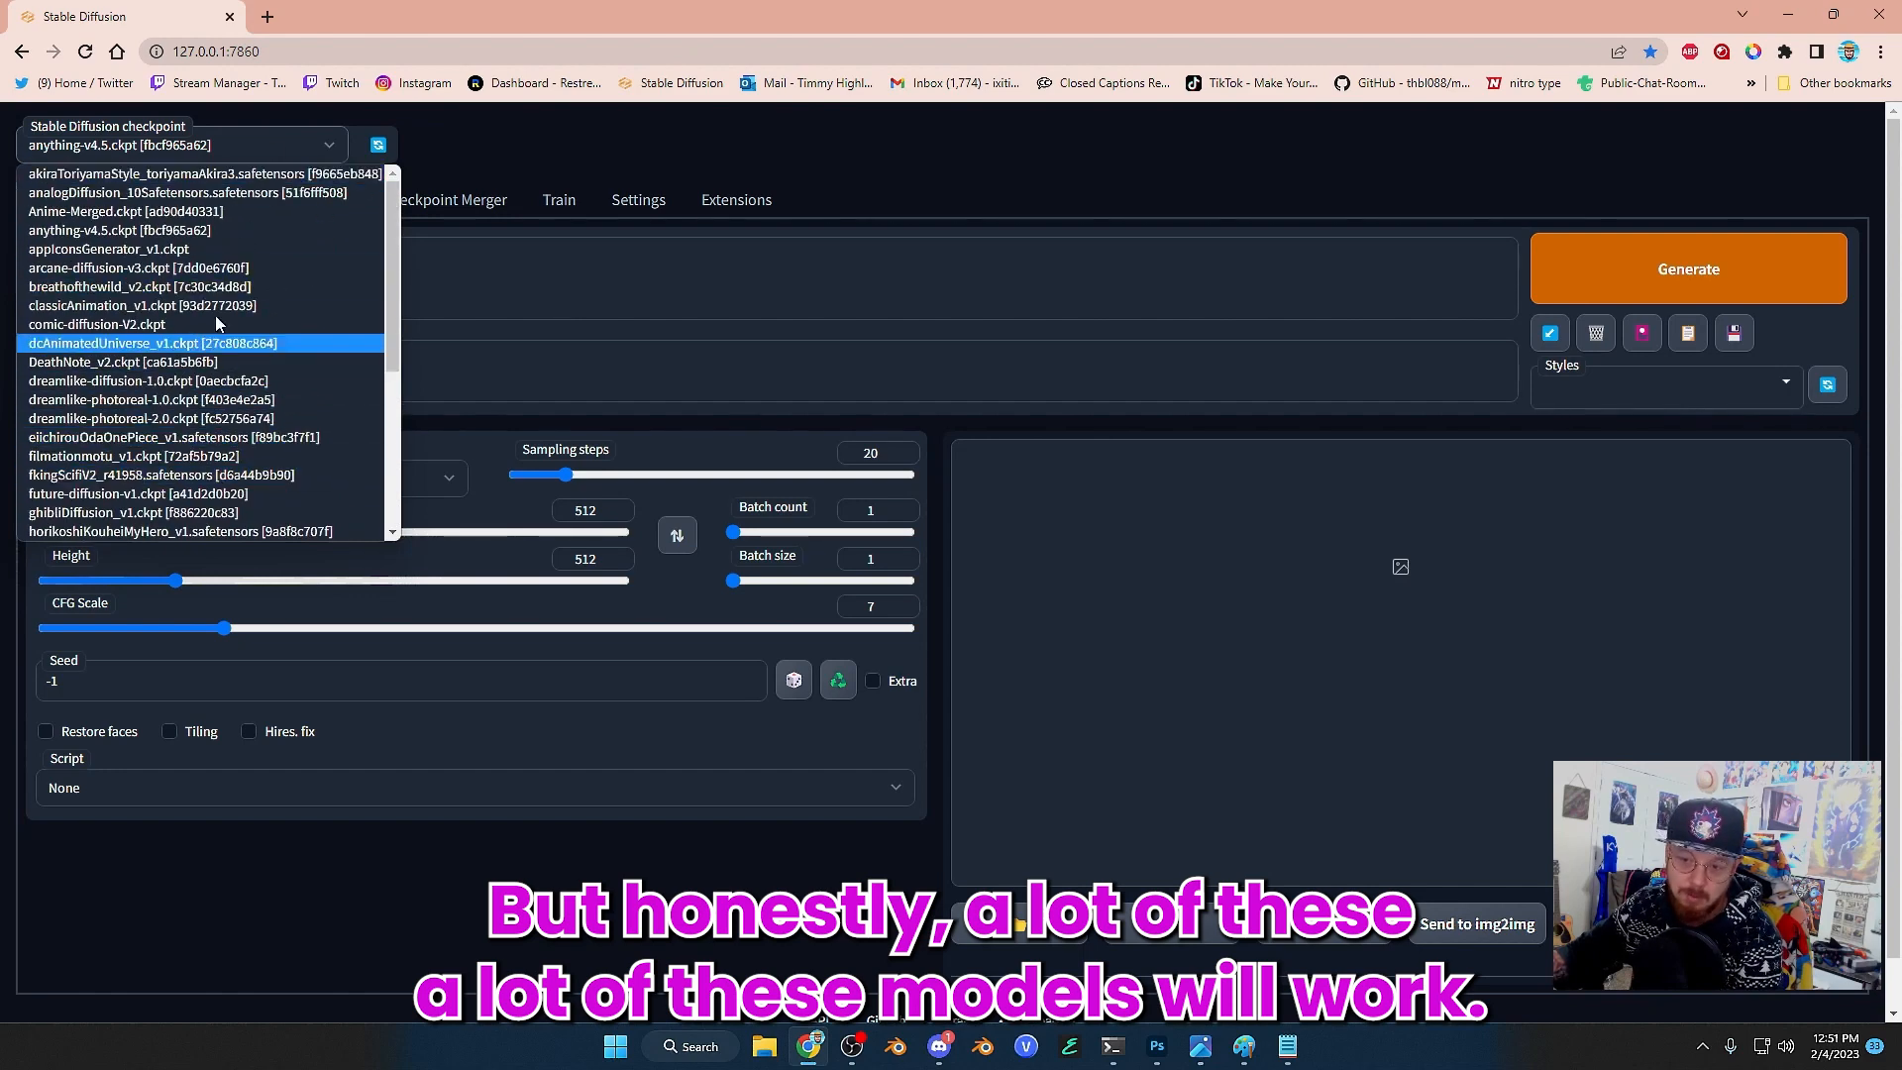
left_click(902, 177)
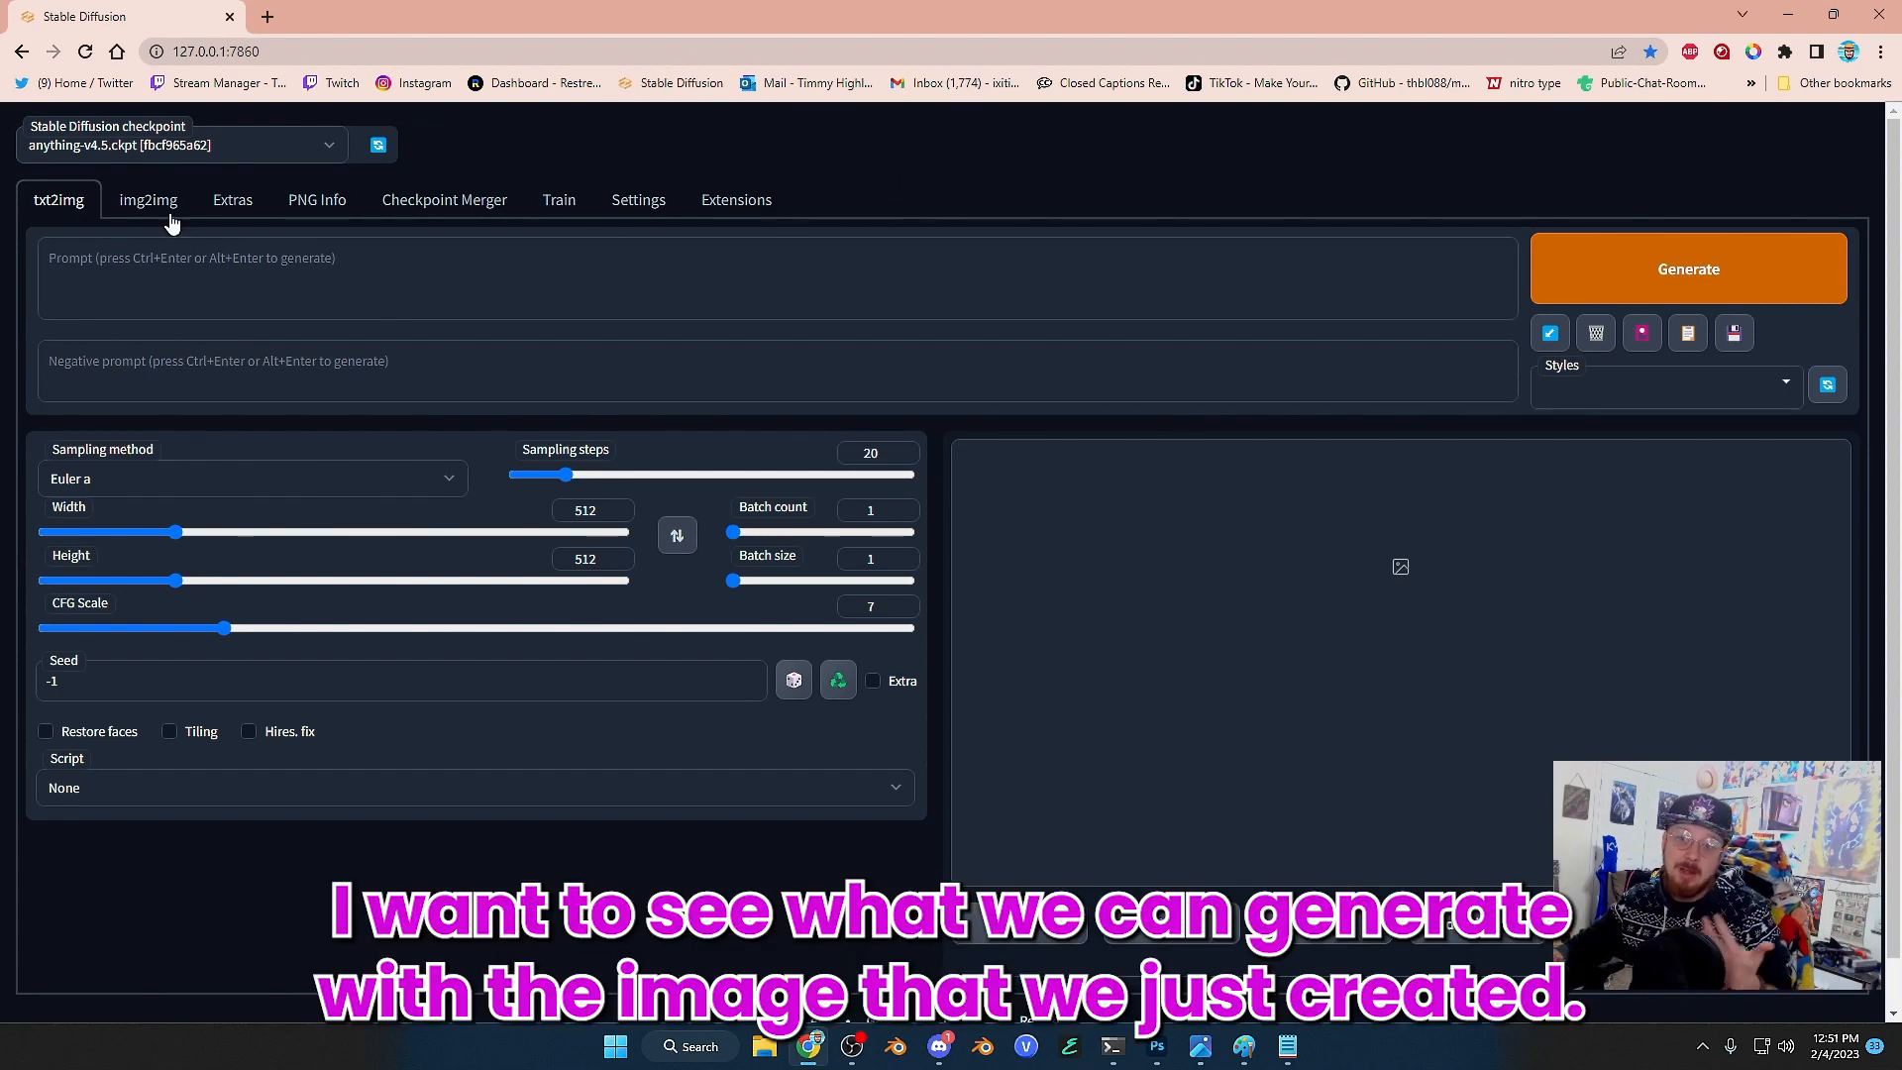
Step: Upload the saved test.png sketch as the img2img source image
left_click(146, 198)
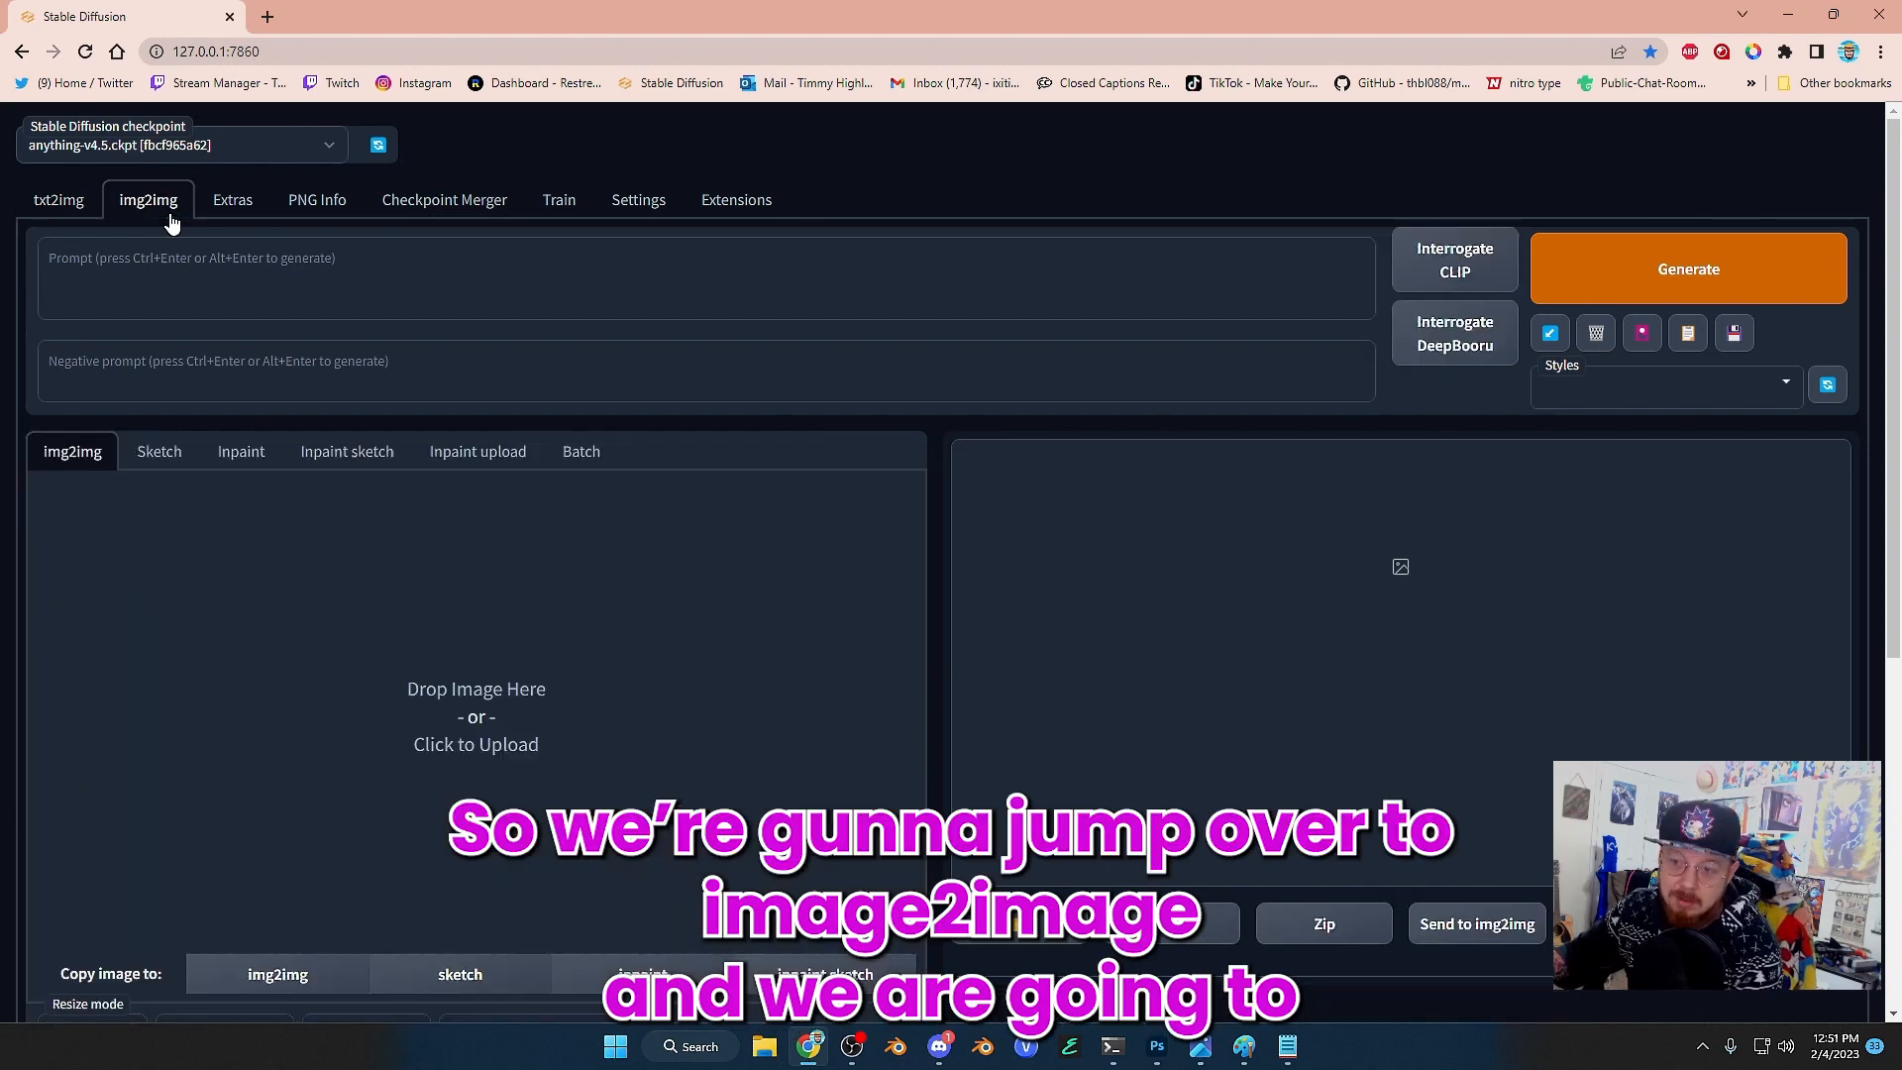
scroll("down", 3)
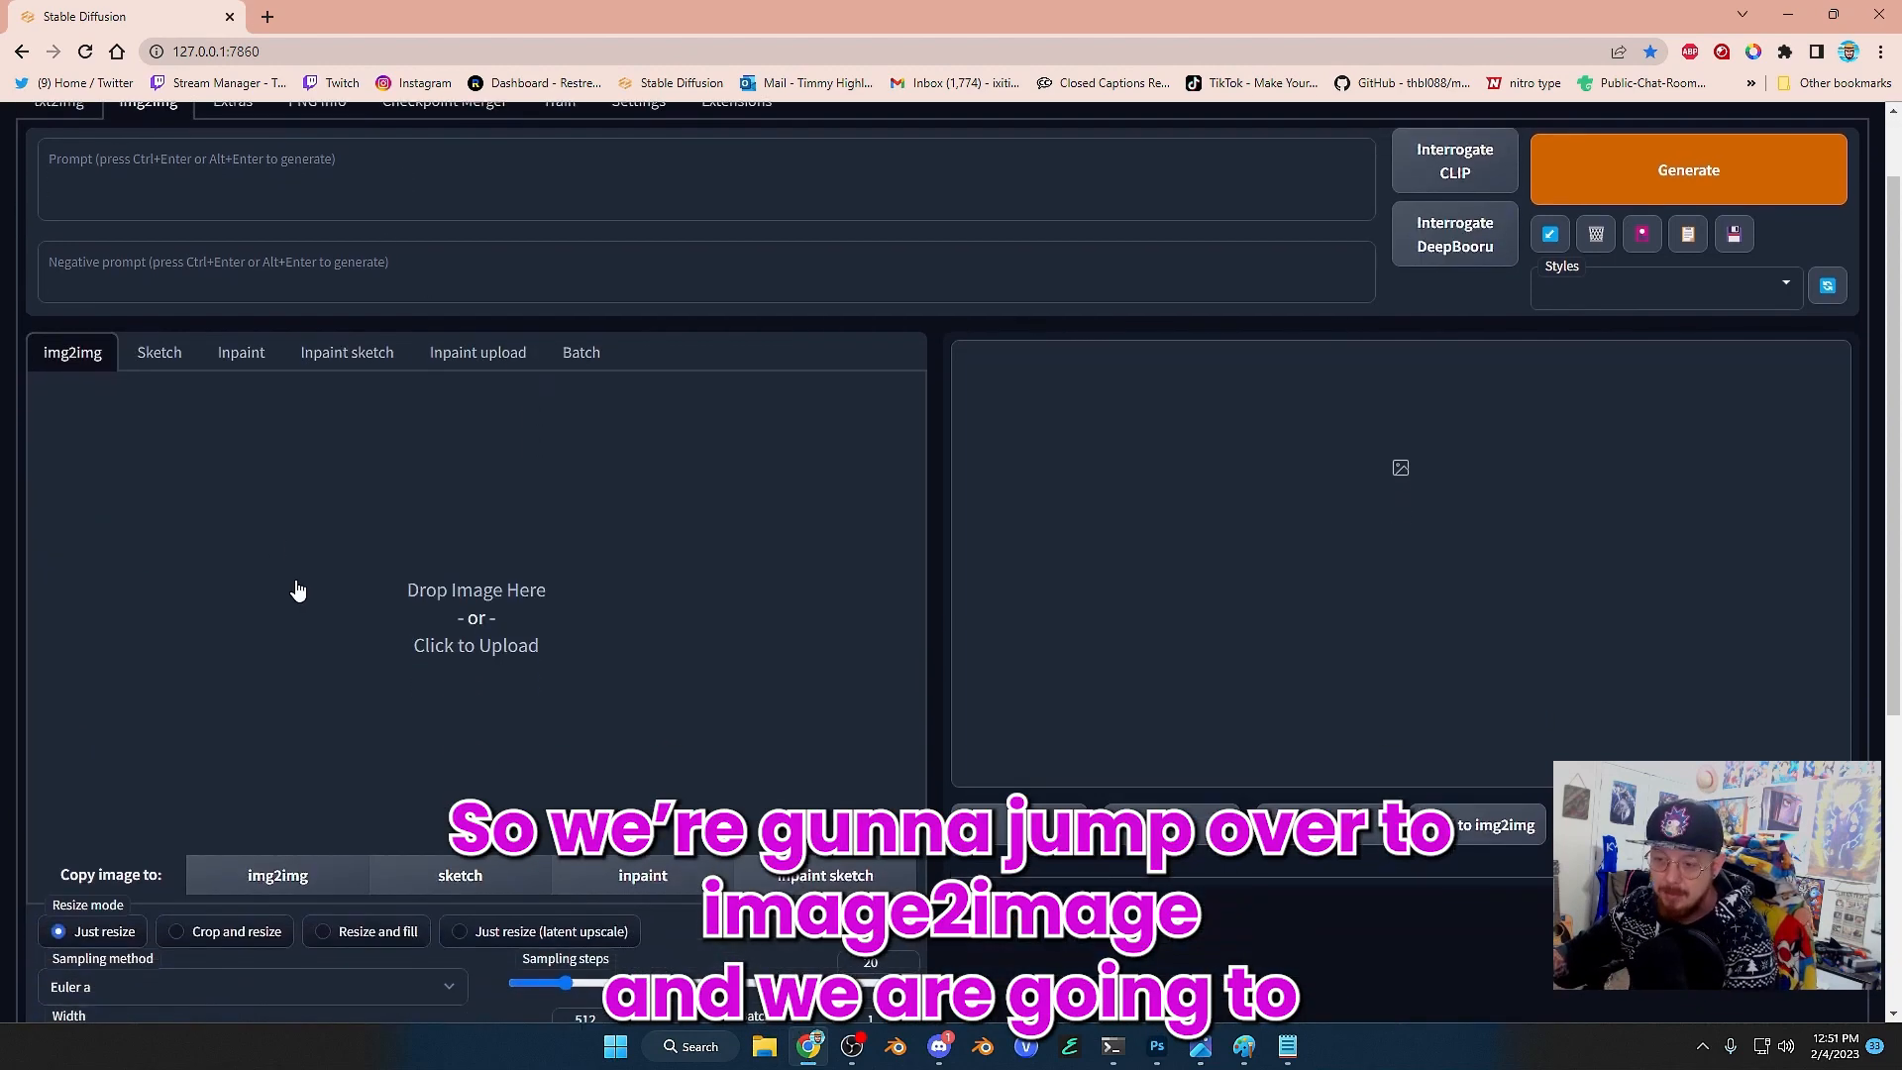
left_click(476, 618)
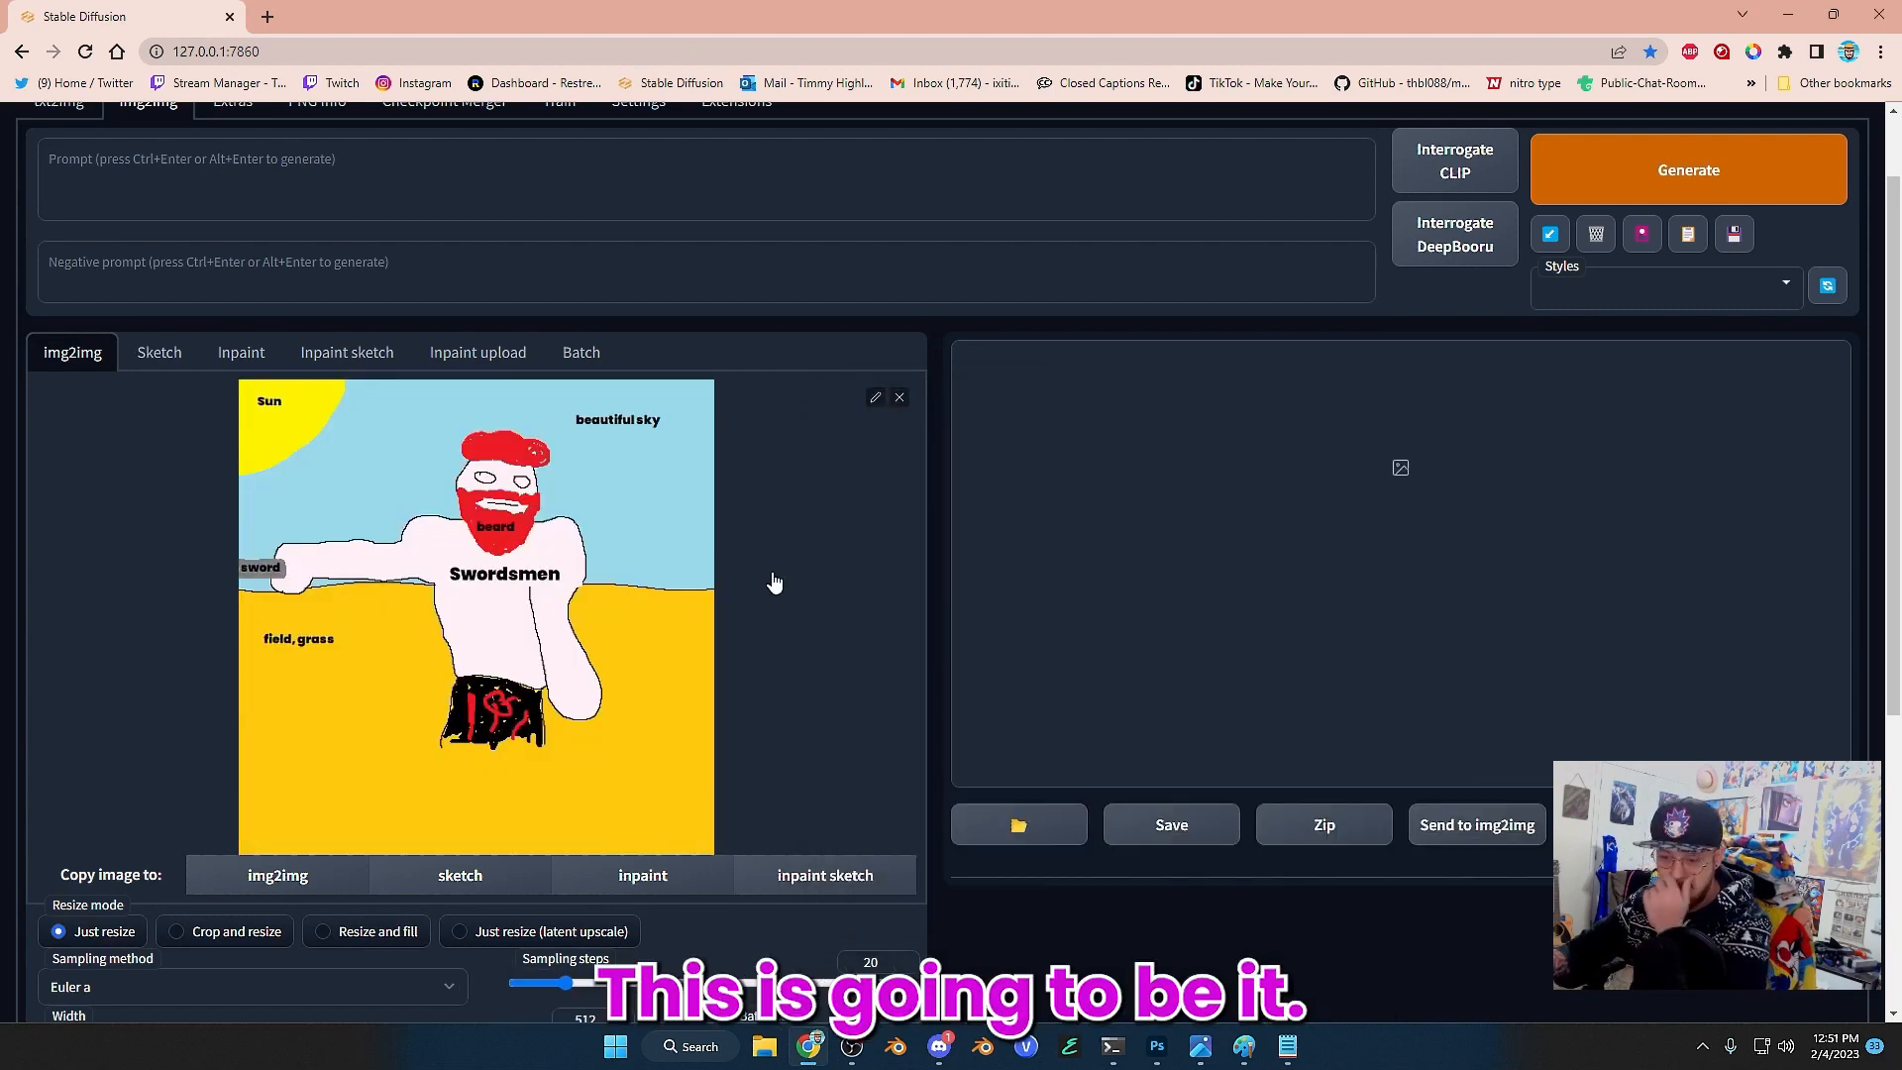
scroll("down", 3)
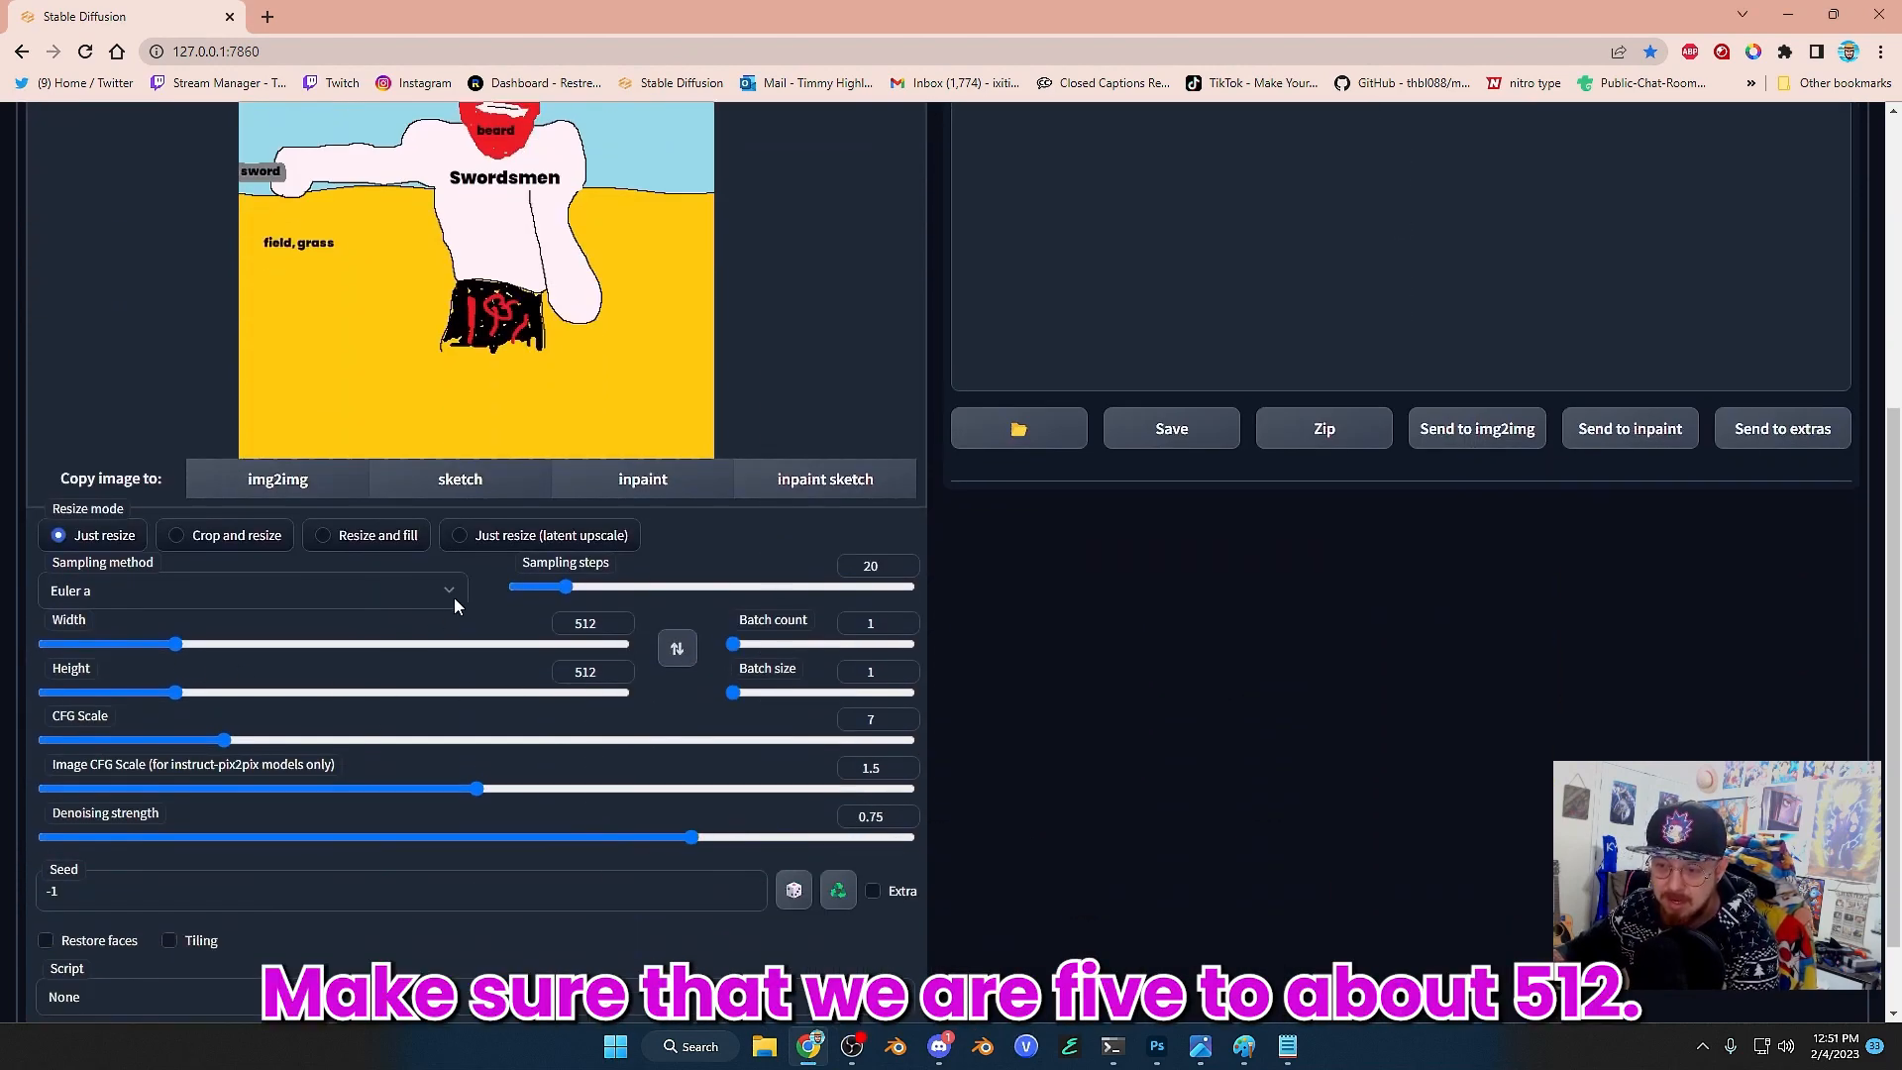
Step: Choose the DPM++ SDE Karras sampler and set sampling steps to 50
left_click(252, 591)
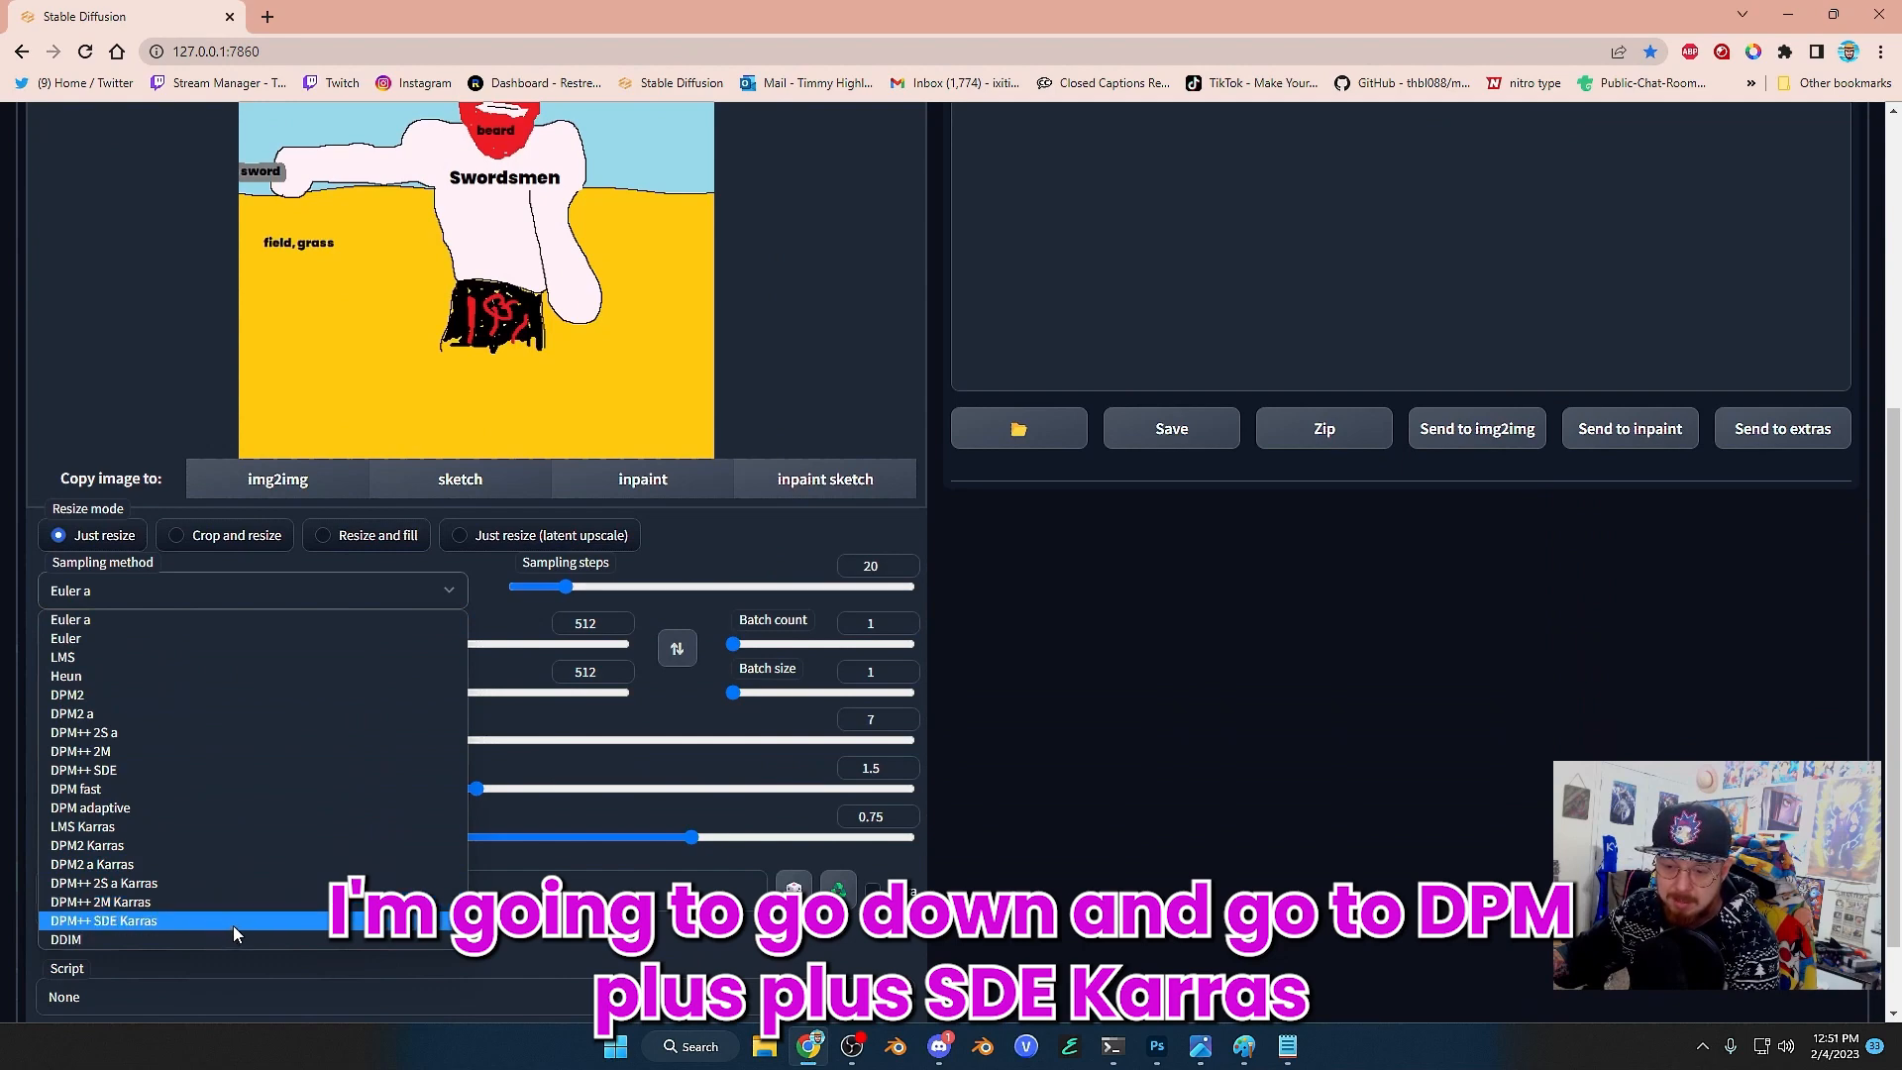
left_click(103, 922)
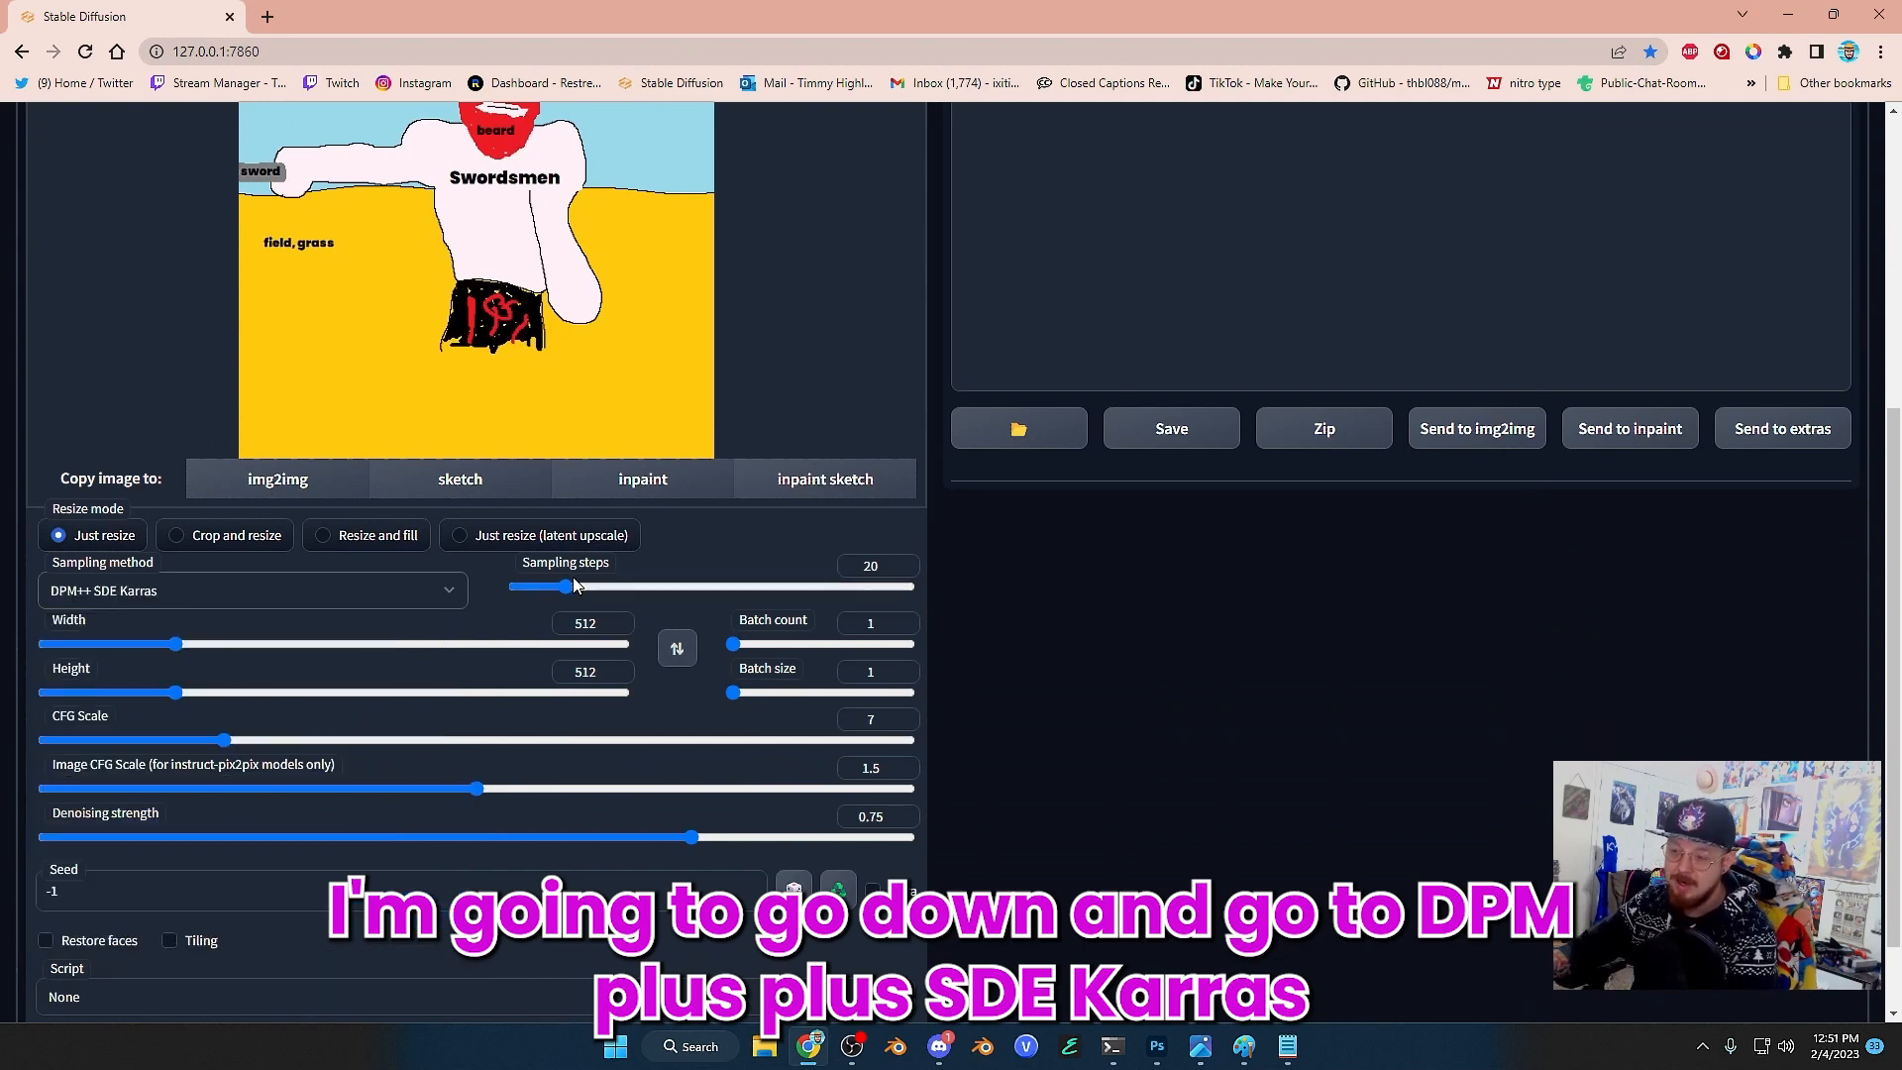
left_click_drag(561, 587, 640, 586)
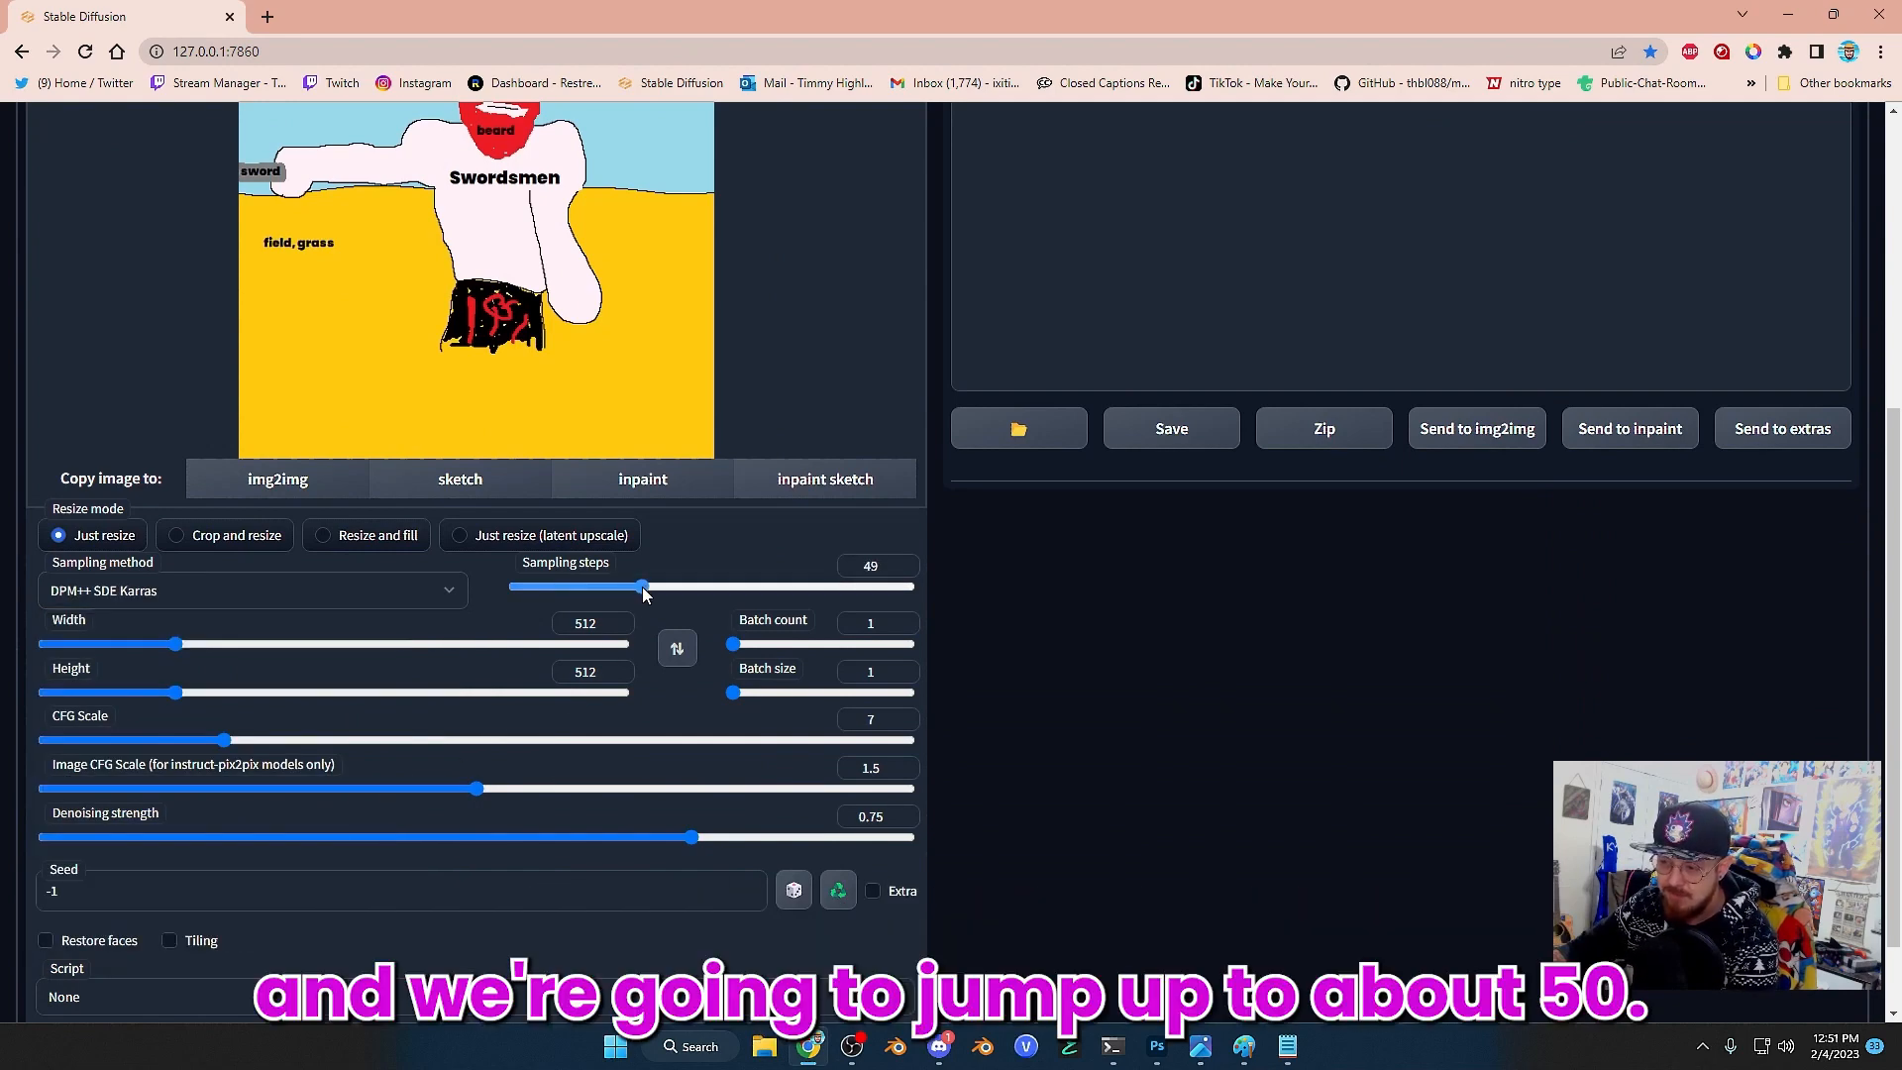
left_click_drag(640, 587, 650, 587)
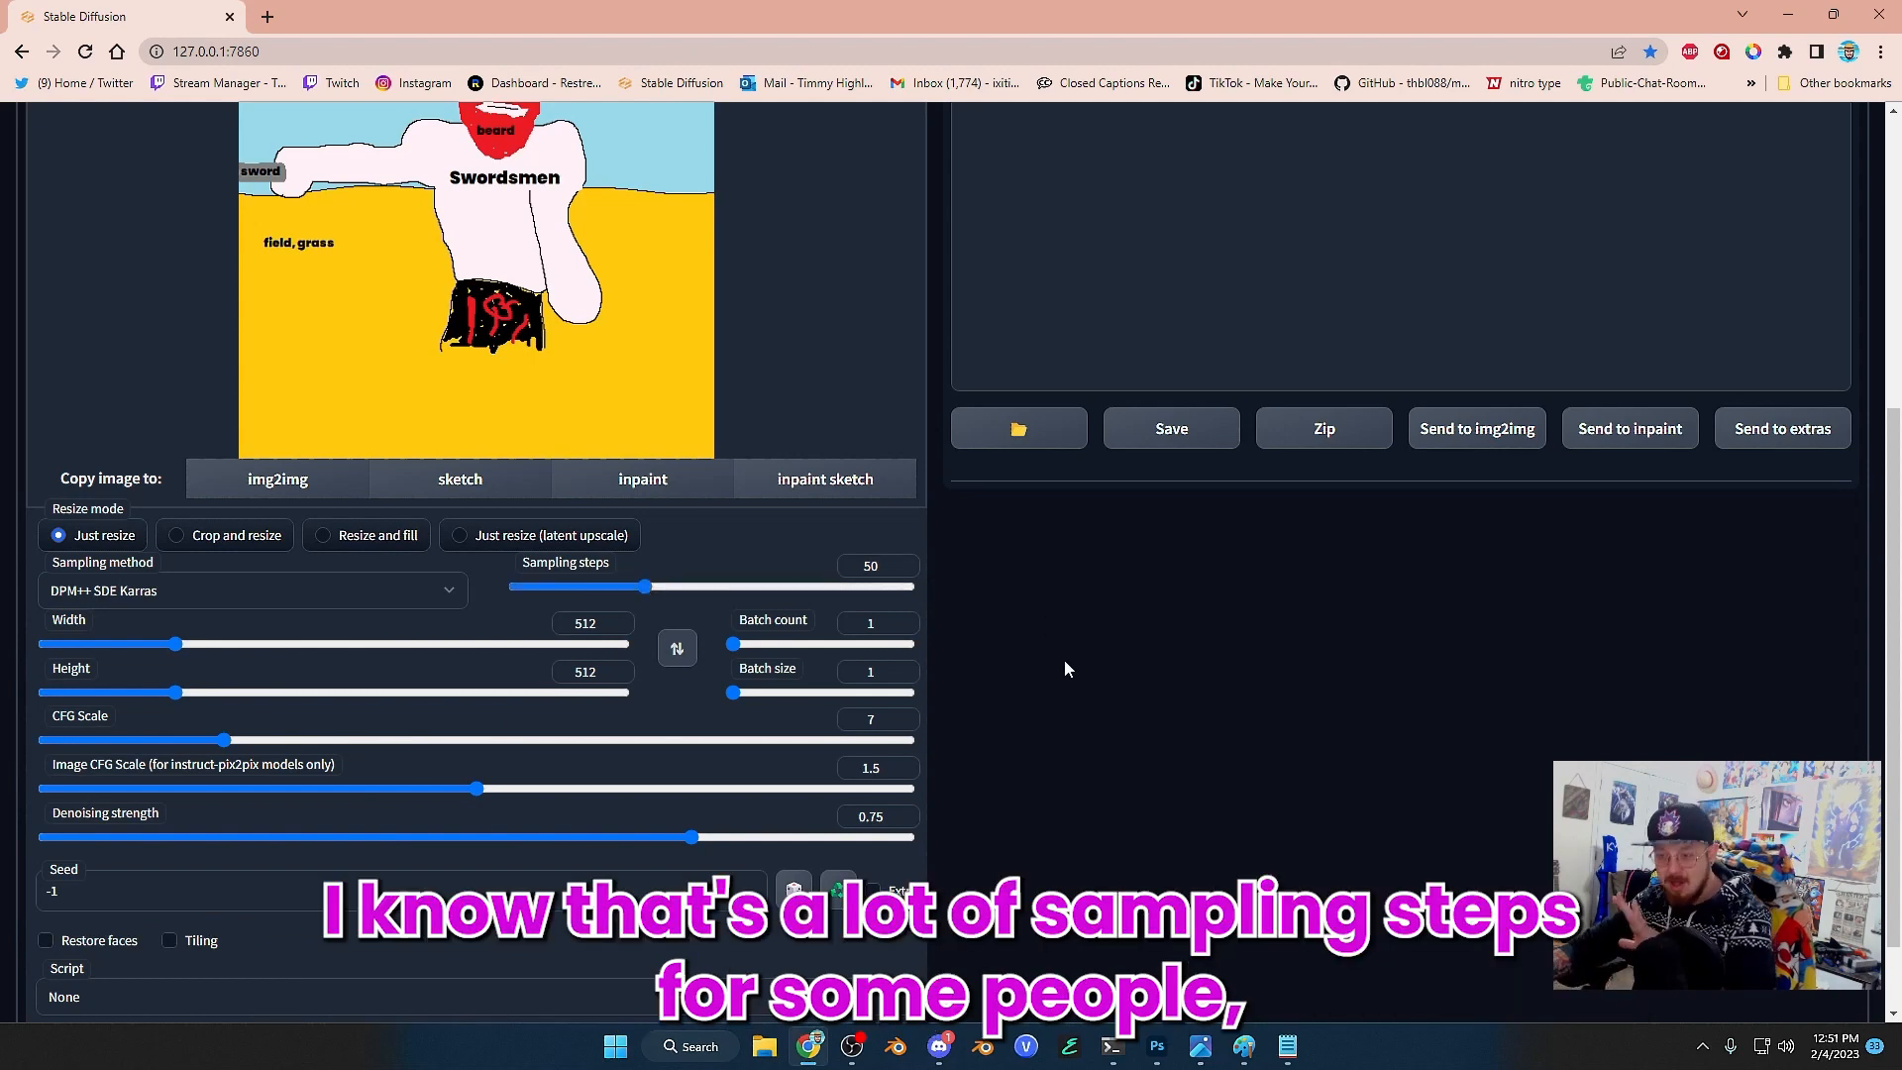
mouse_move(1003, 676)
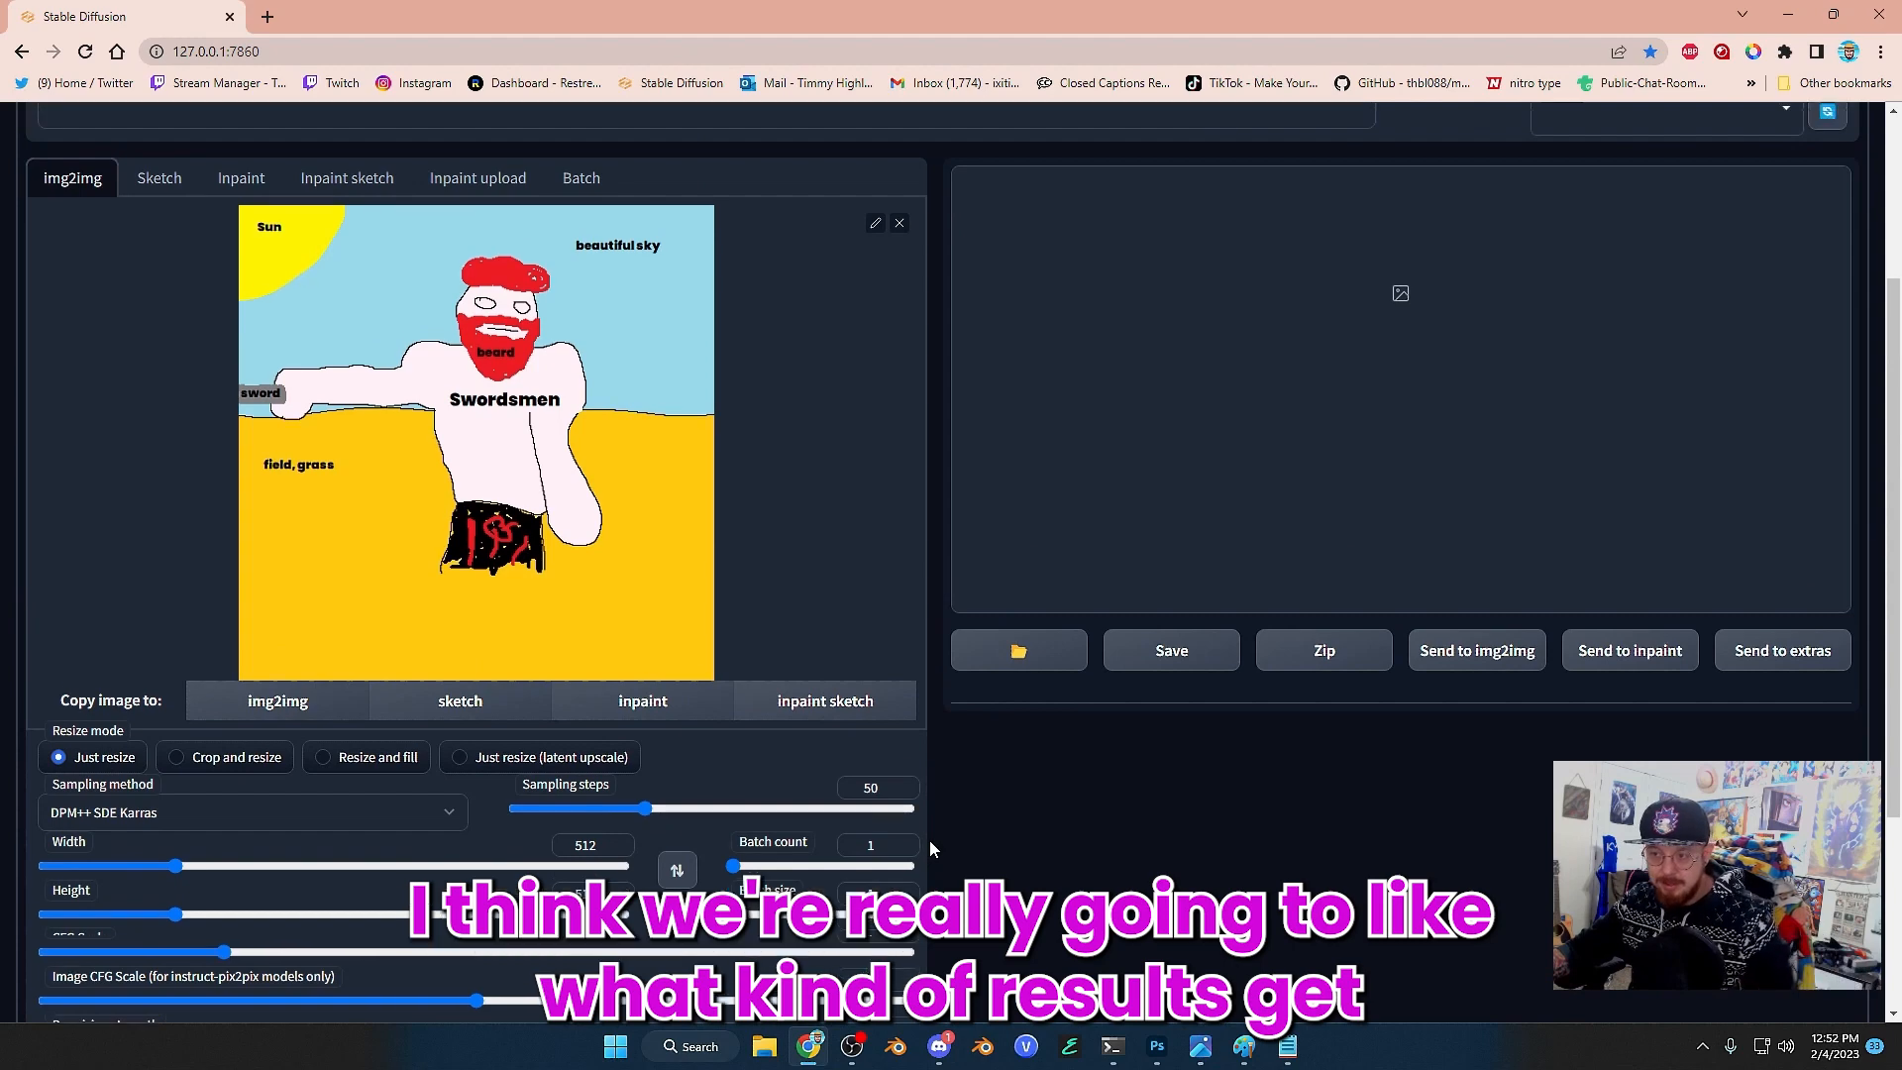
scroll("down", 3)
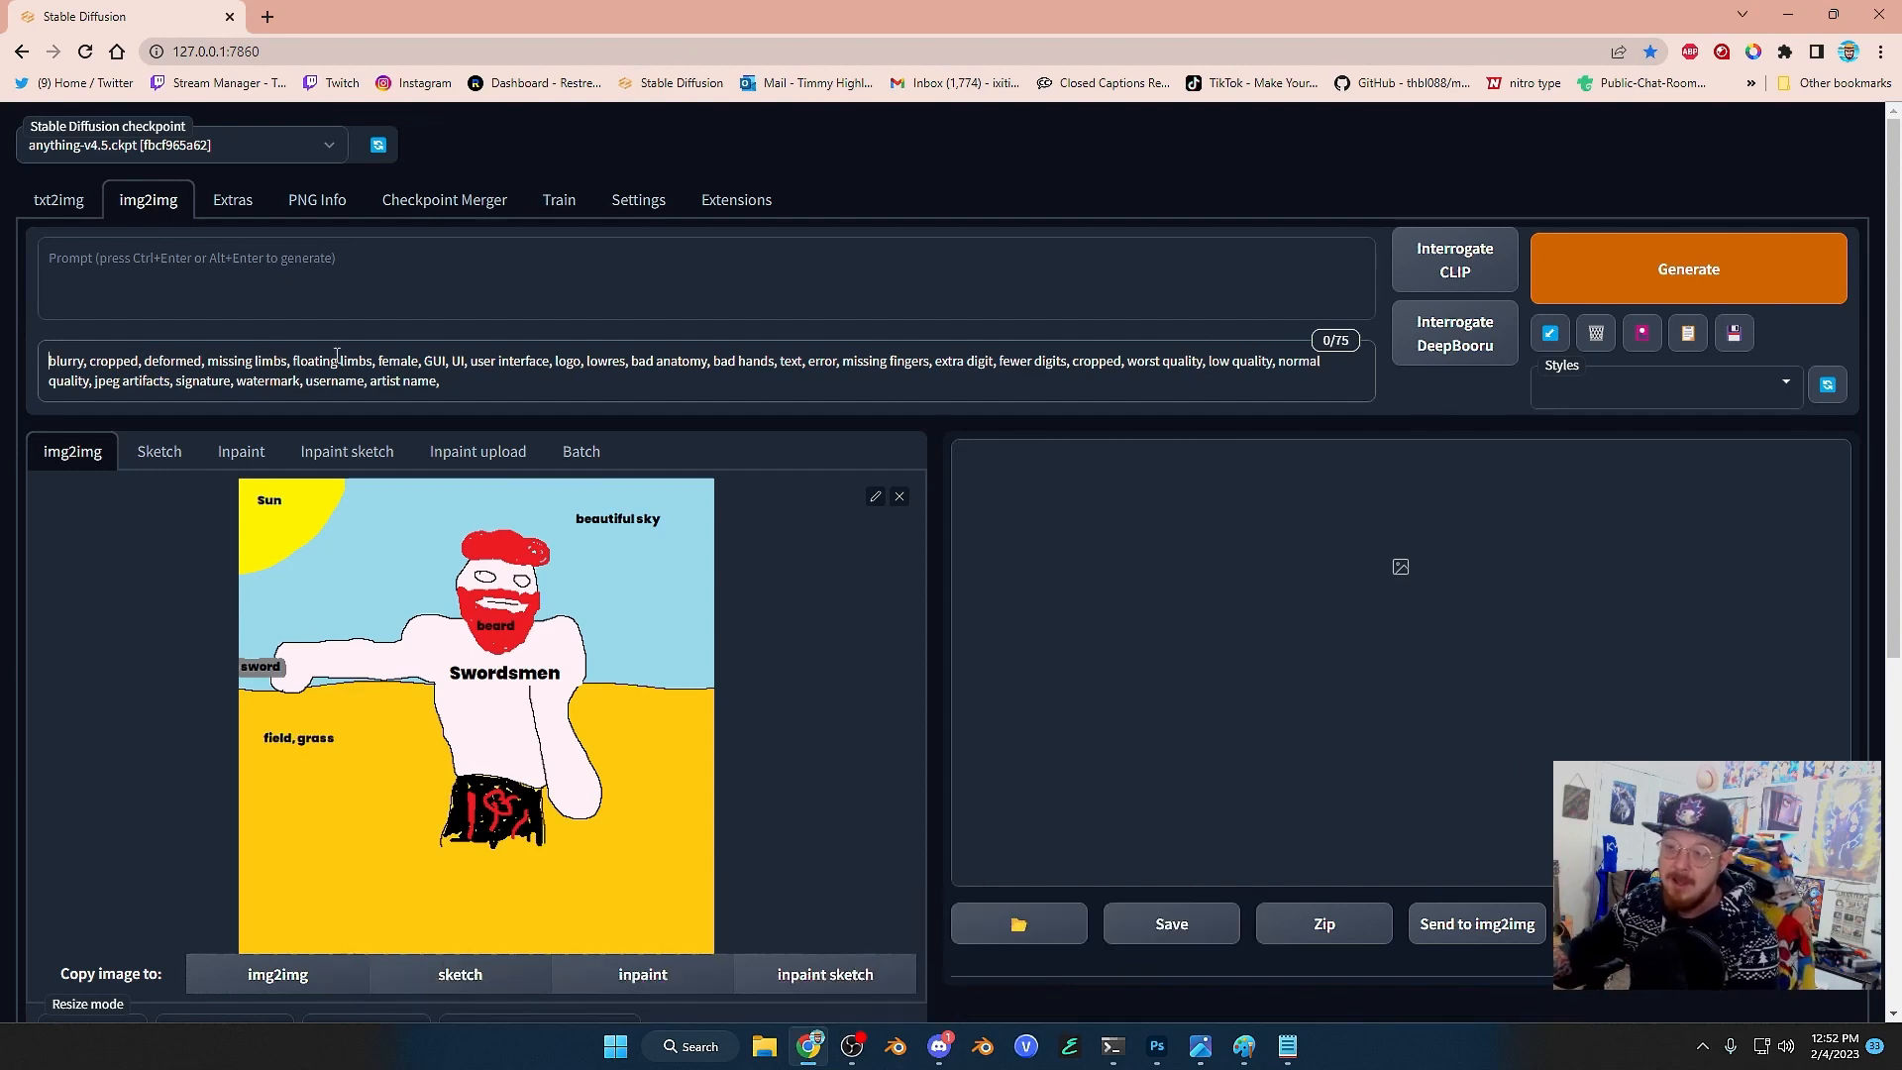
double_click(398, 361)
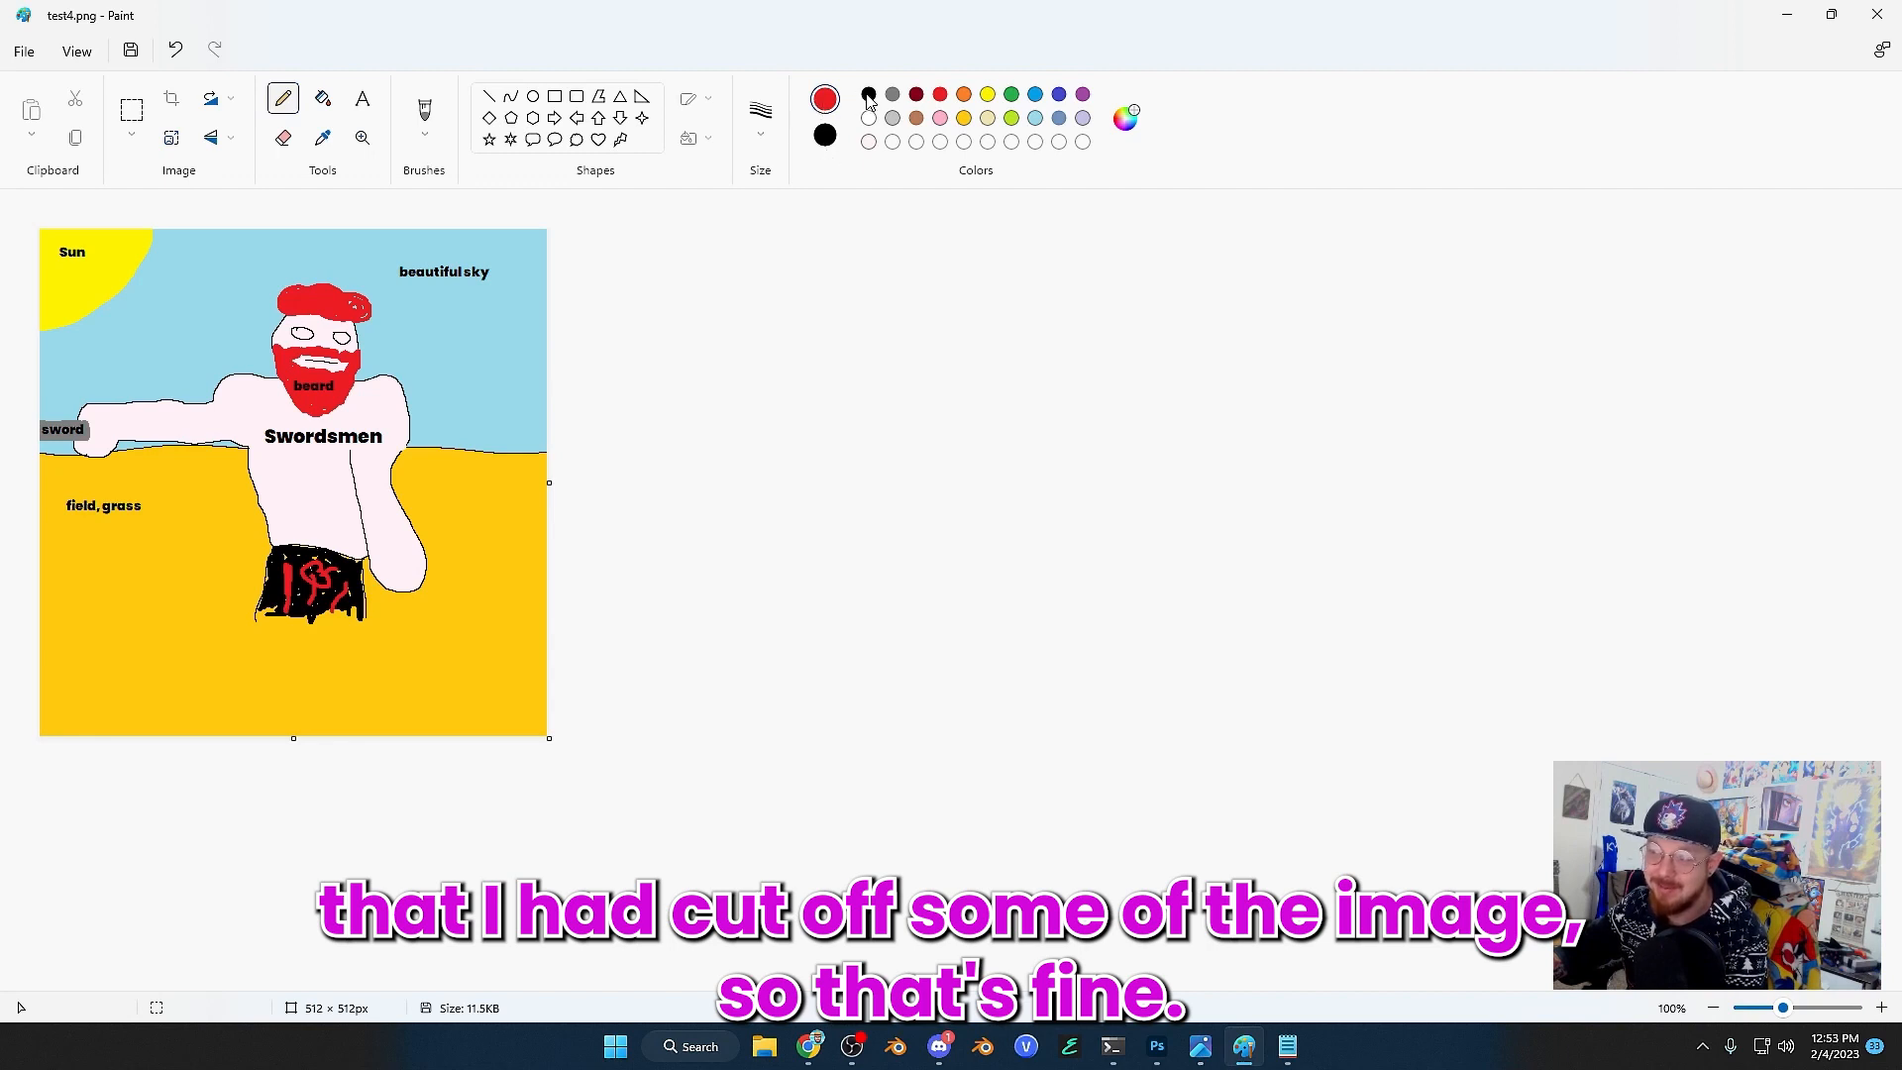
left_click(866, 93)
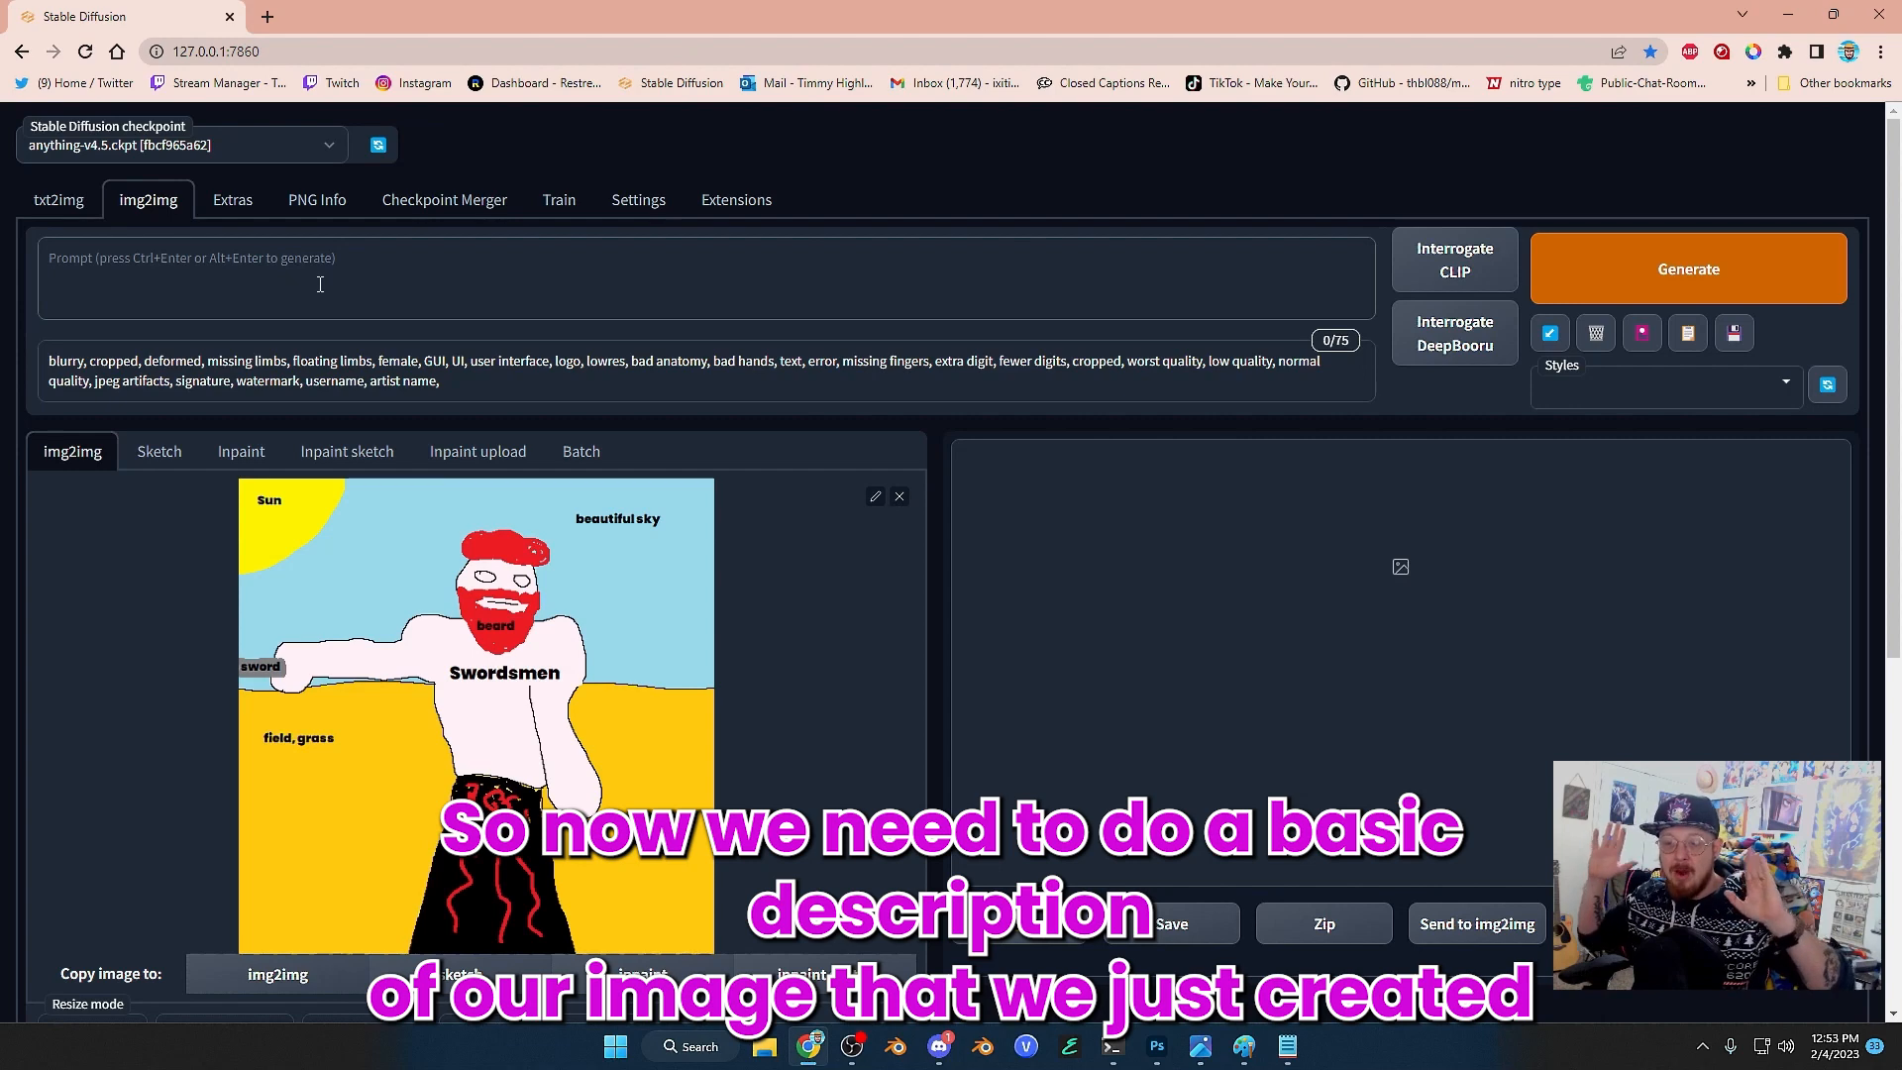
Step: Write the prompt: swordsman in a brown-grass field, beautiful sky, black and red robe, chin beard, red hair
type("a swordsmen standing in a field with brown grass holding a sword with a beautiful sky in the background and the sun in the background,")
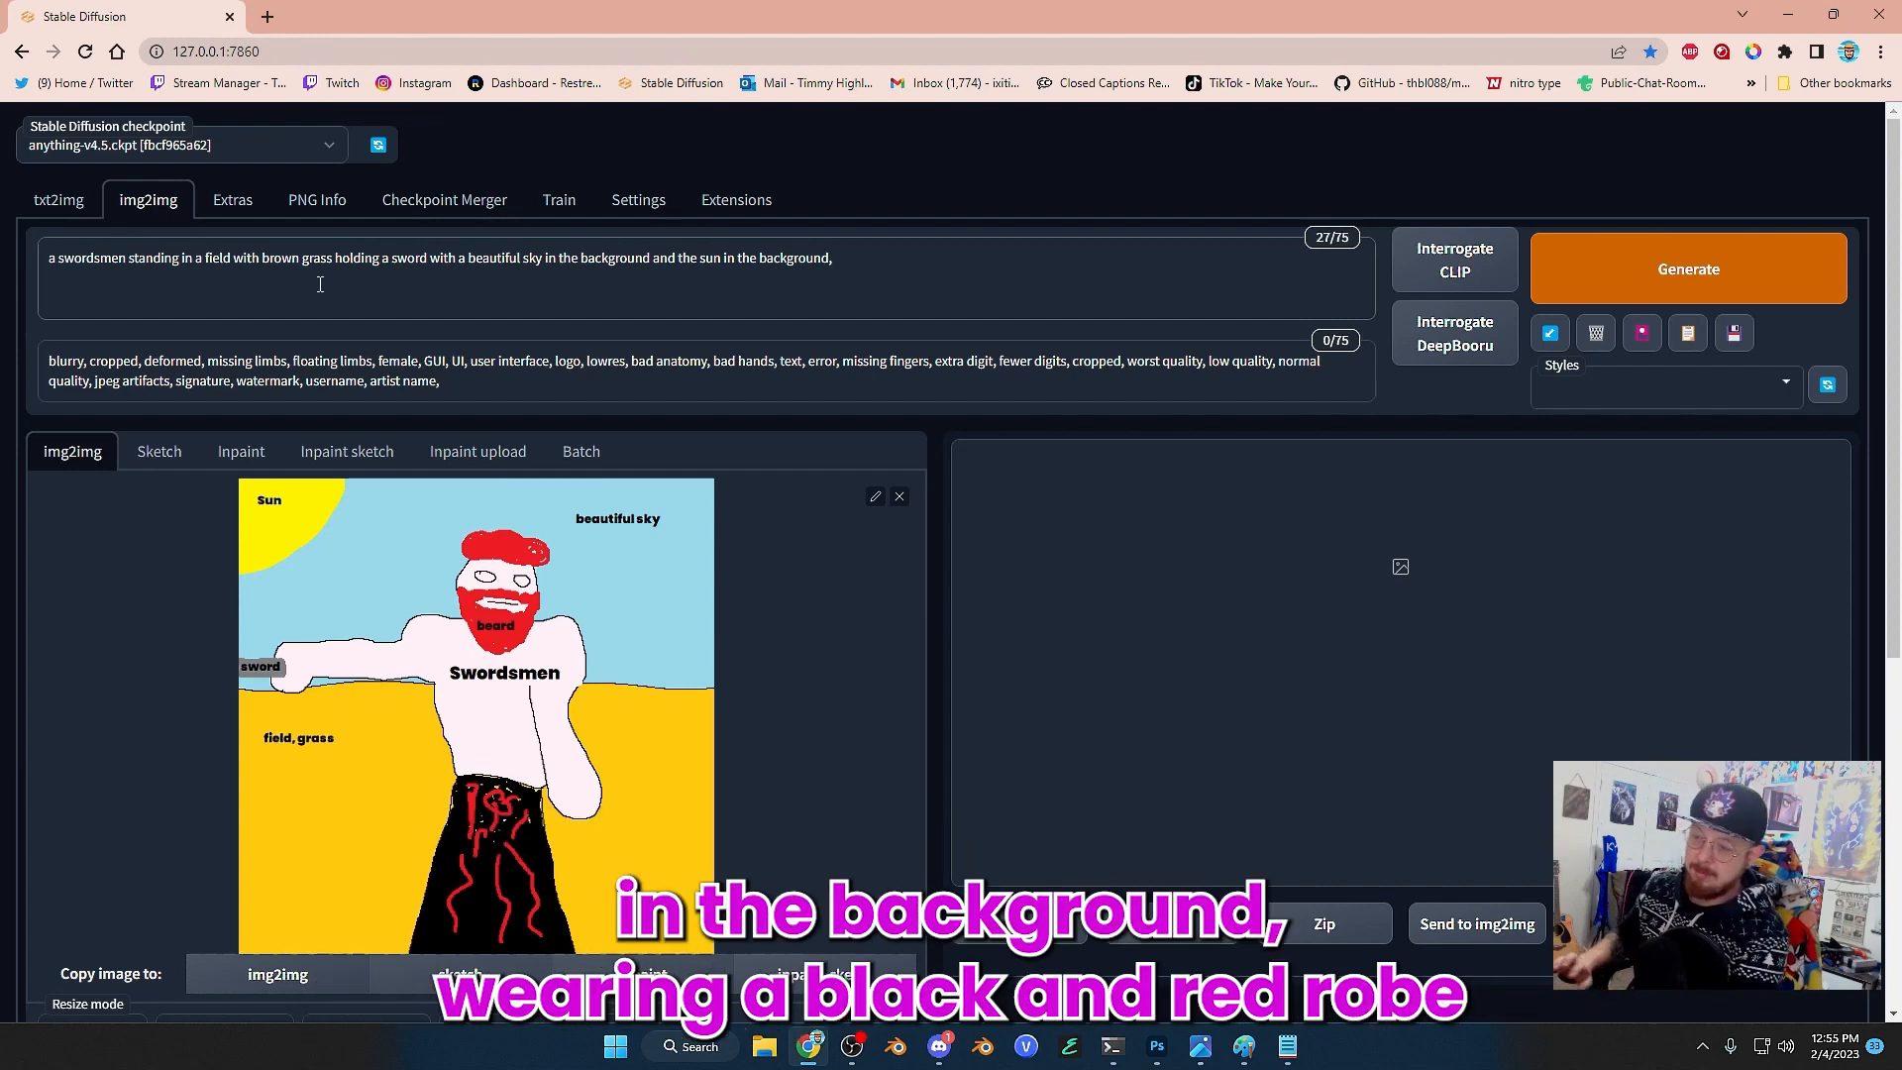
type("wearing a black")
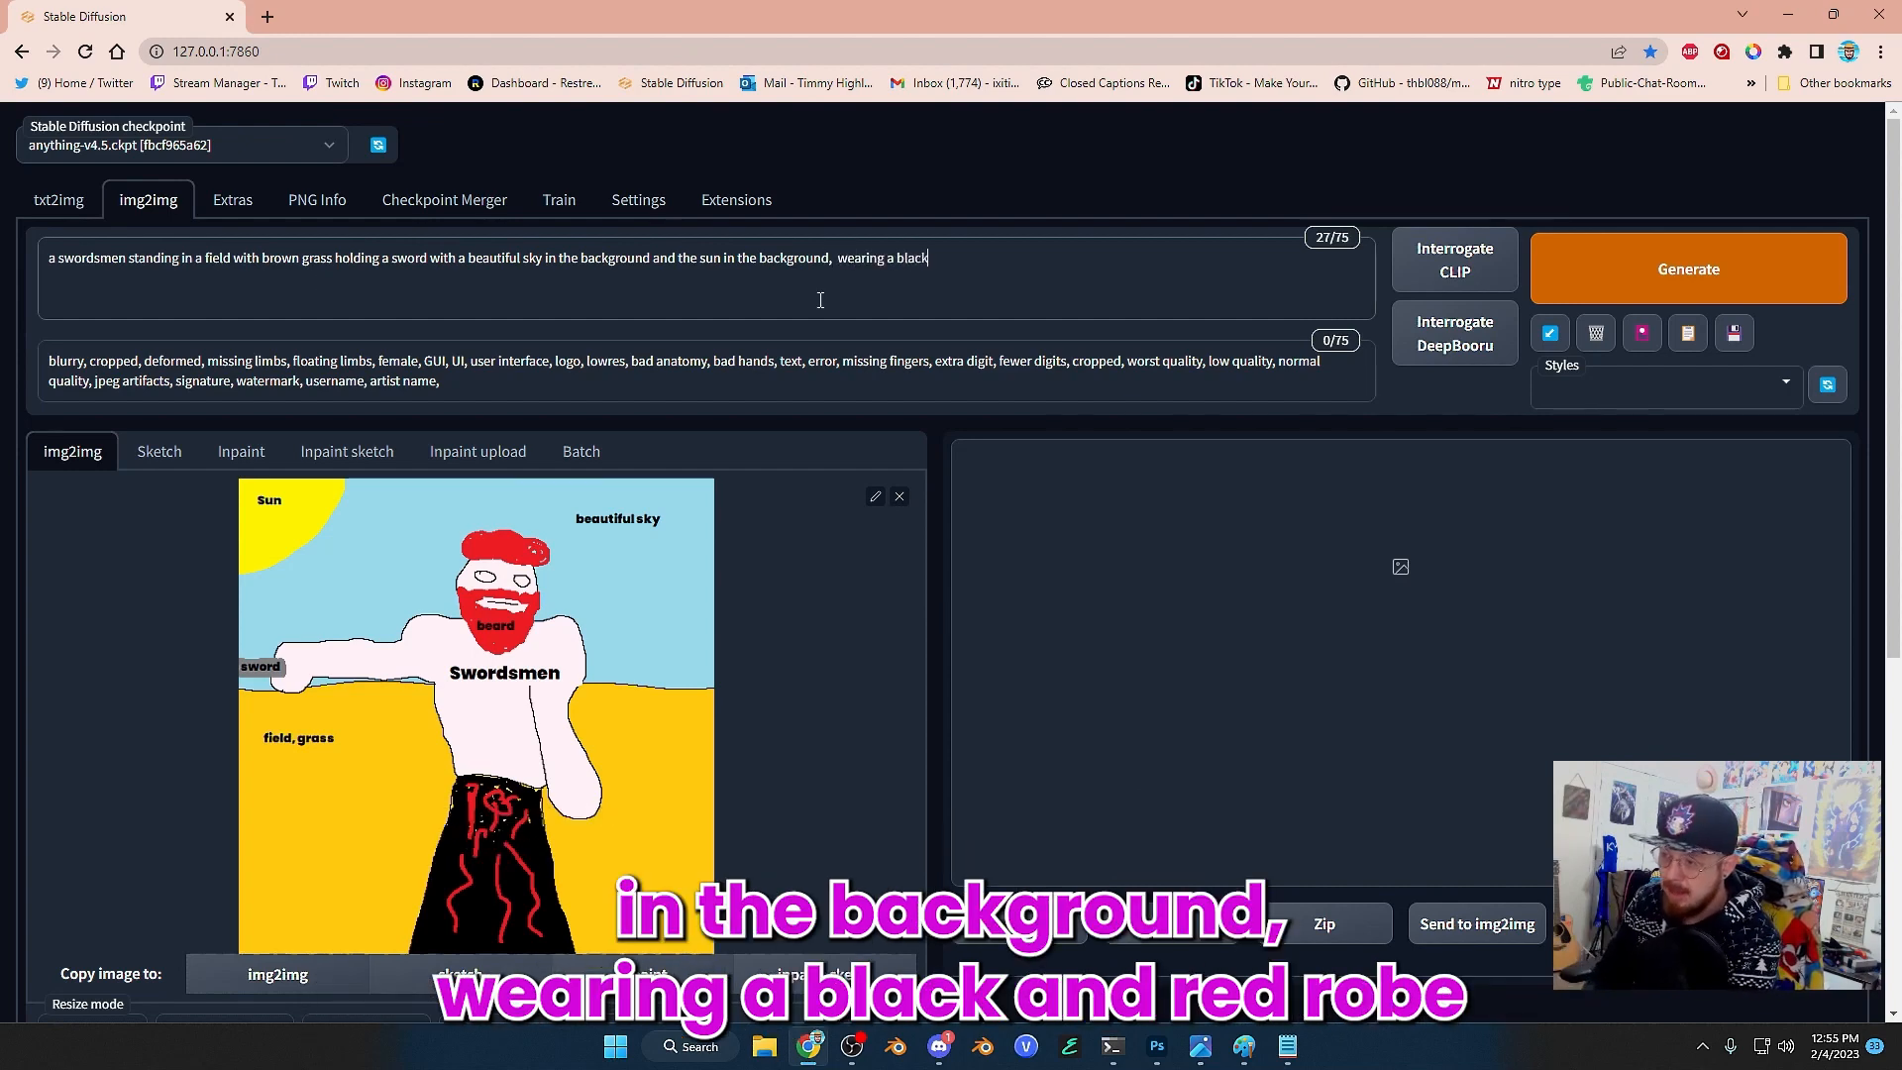
type("and red robe , with a red")
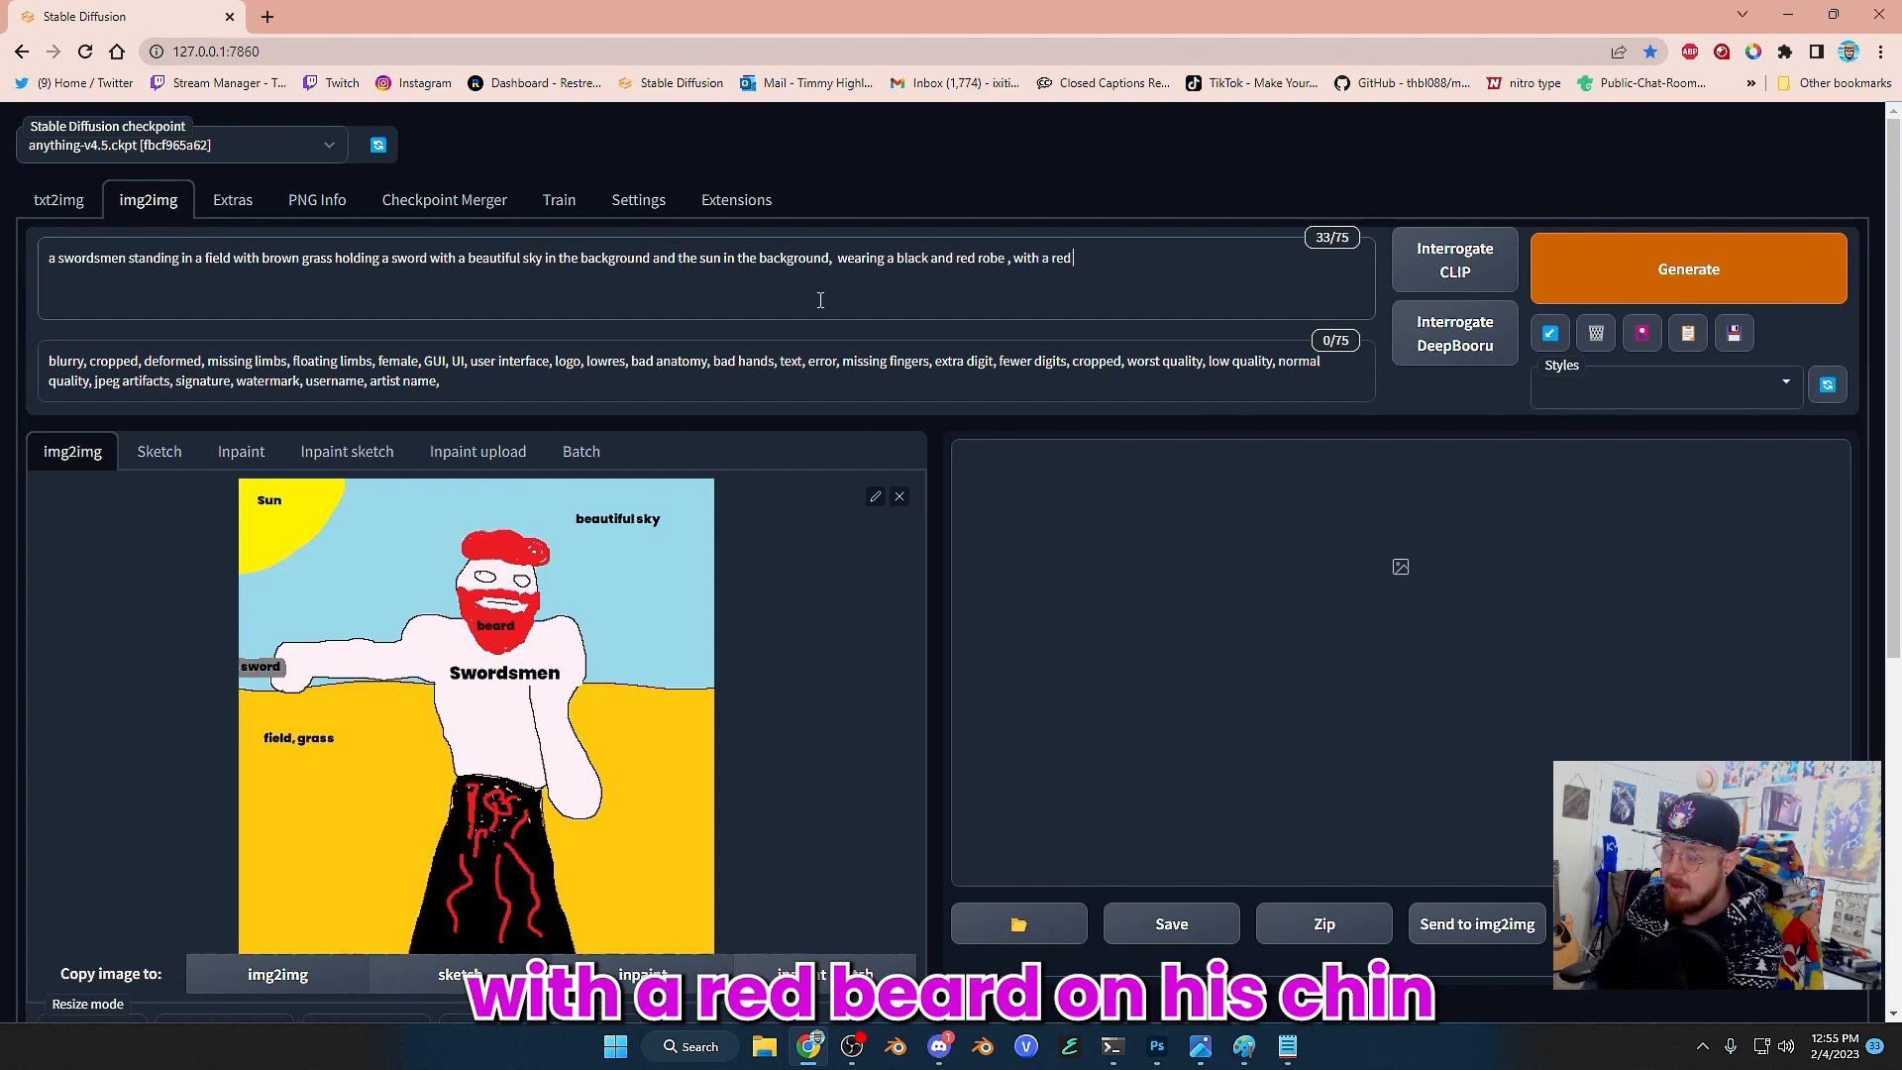
type("beard on his chin")
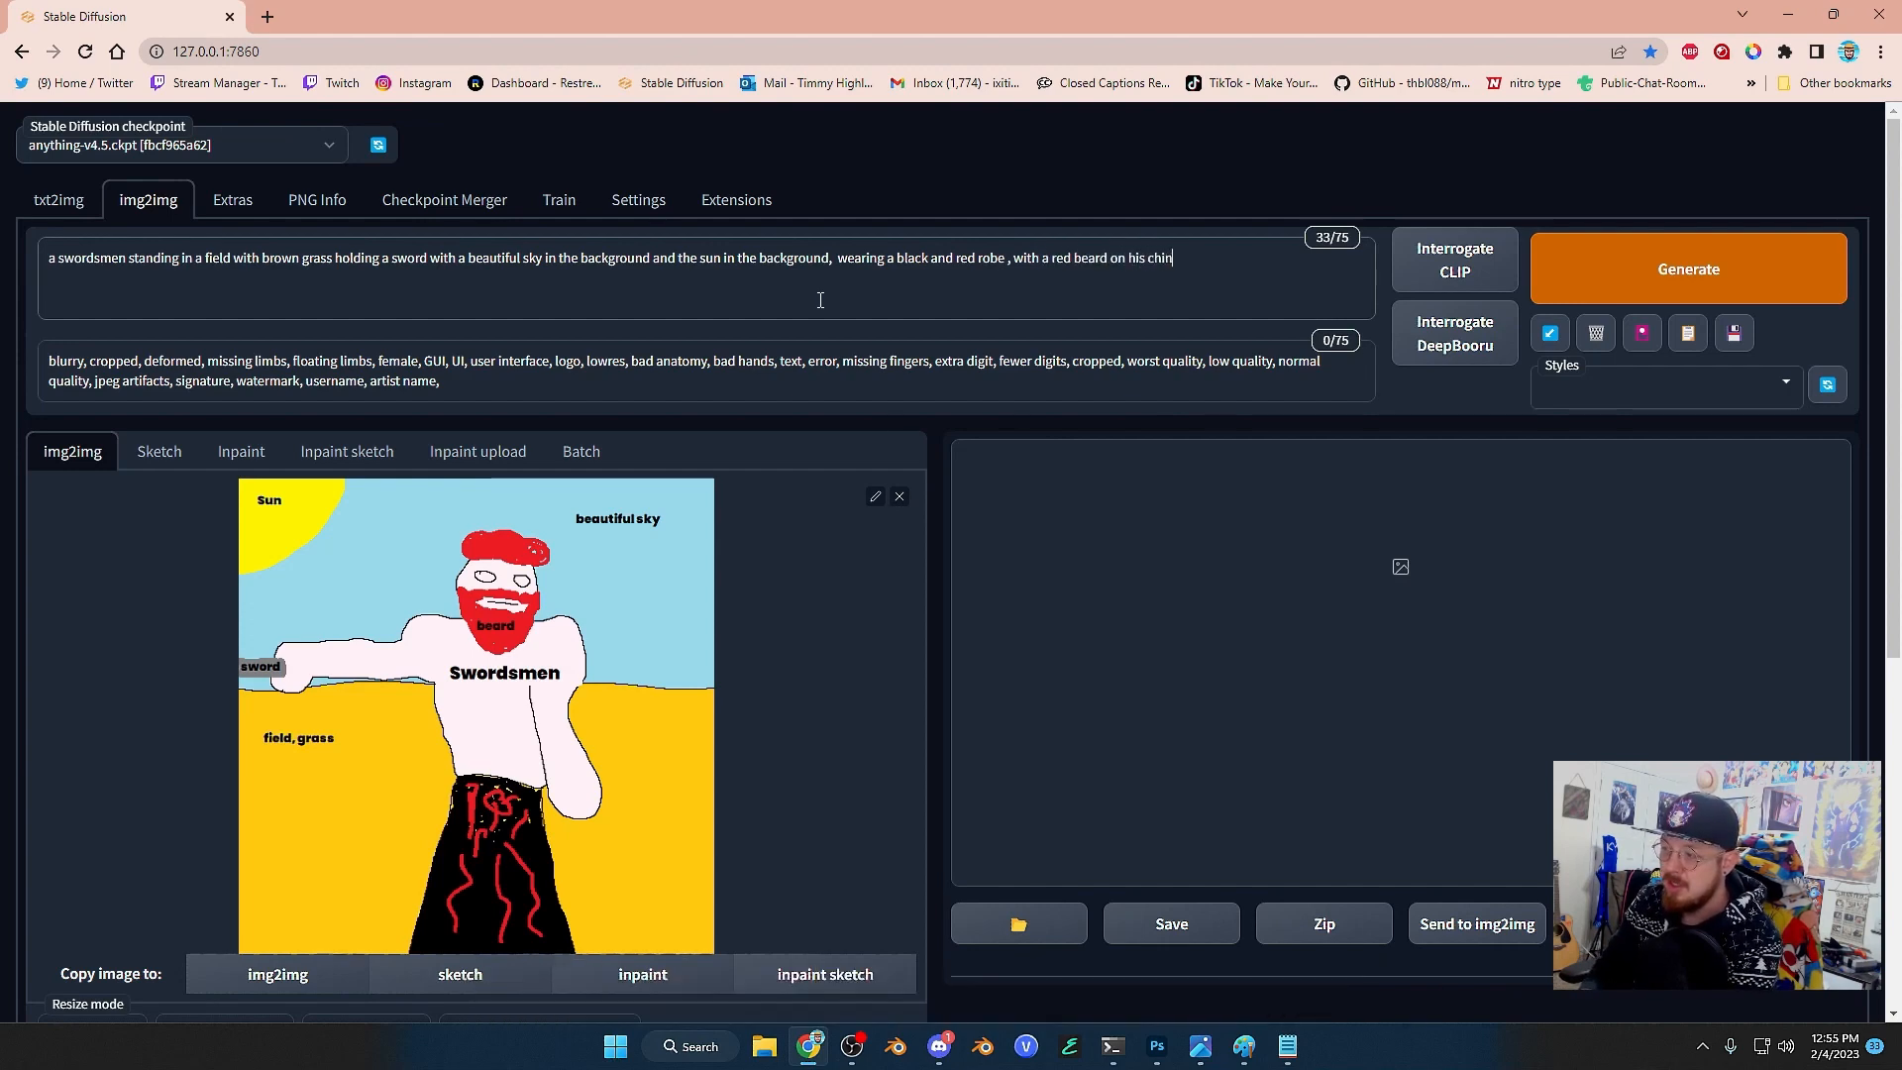
type("and red hair on his head , looking at the camera")
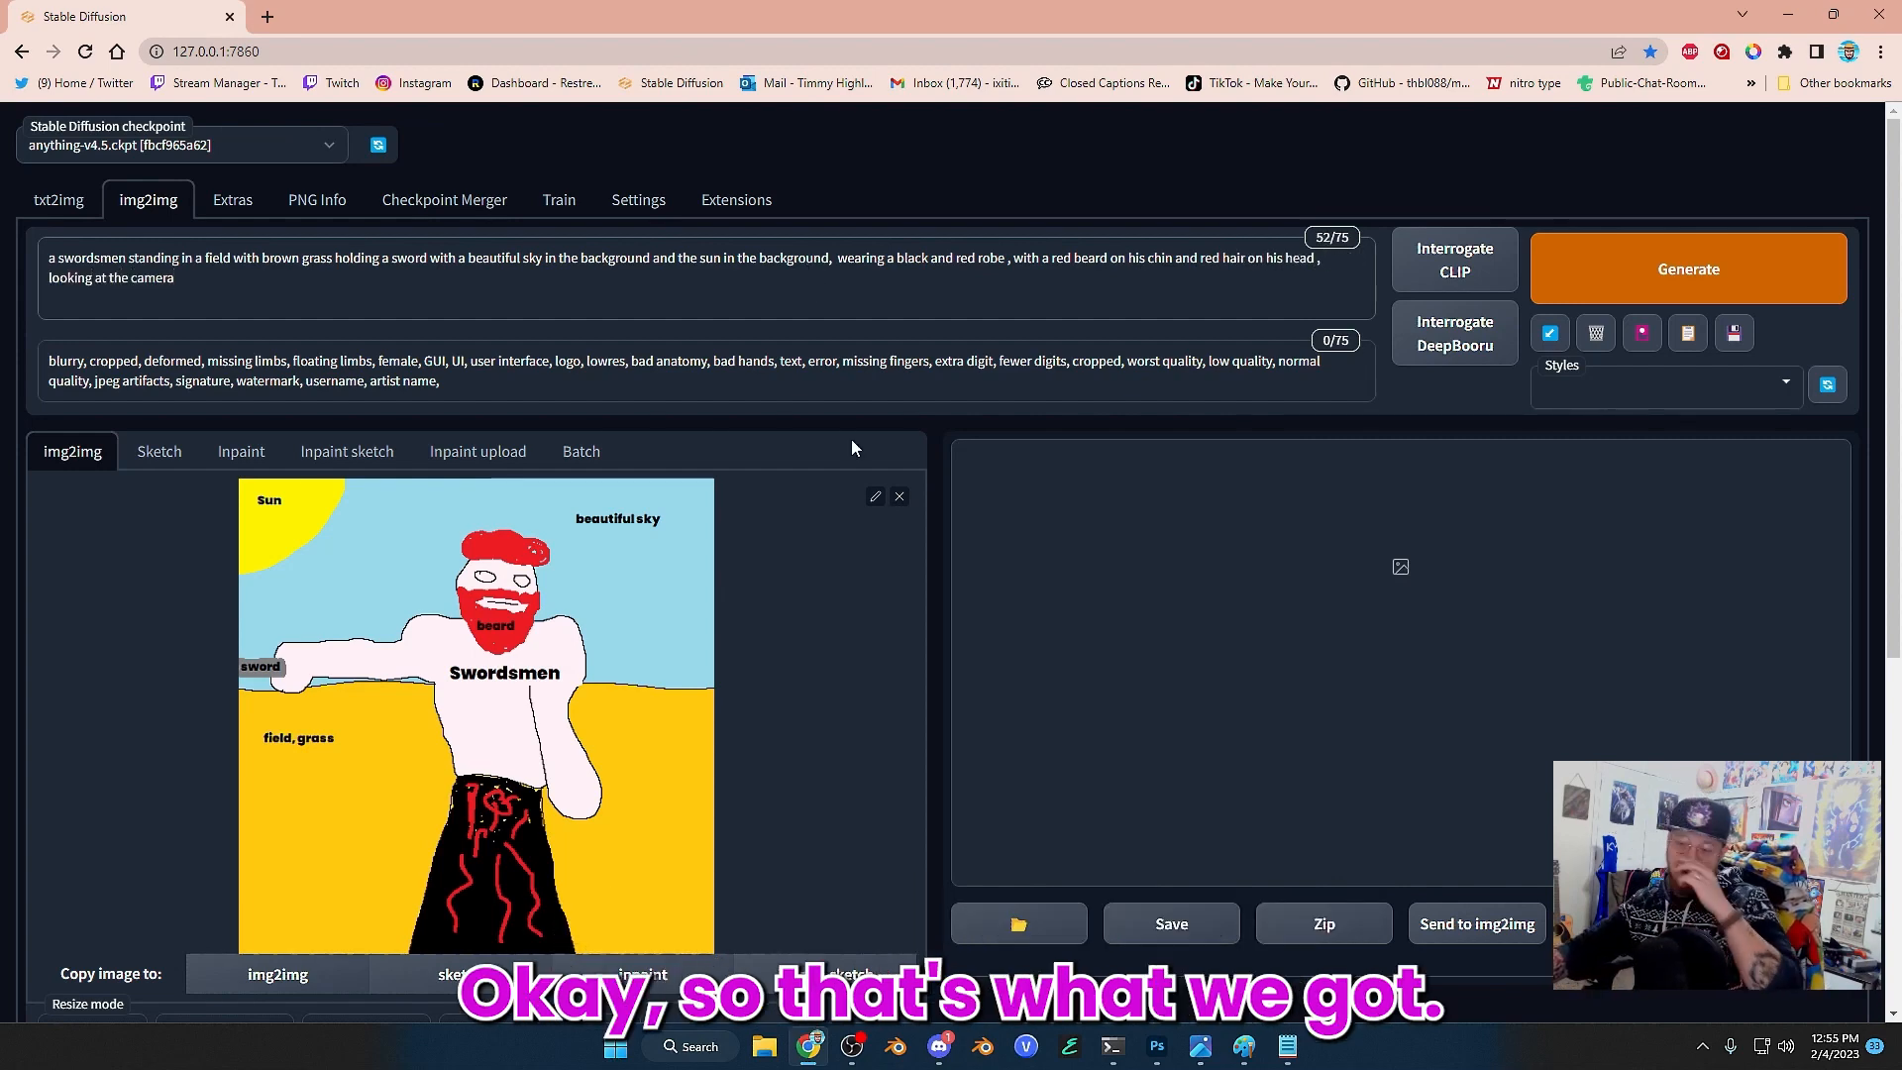
scroll("down", 3)
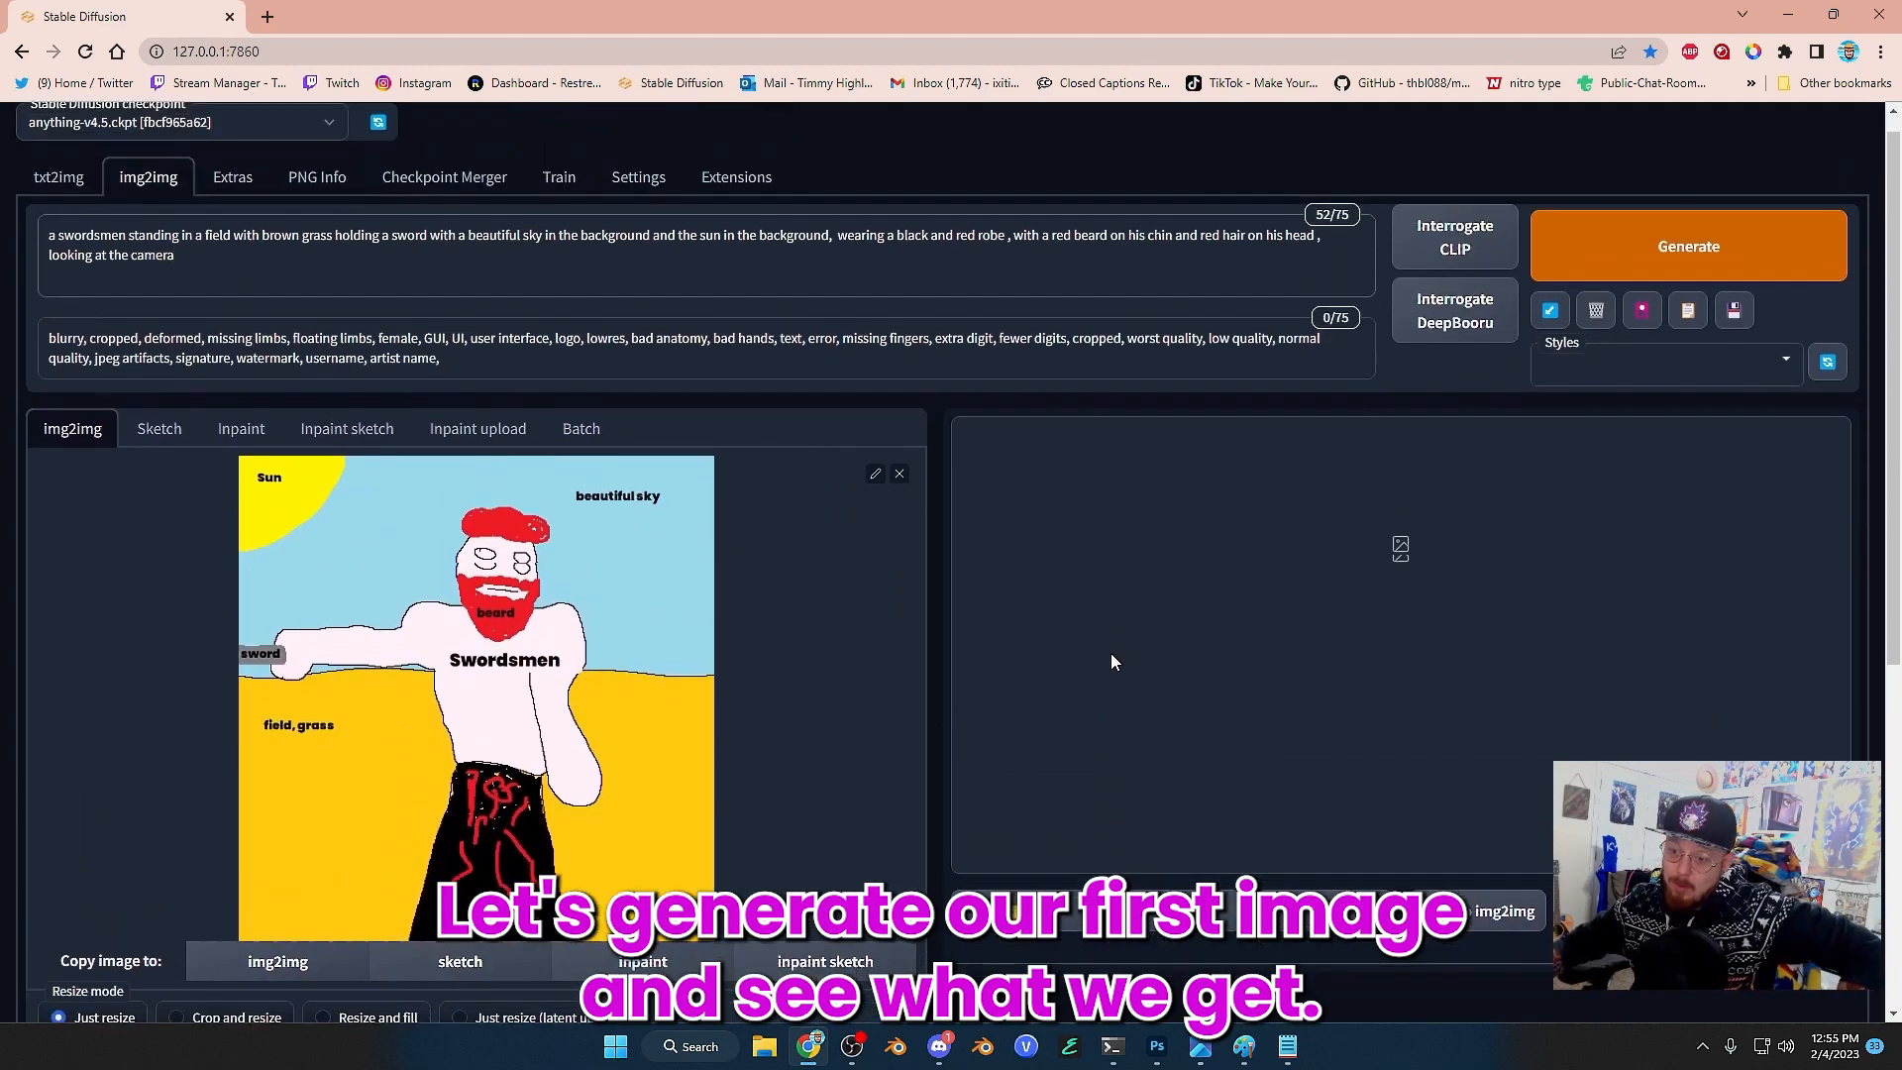
Step: Generate the first painted swordsman, view it enlarged, and generate a second one
left_click(1688, 245)
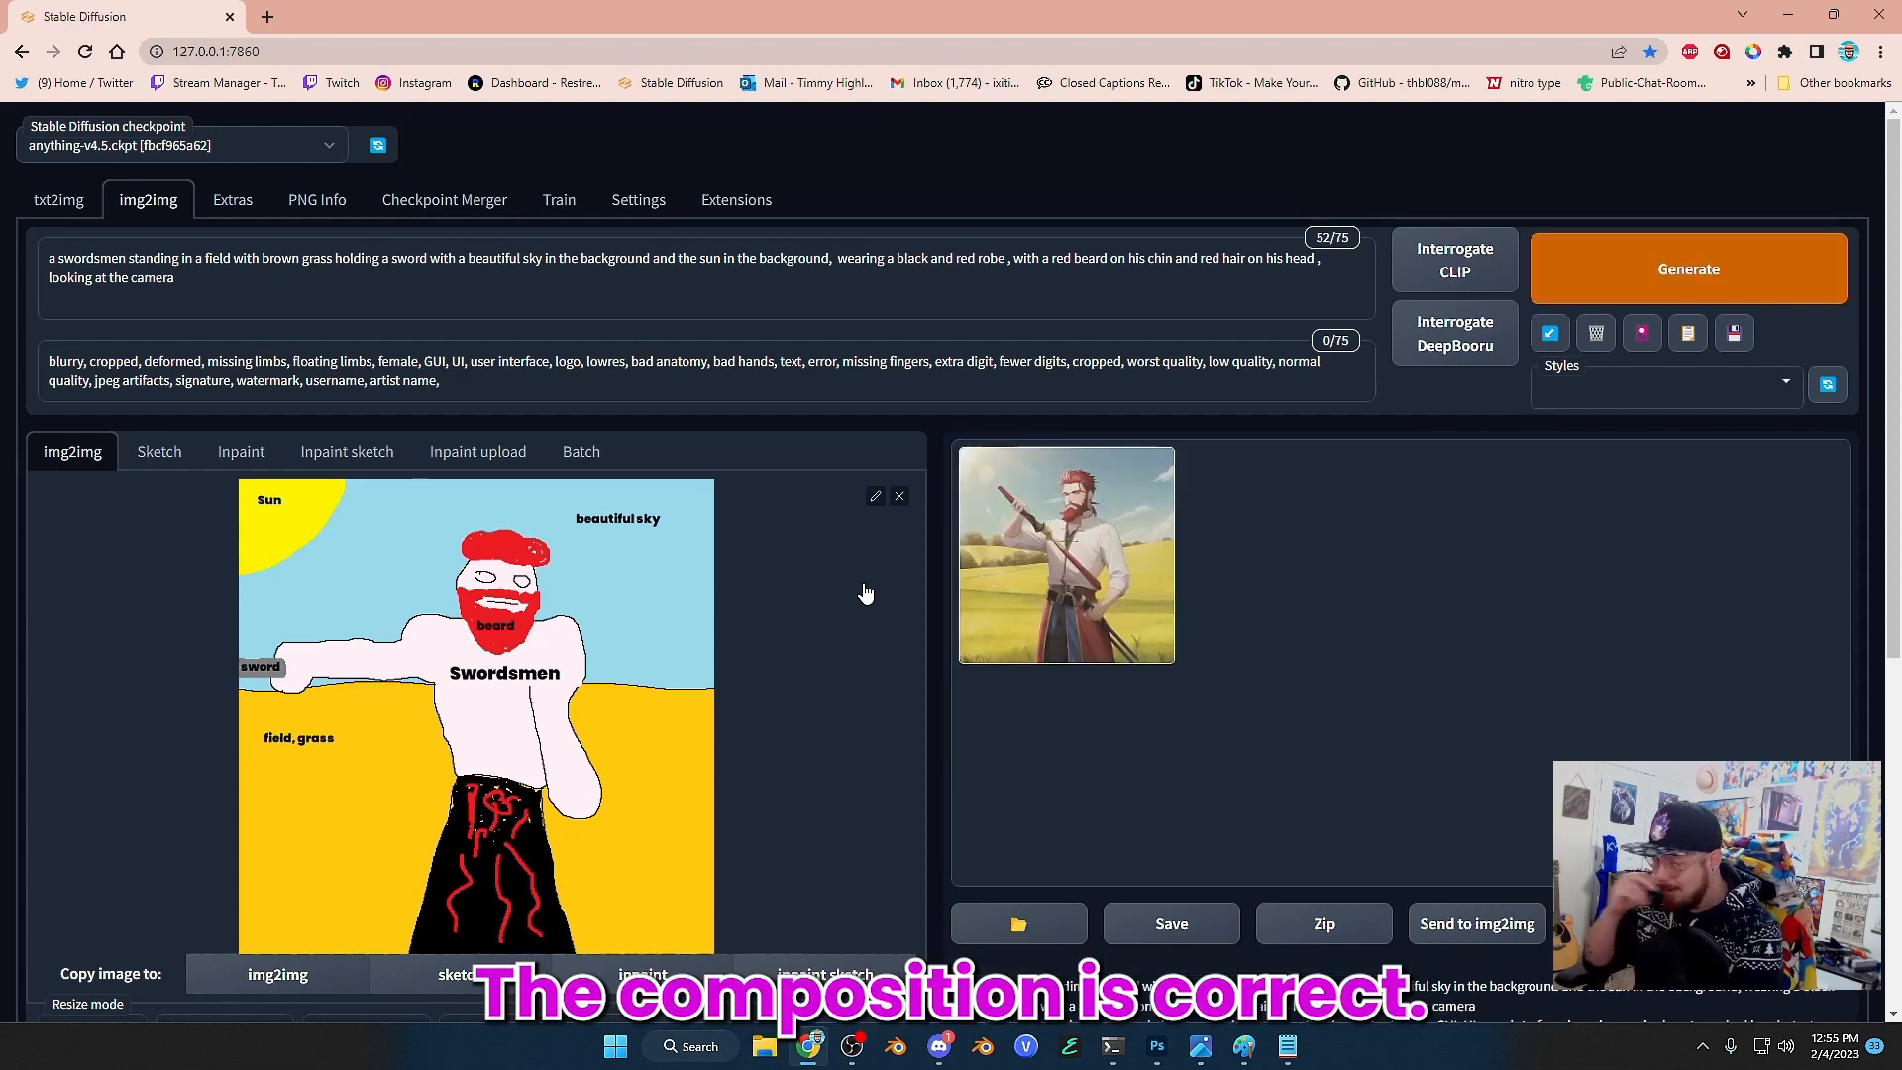
left_click(1066, 555)
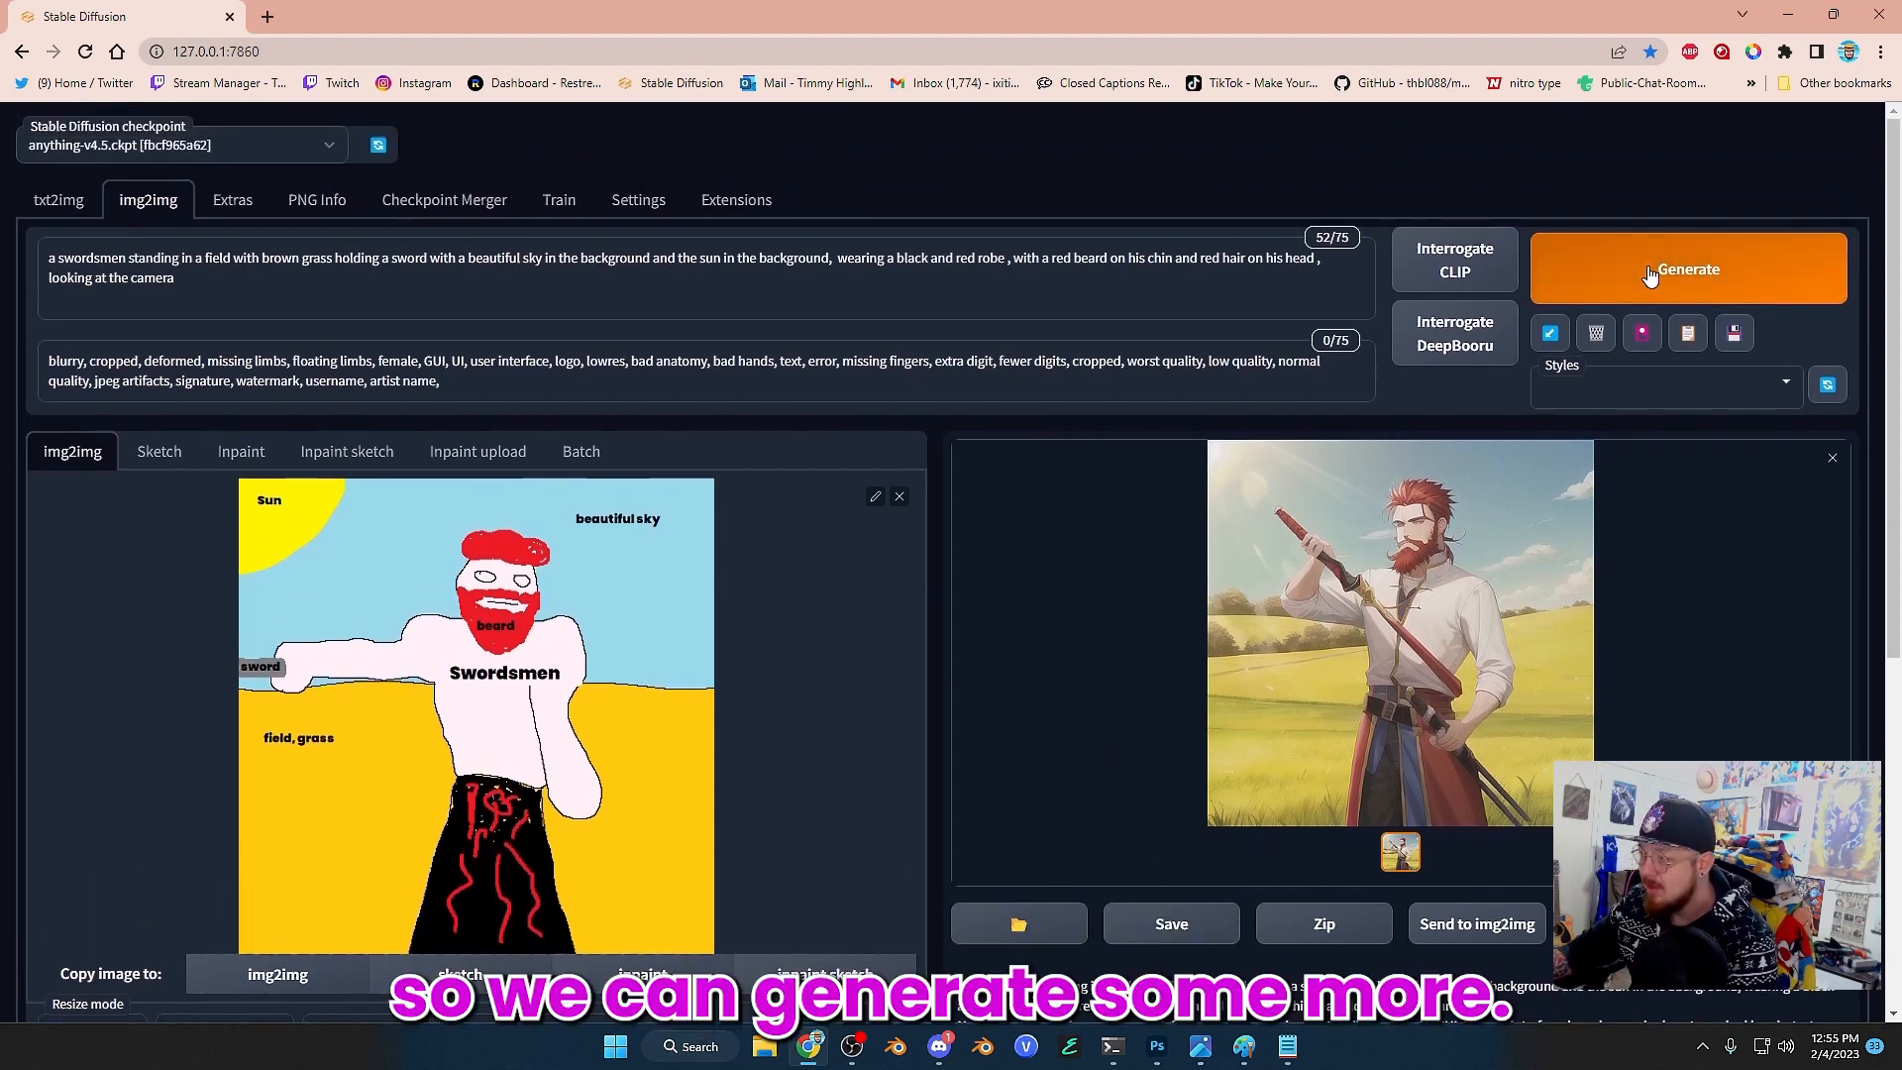
left_click(1689, 267)
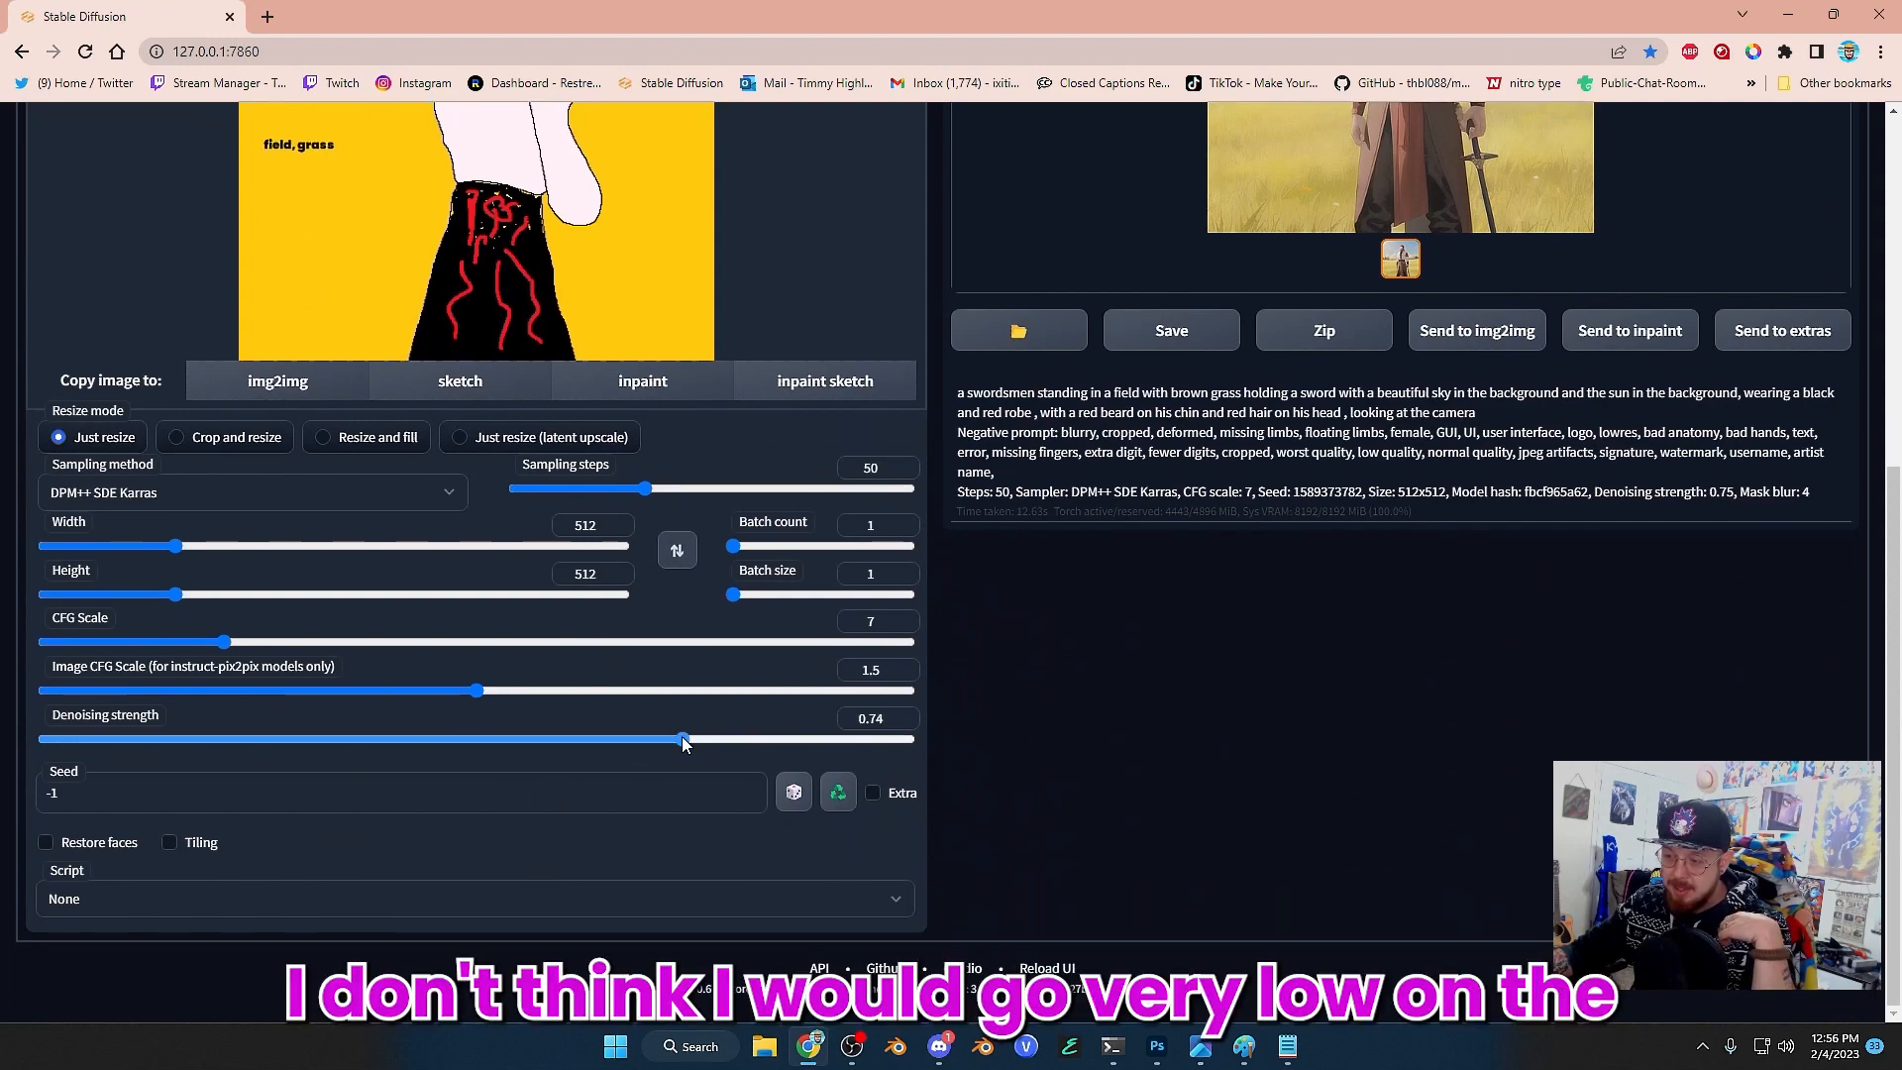
Step: Lower Denoising strength to 0.74 and regenerate the armoured swordsman in the golden field
left_click_drag(683, 740, 676, 739)
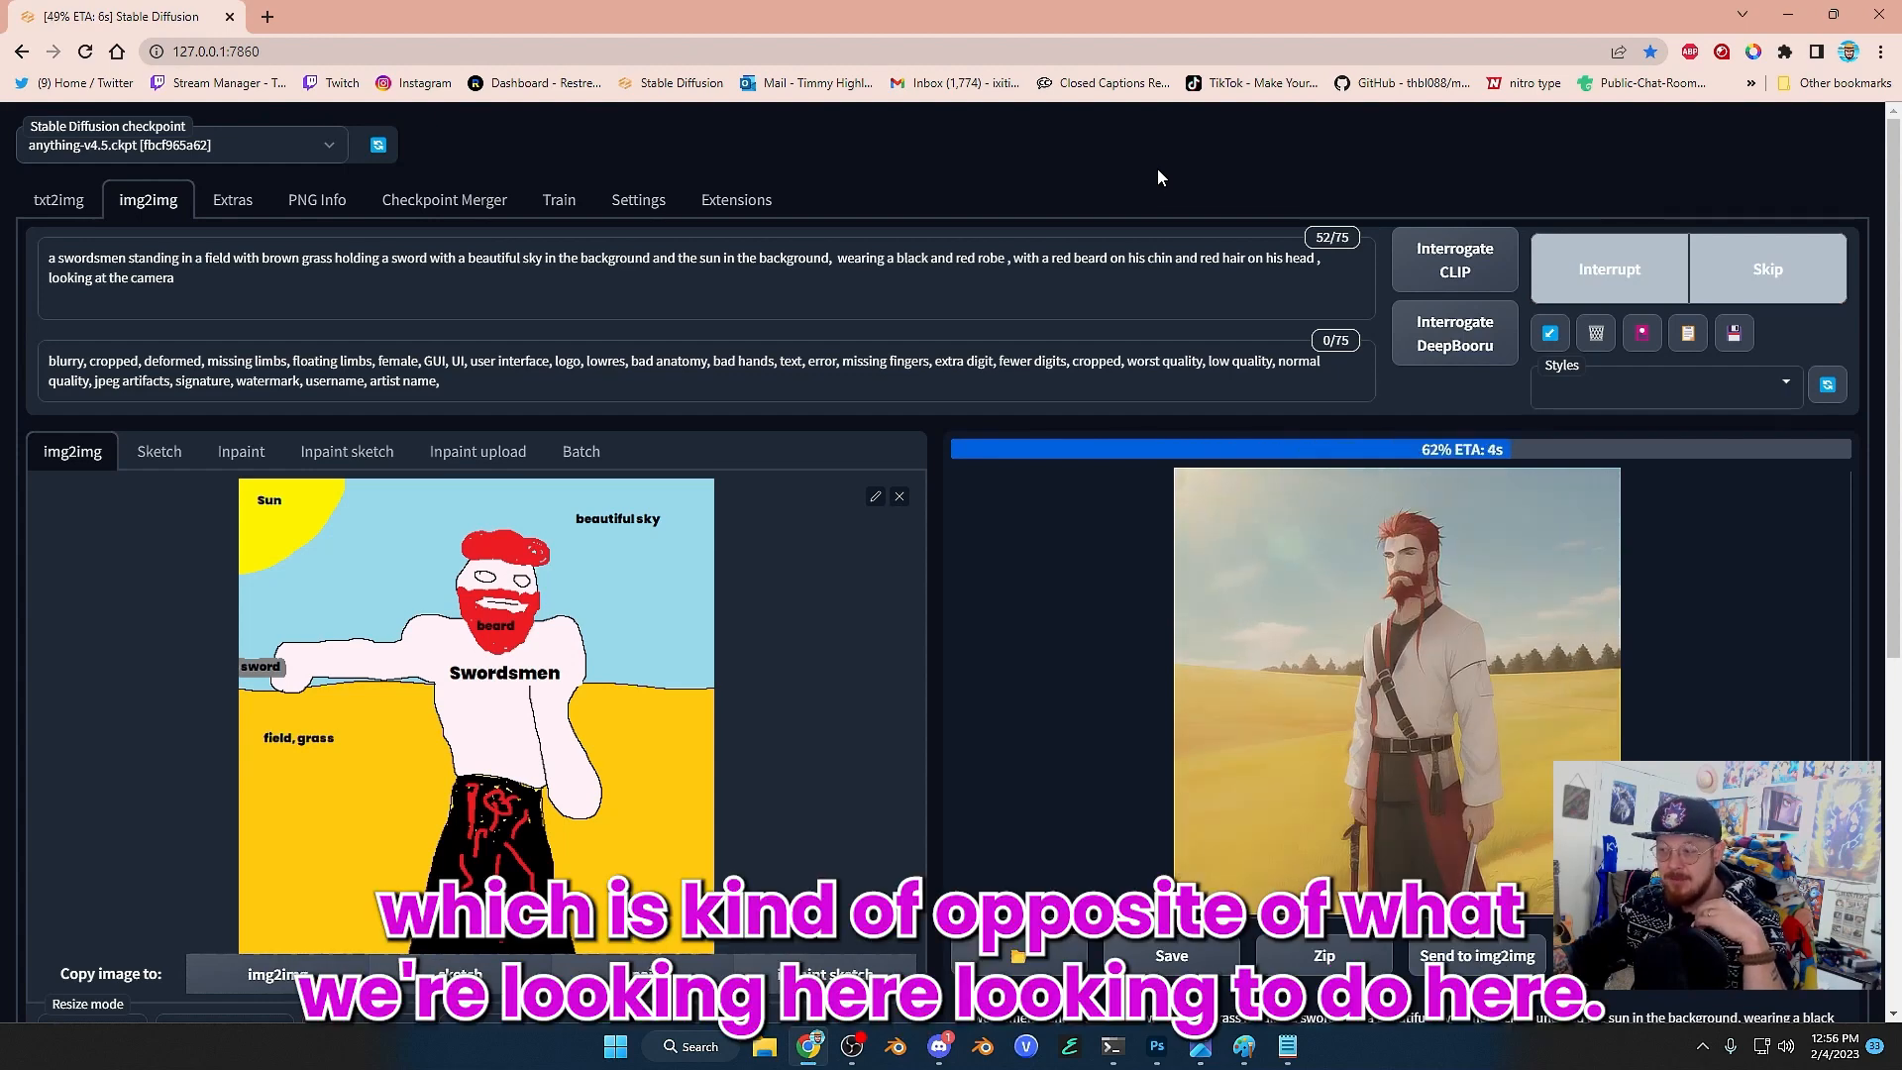
mouse_move(1609, 268)
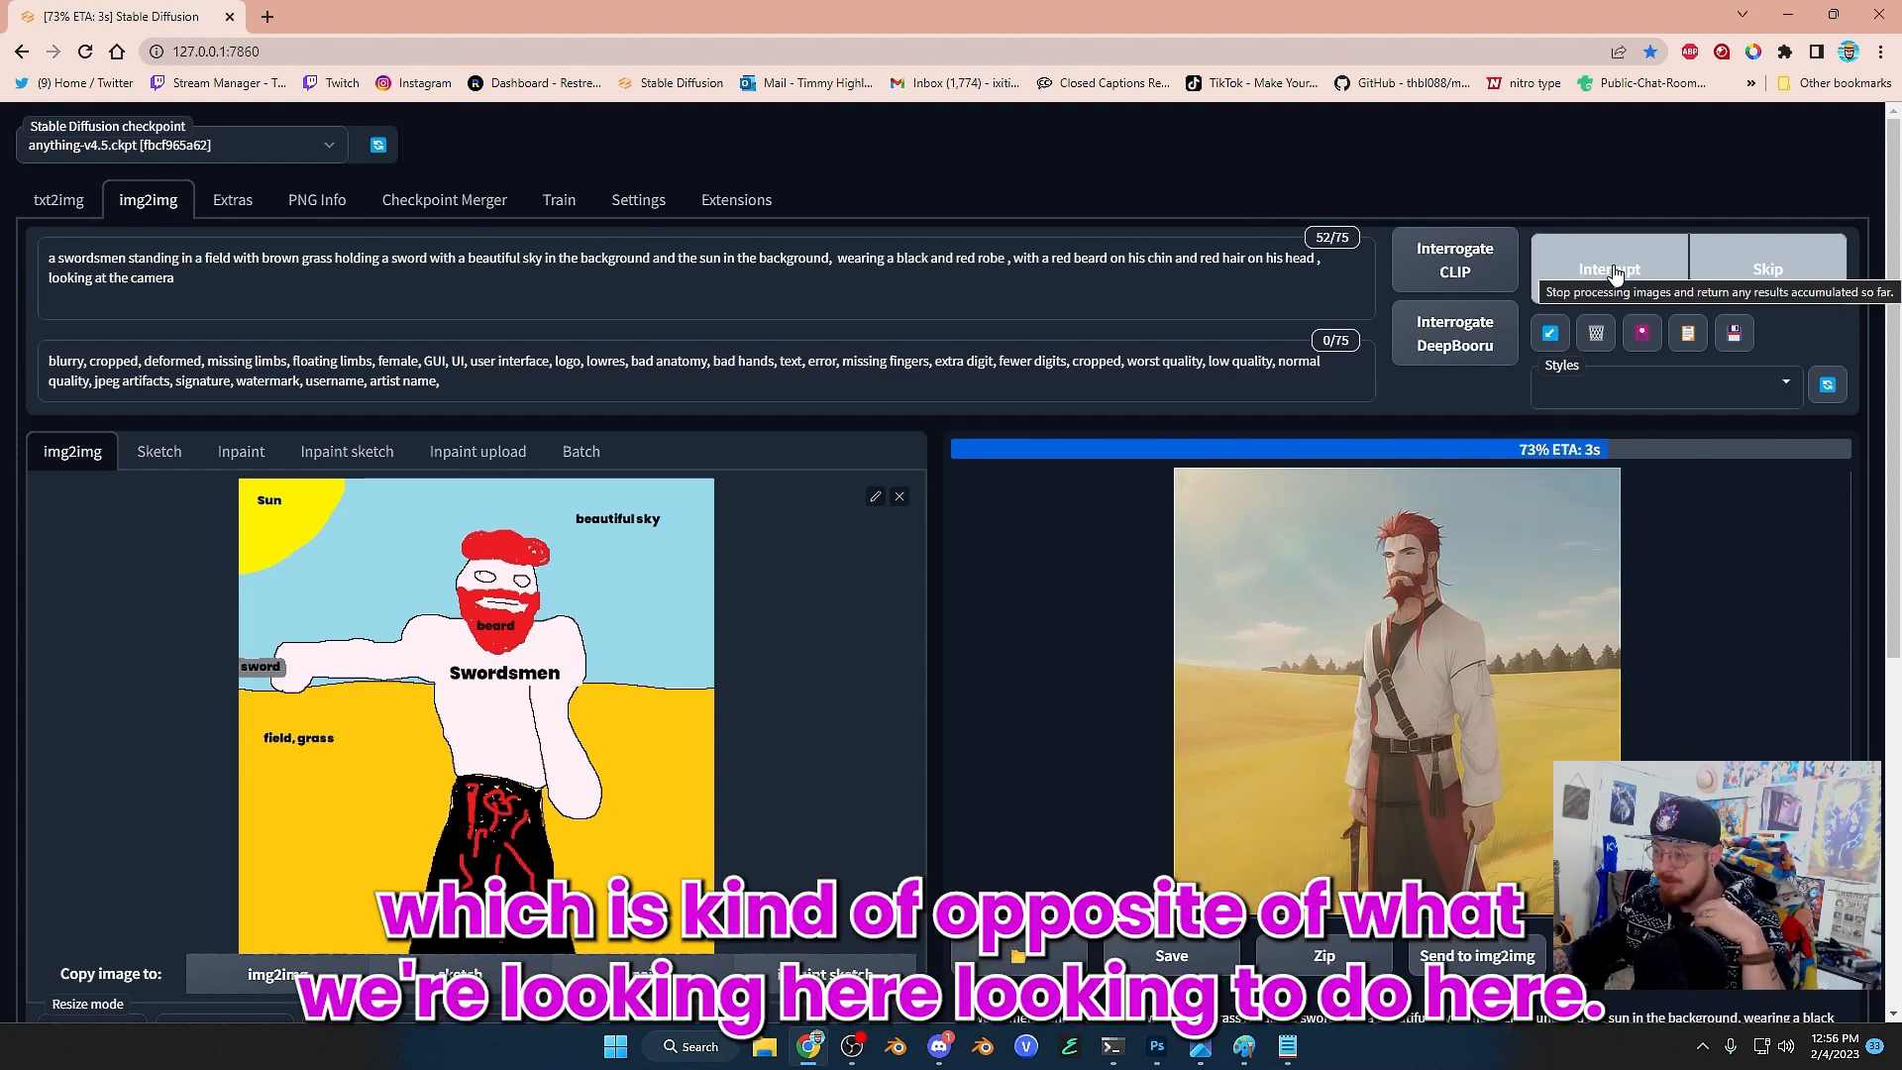
scroll("down", 3)
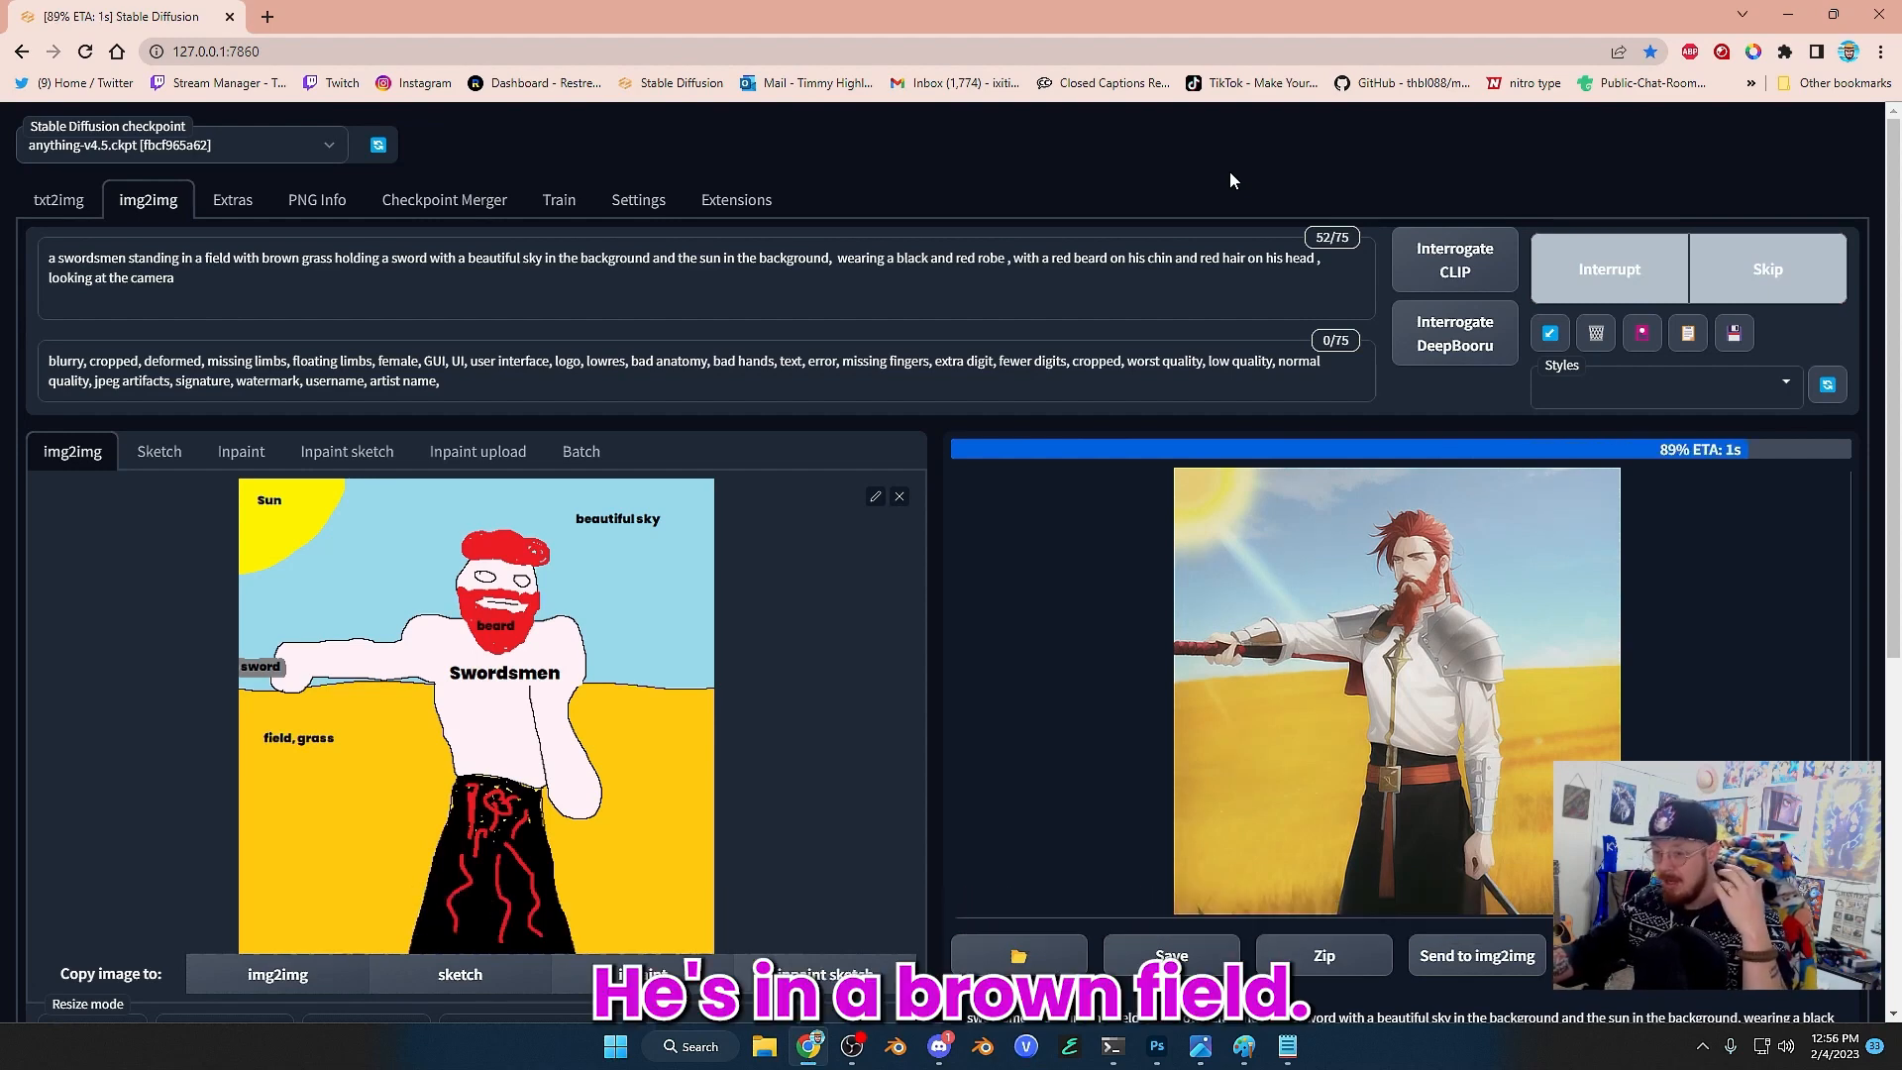
Step: View the finished 0.74-denoising swordsman at full size, then return to the page
left_click(1395, 680)
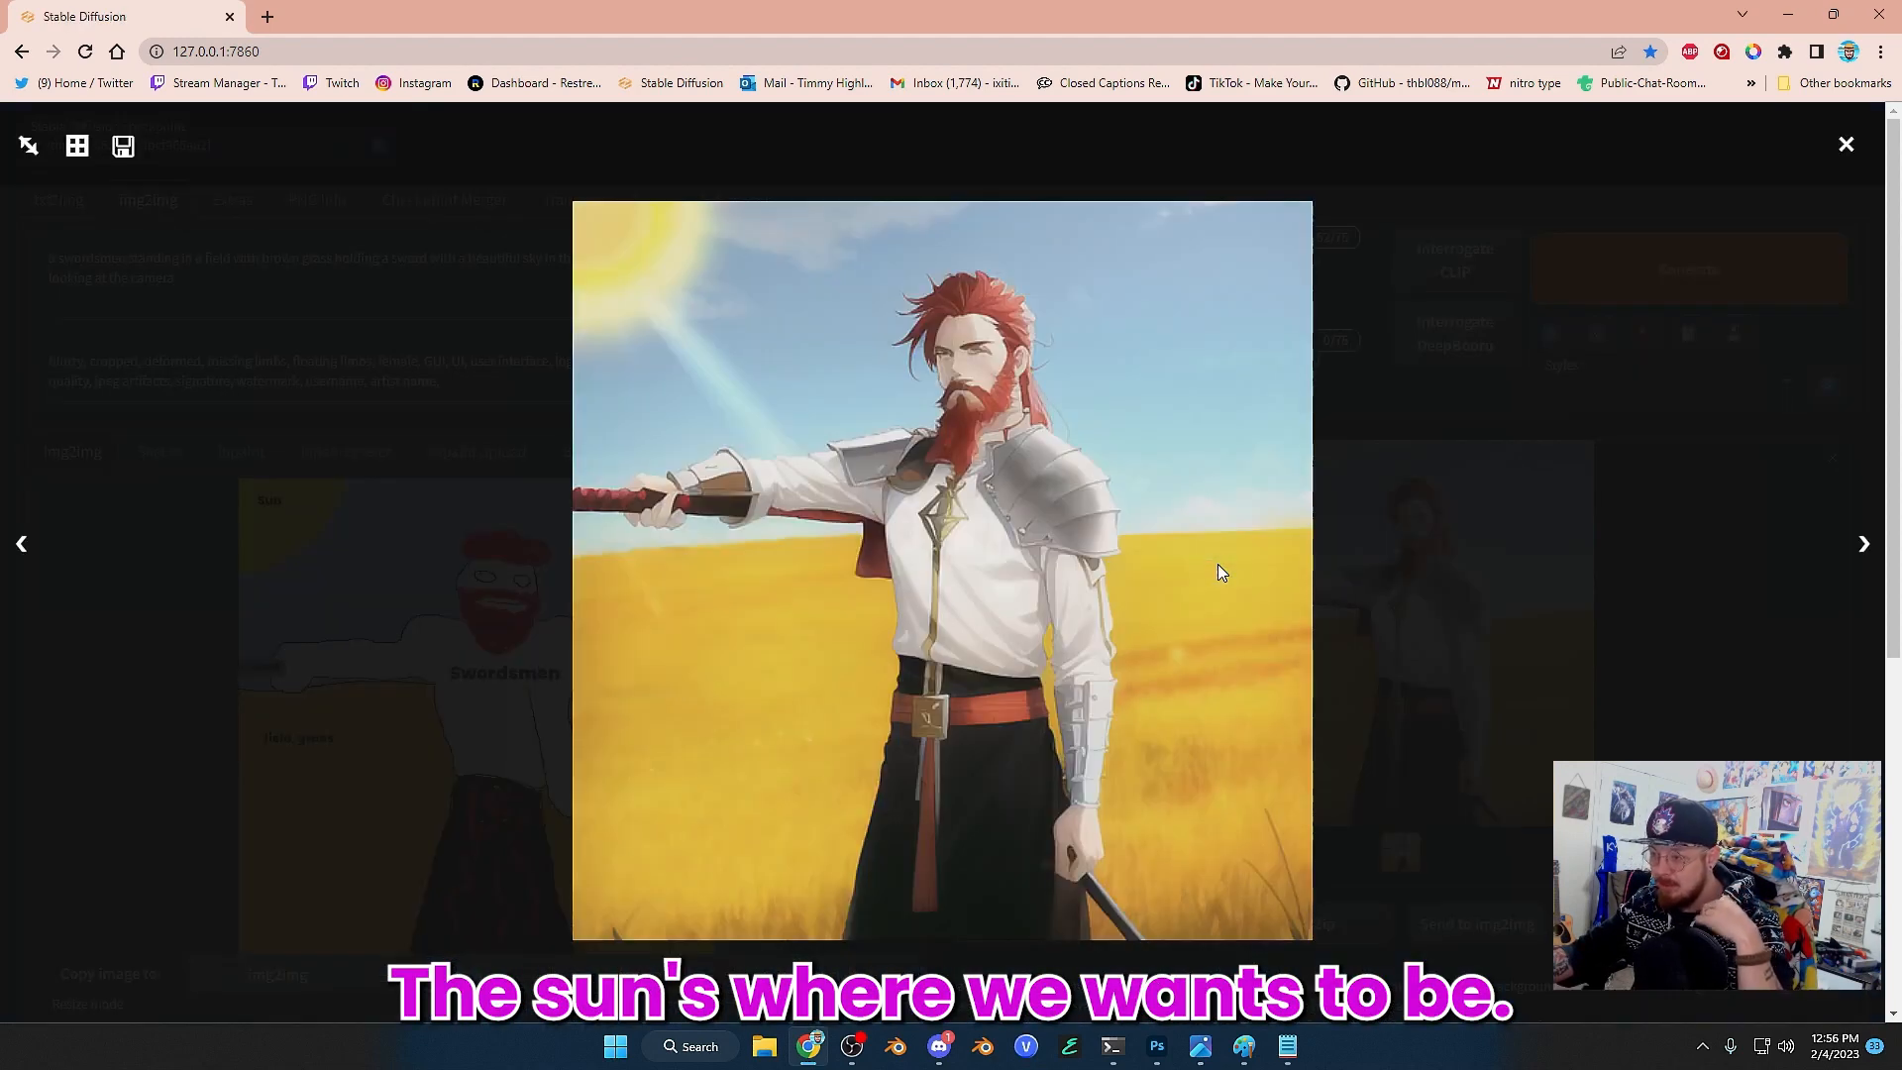
mouse_move(1463, 597)
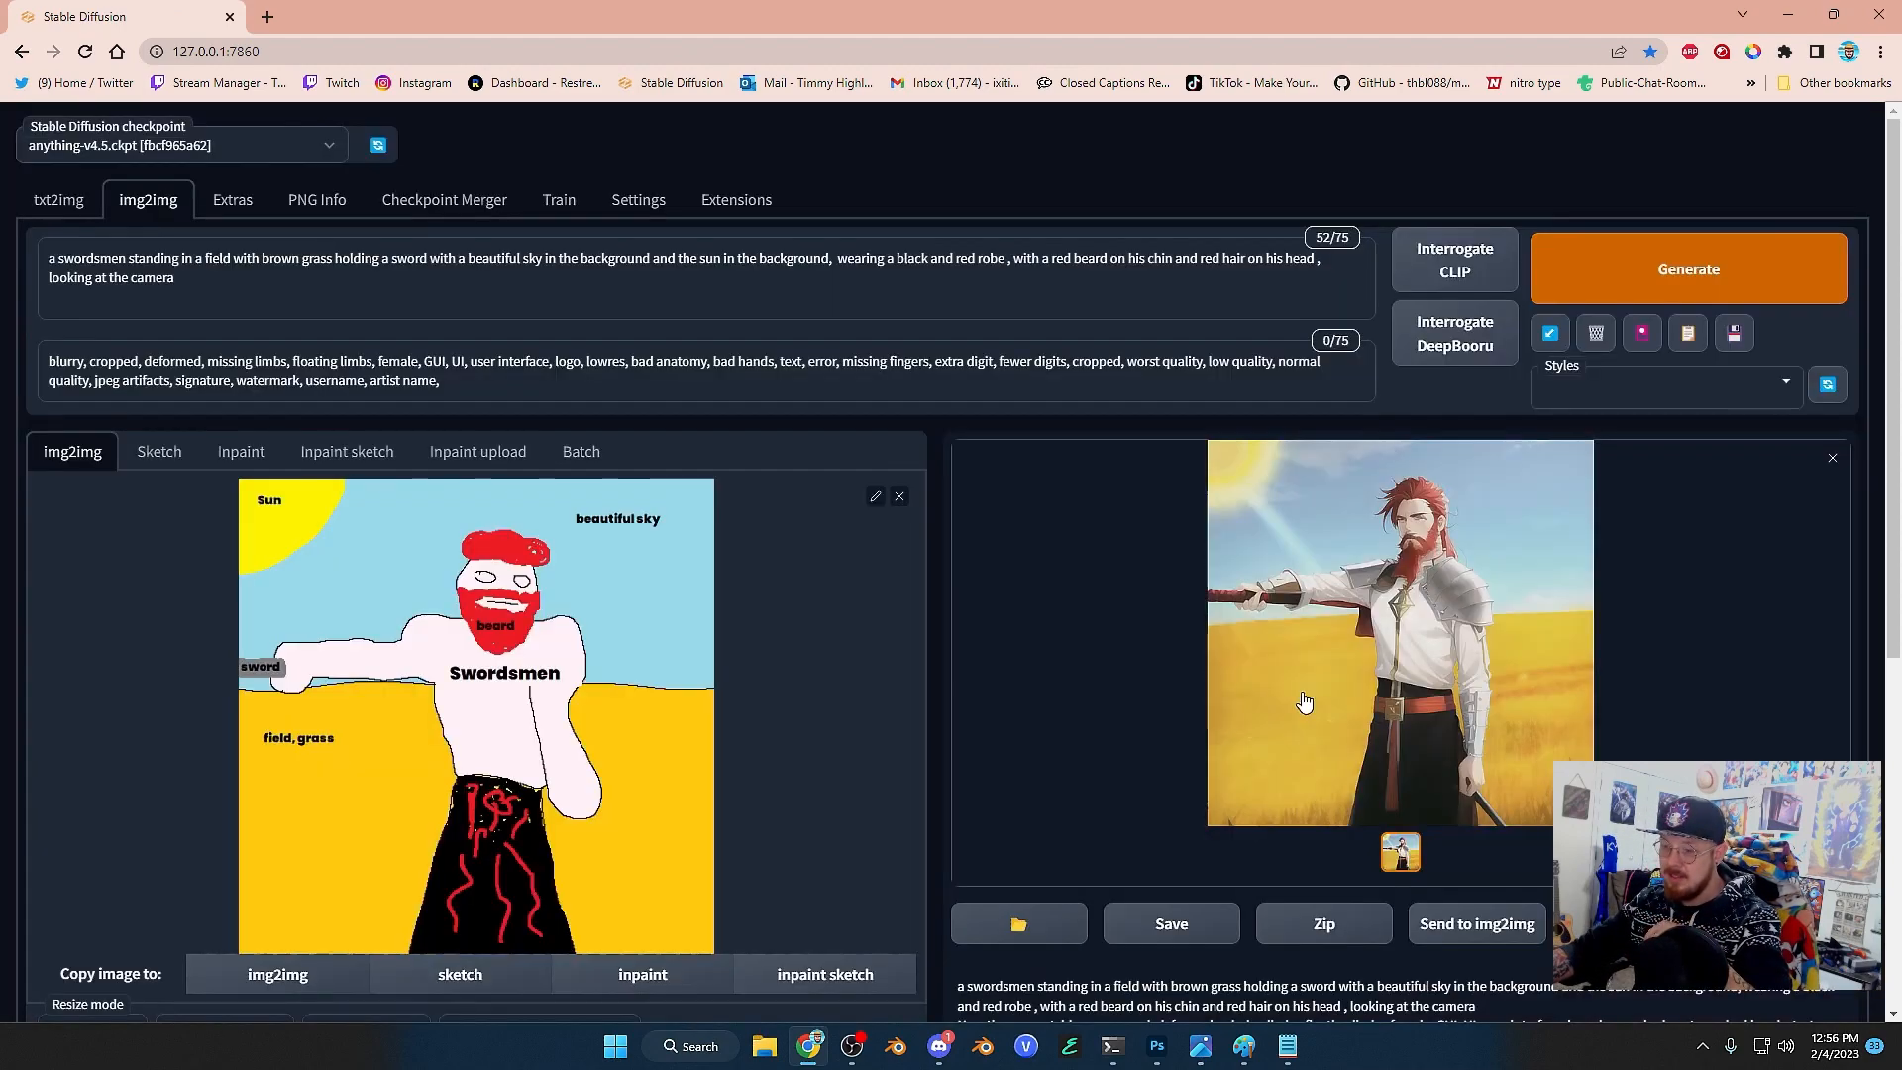
scroll("down", 3)
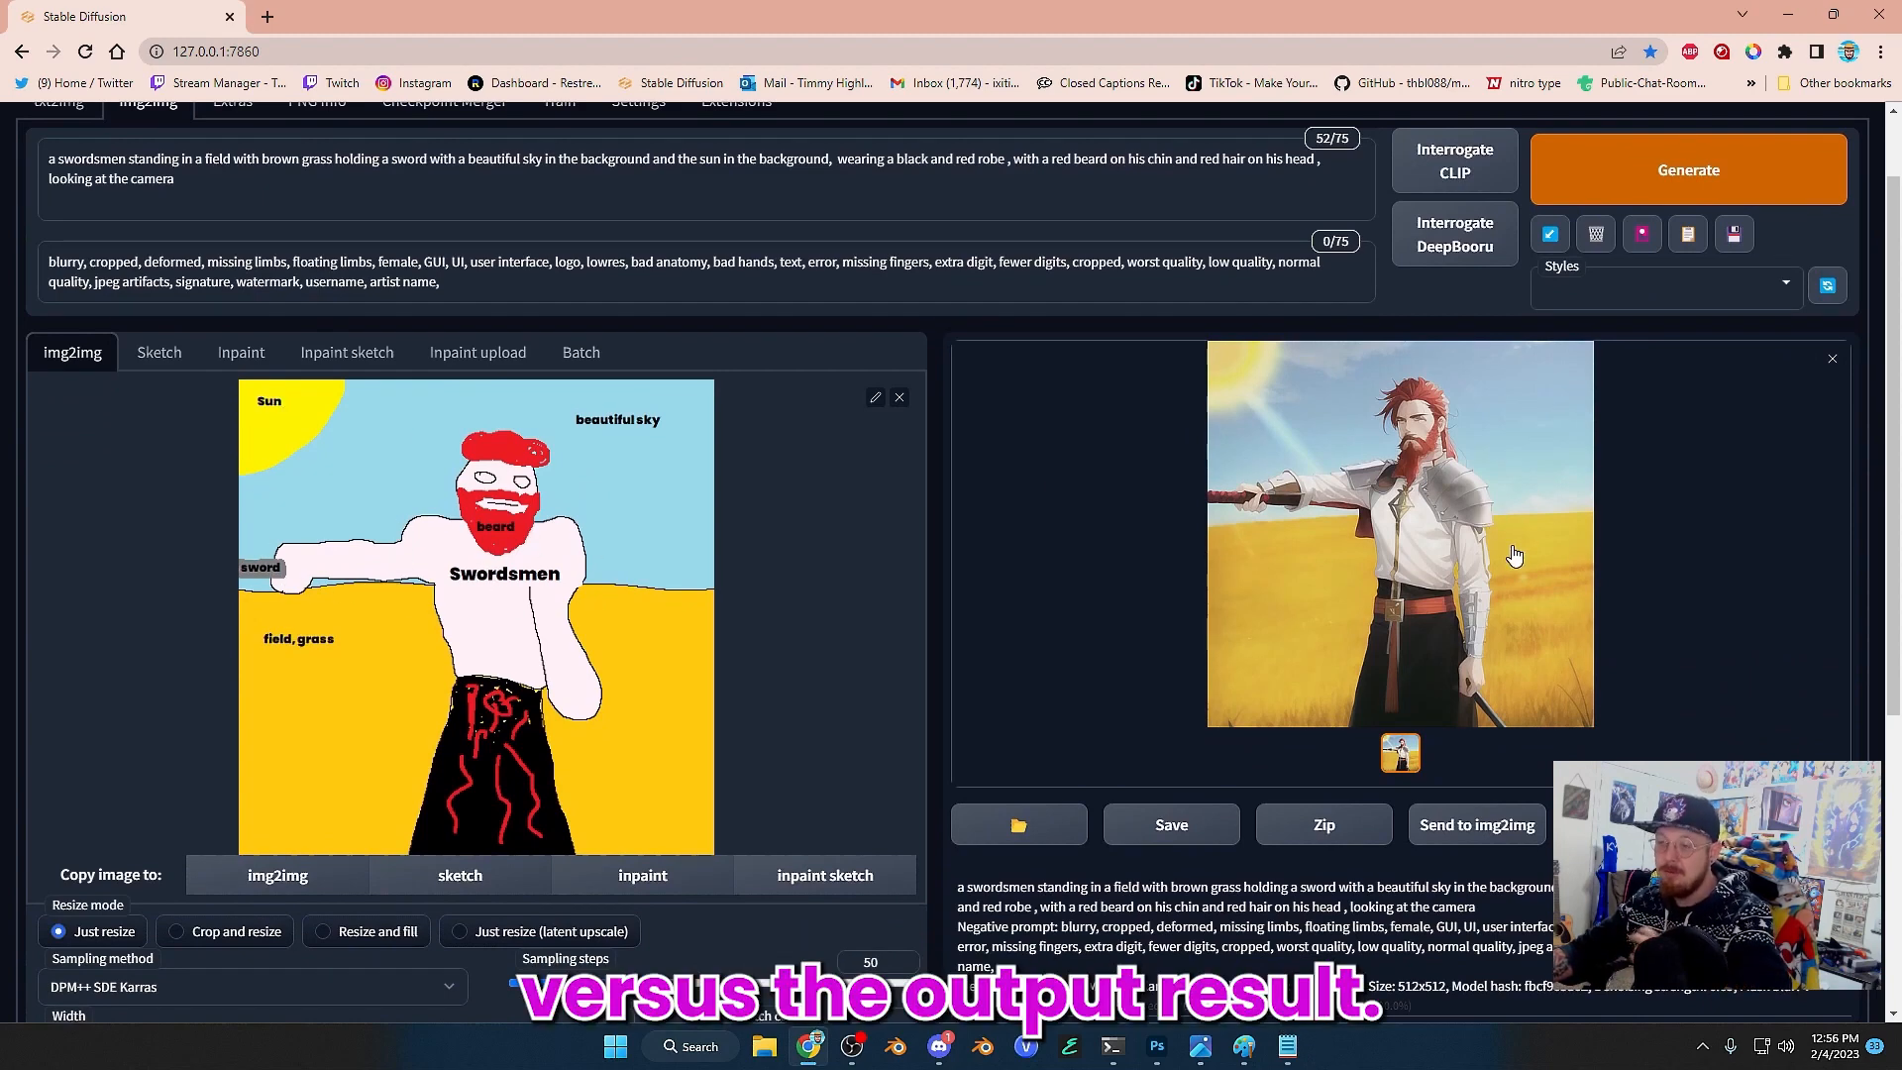
mouse_move(1411, 581)
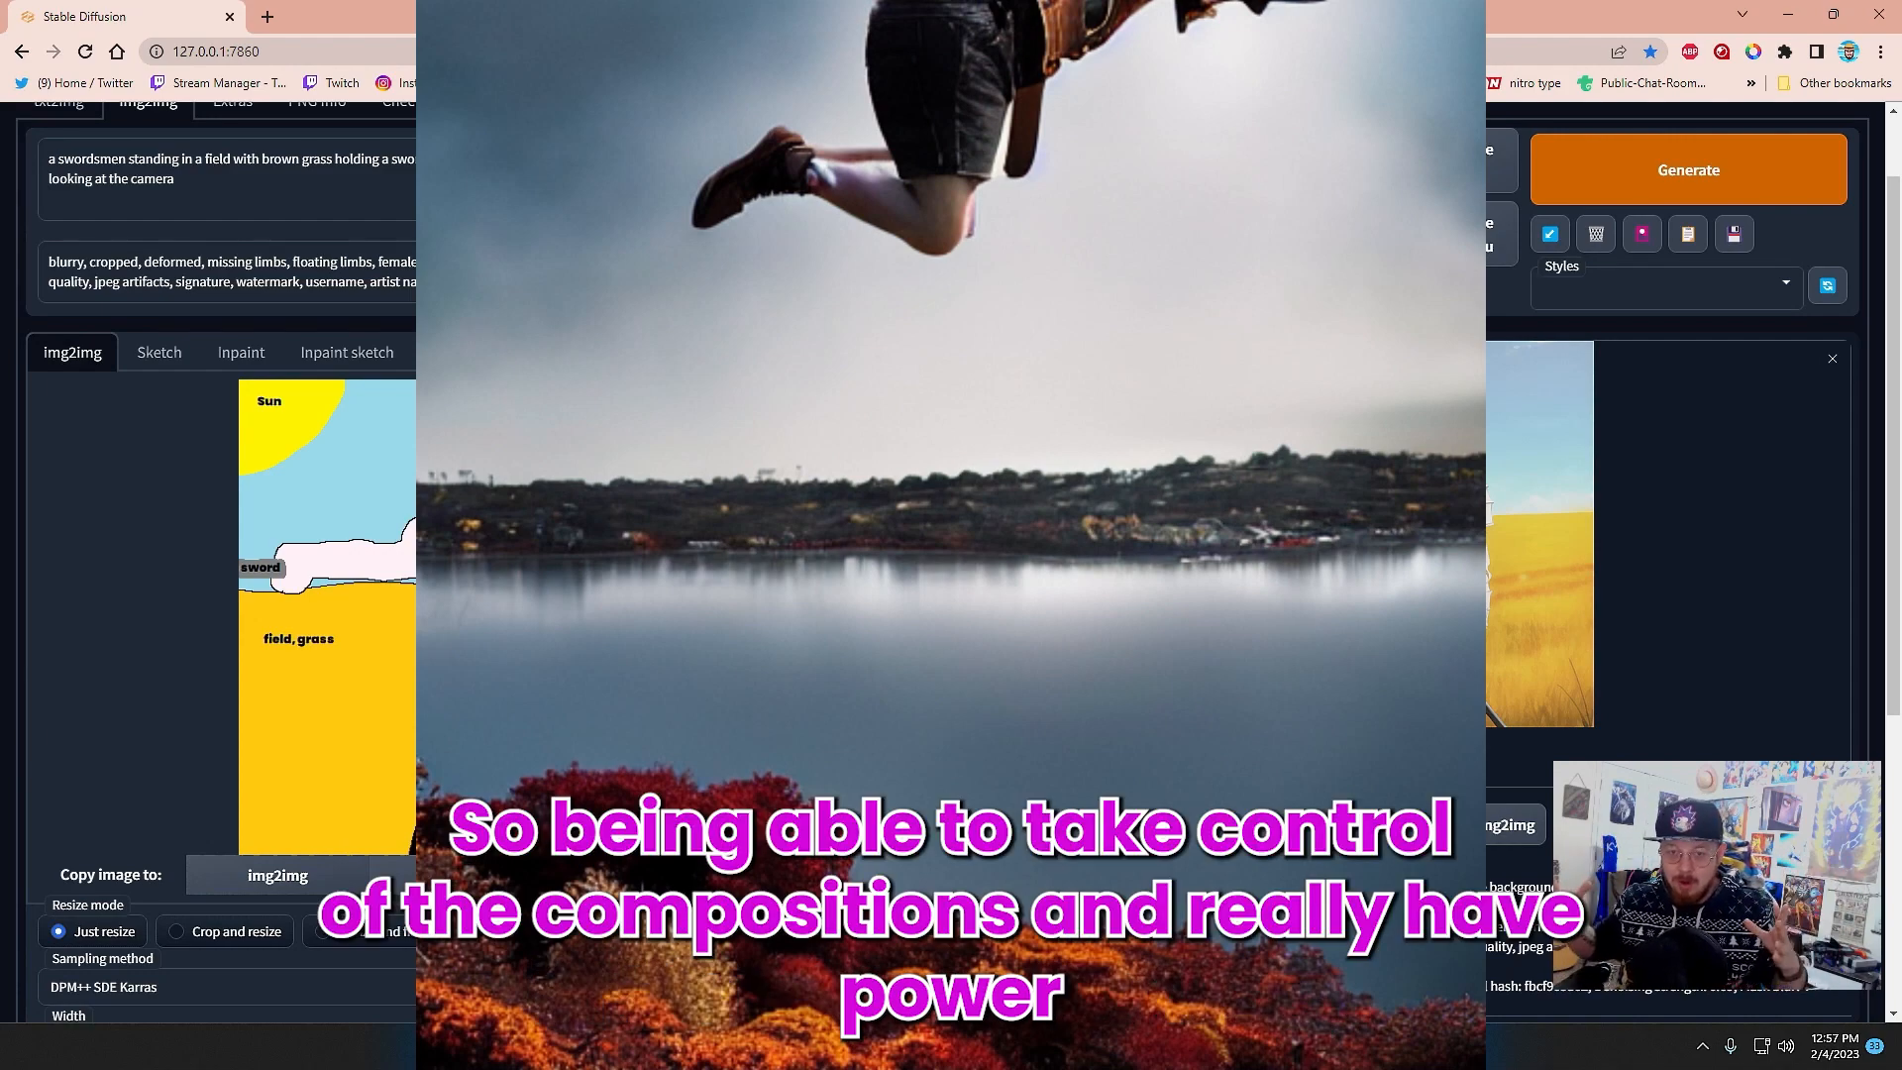
Step: Generate another swordsman variation with Denoising strength at 0.69
left_click(1688, 171)
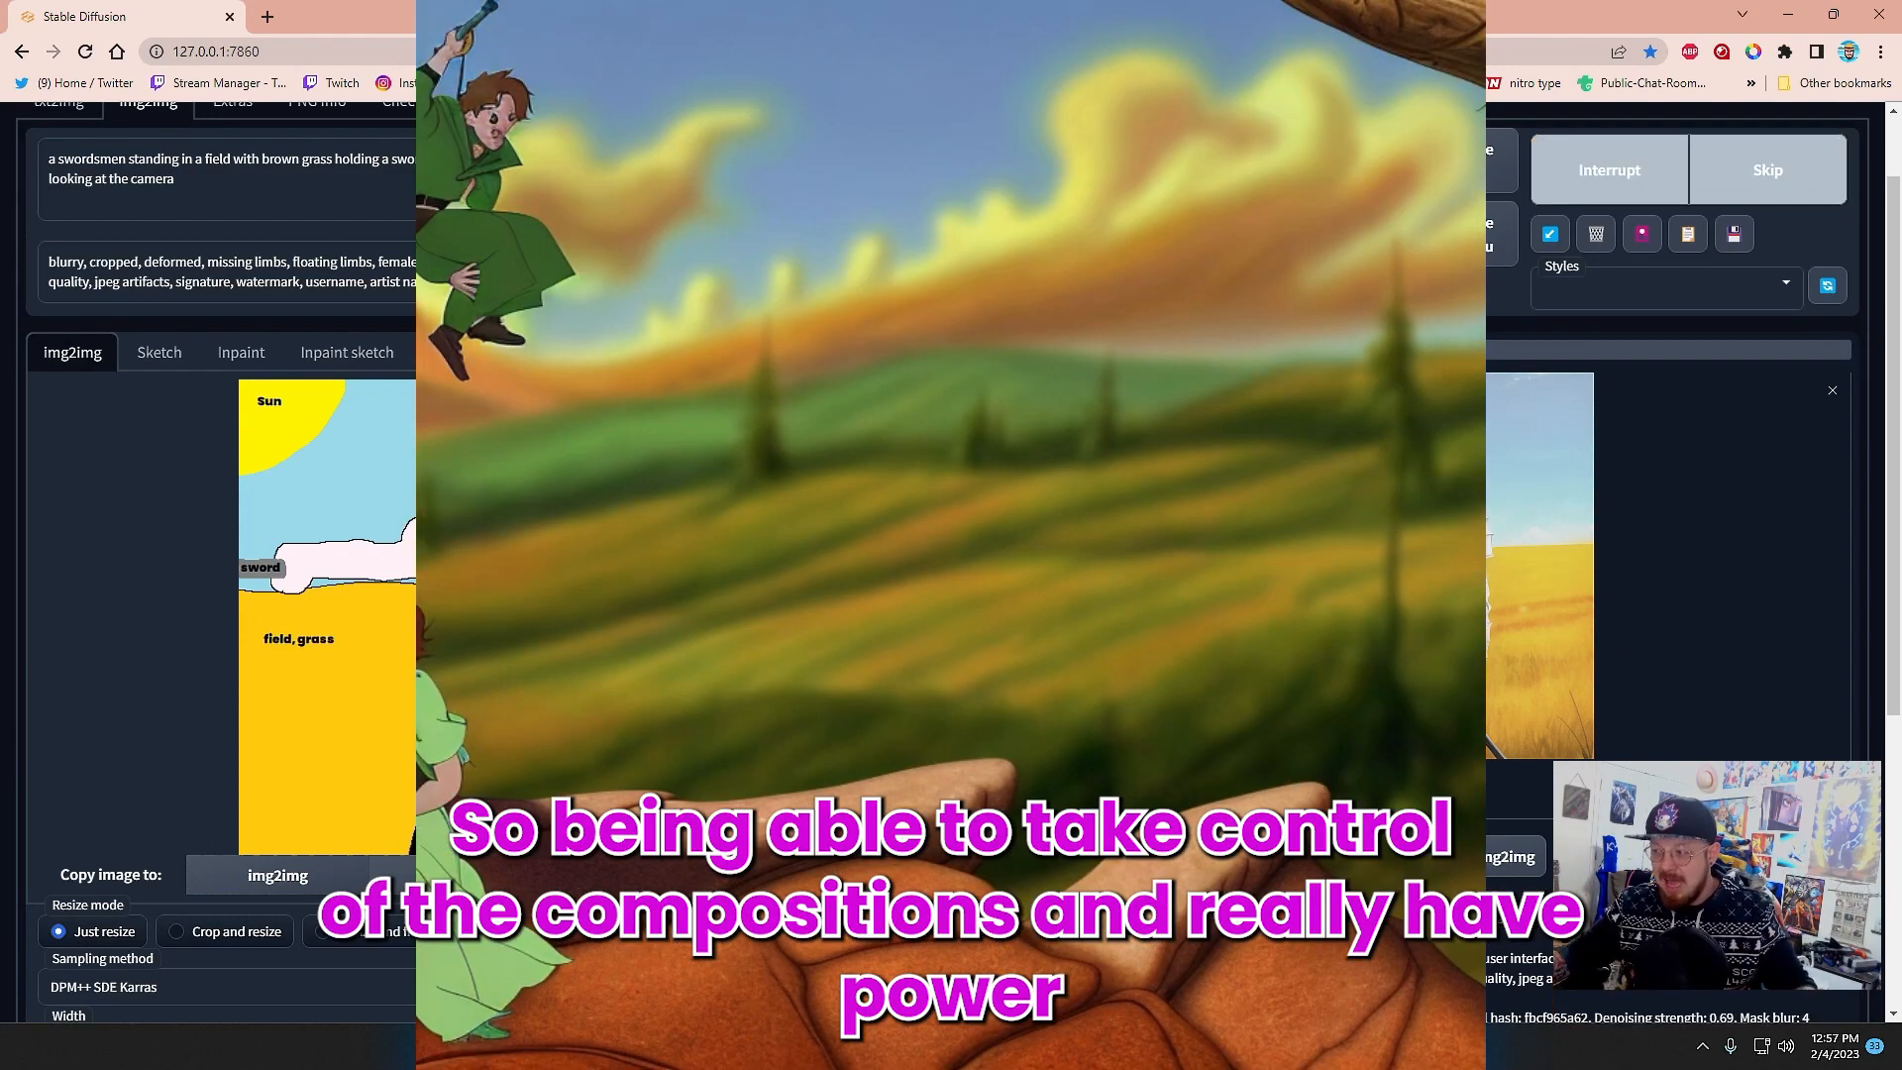